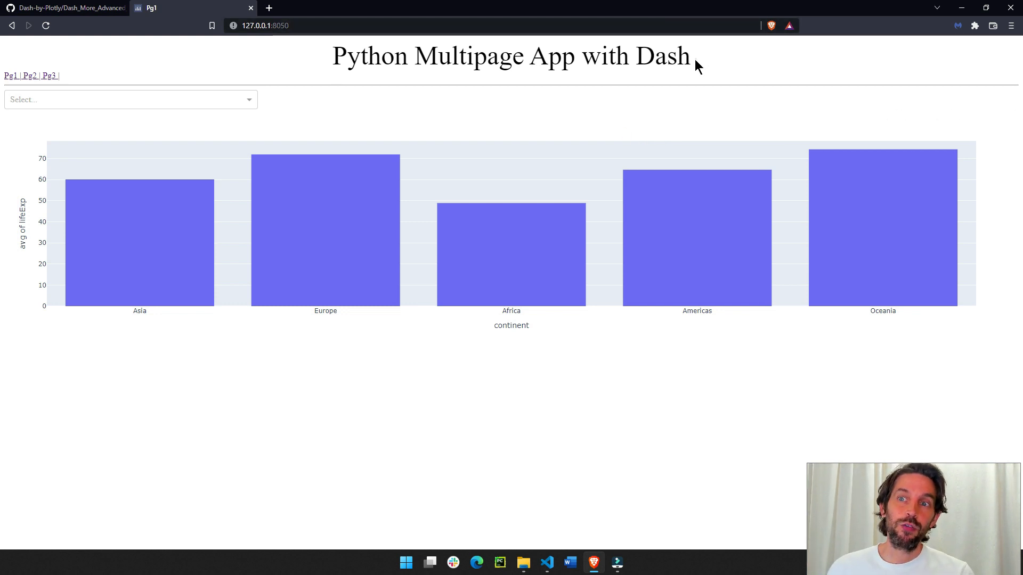
- Tour pages 1-3, trying the Sat day option on page 2, and return to page 1 with Europe selected
double_click(662, 57)
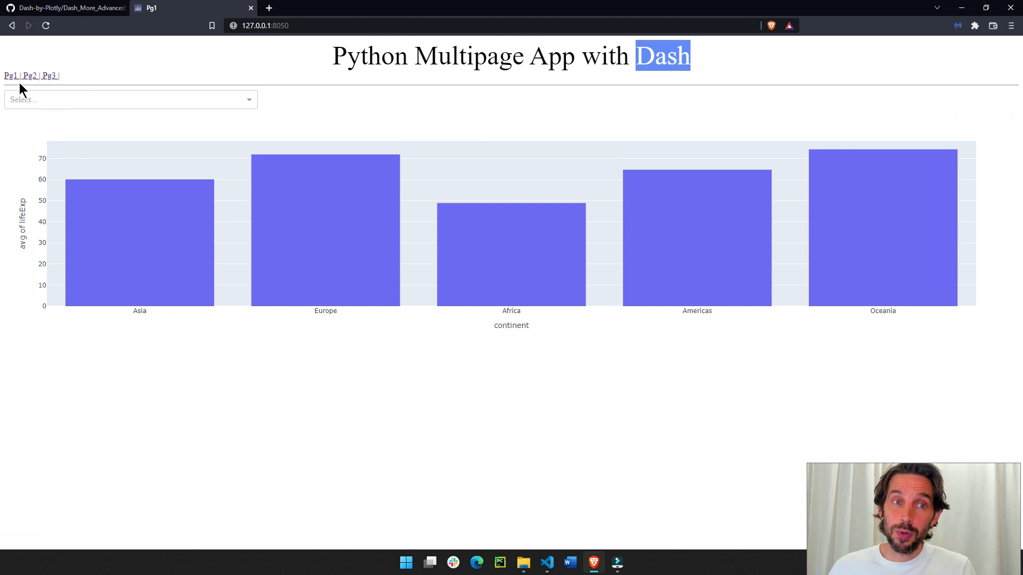
click(130, 99)
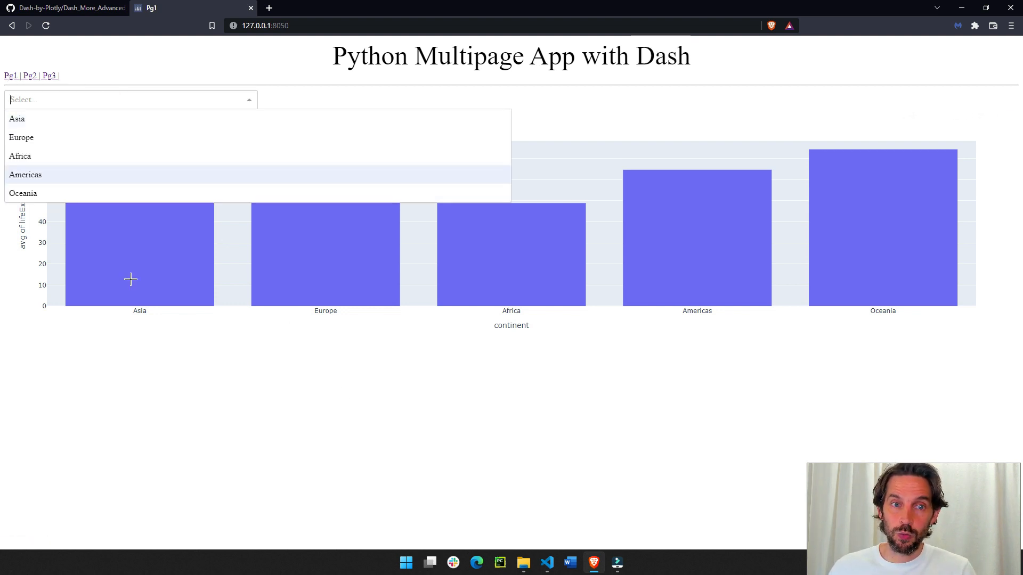
click(29, 74)
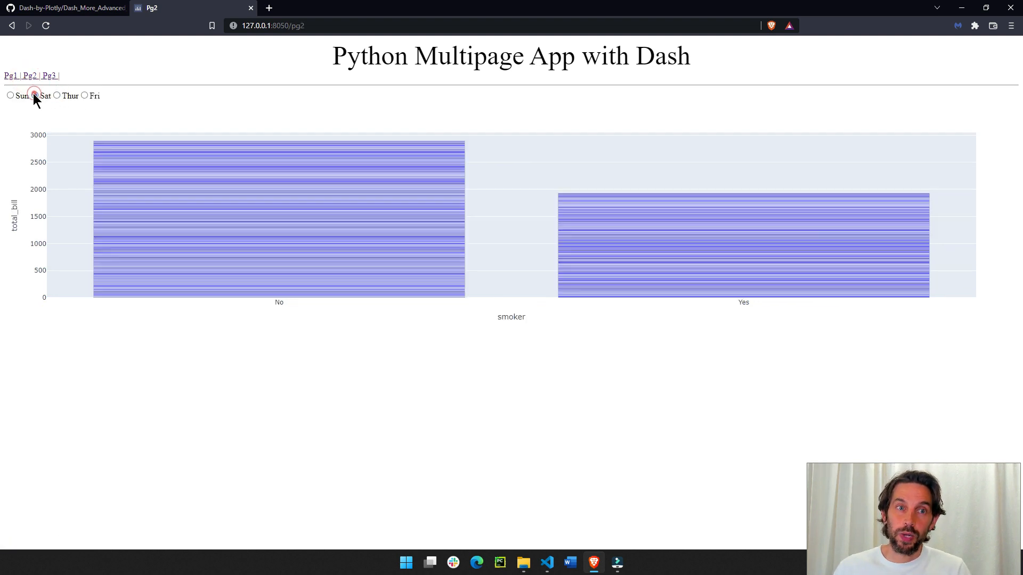
click(49, 75)
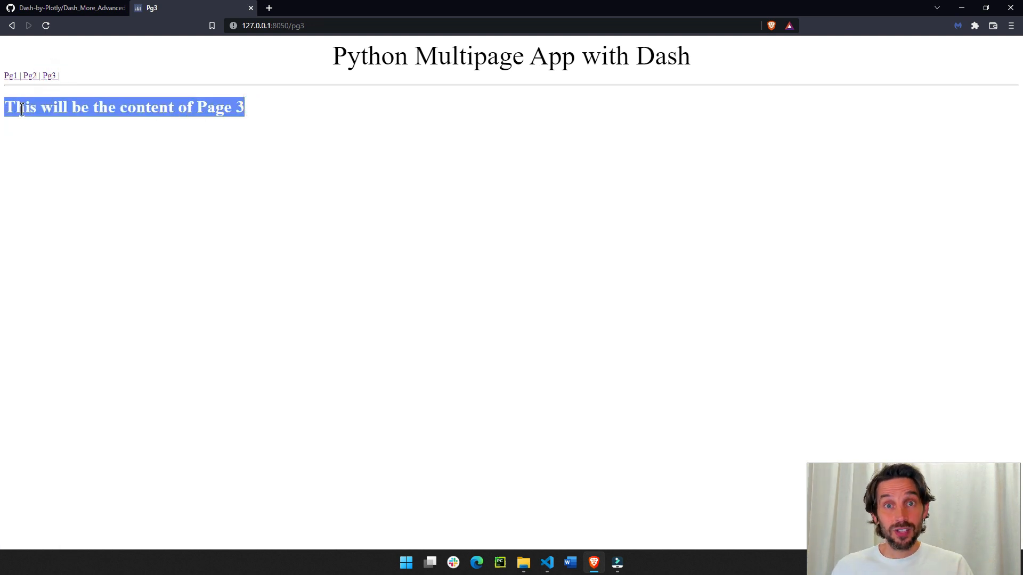
mouse_move(28, 75)
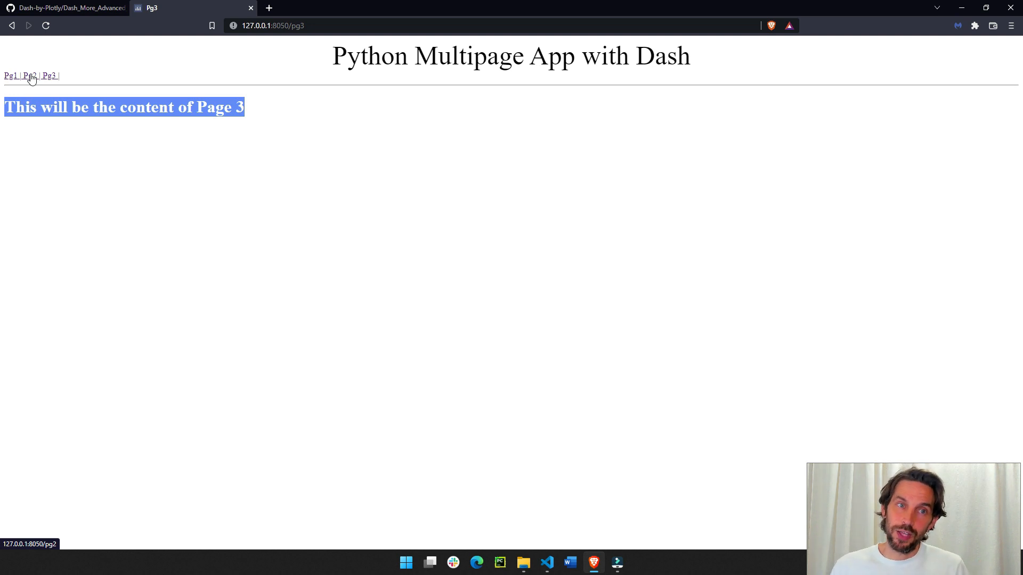
click(28, 74)
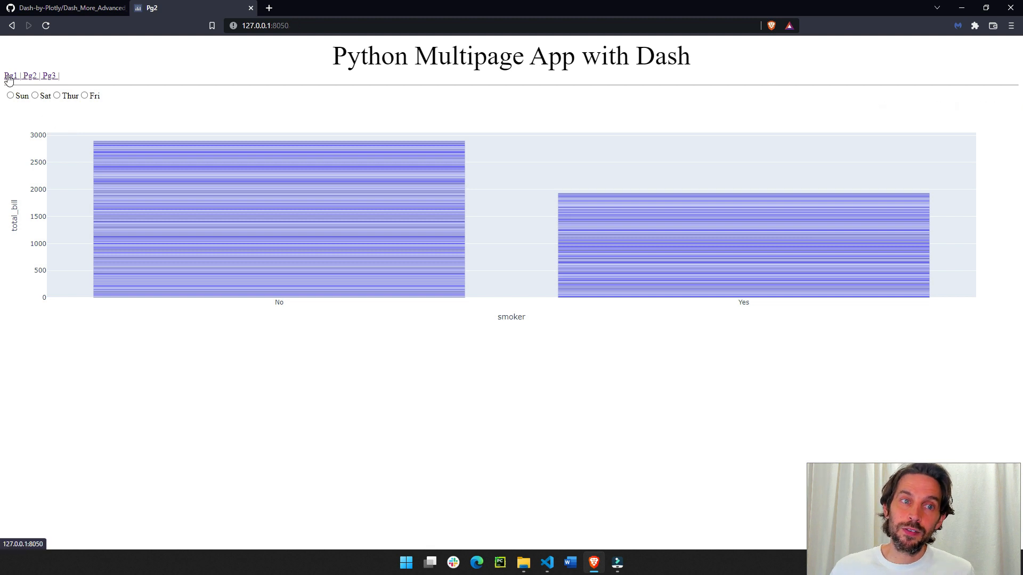
click(10, 75)
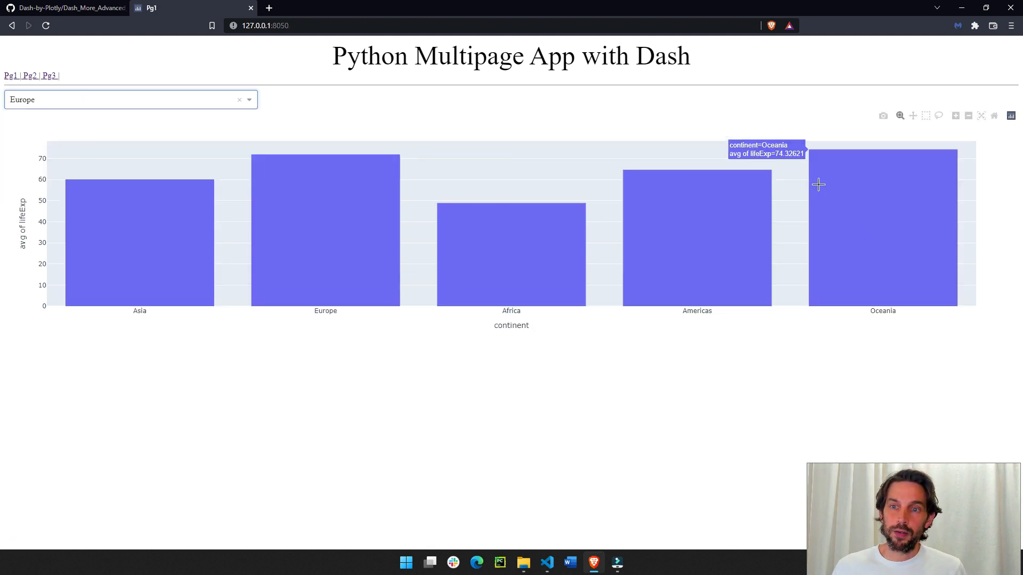
mouse_move(473, 352)
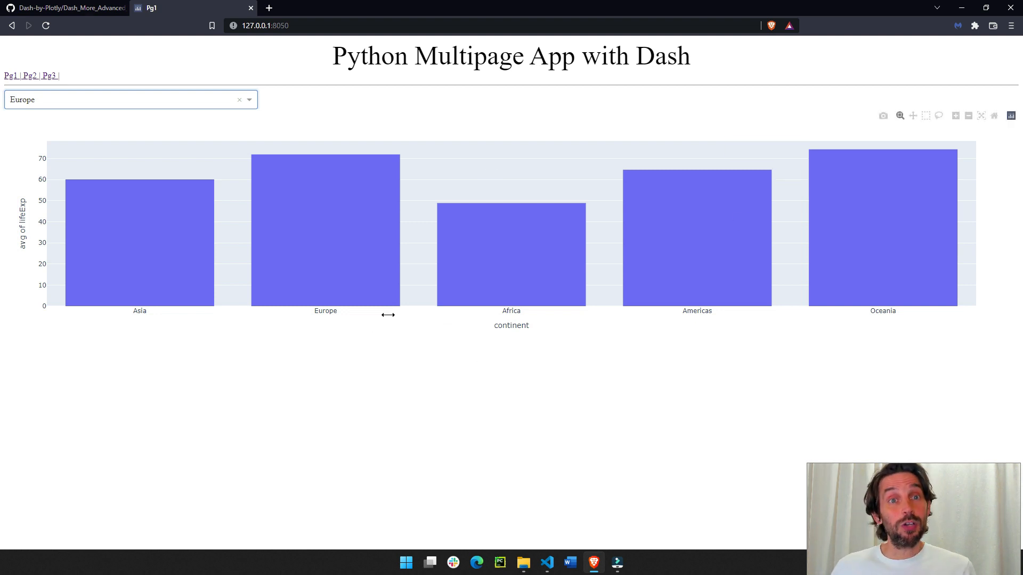
- Browse App-A's pages folder, then copy the repository's HTTPS clone URL from the Code button
click(65, 8)
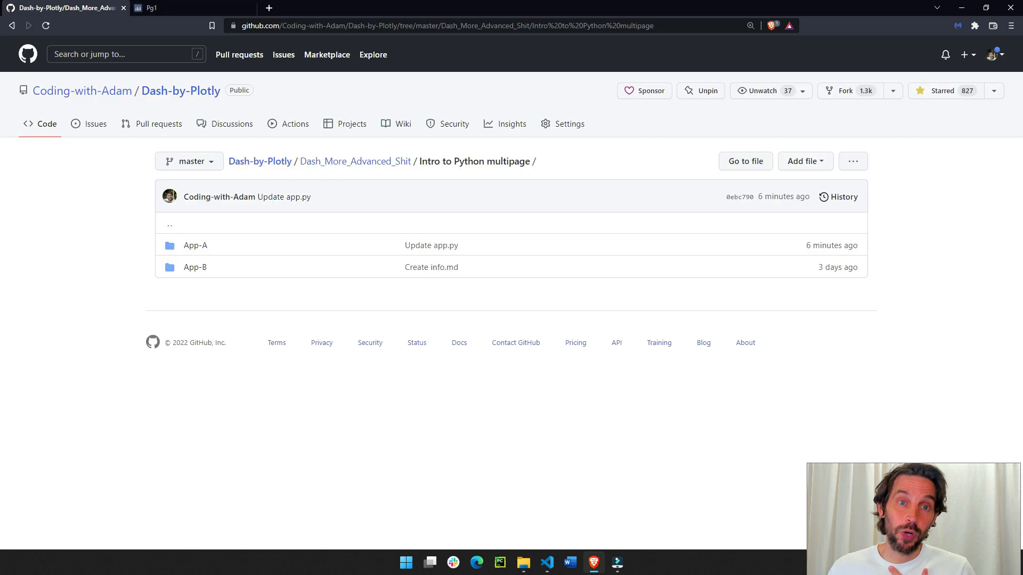
mouse_move(511, 124)
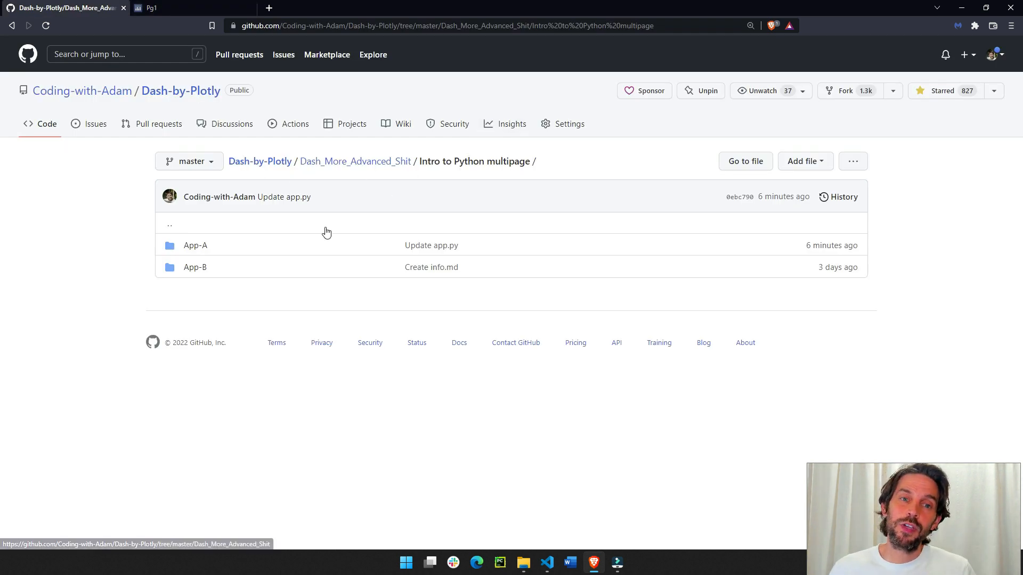
click(195, 245)
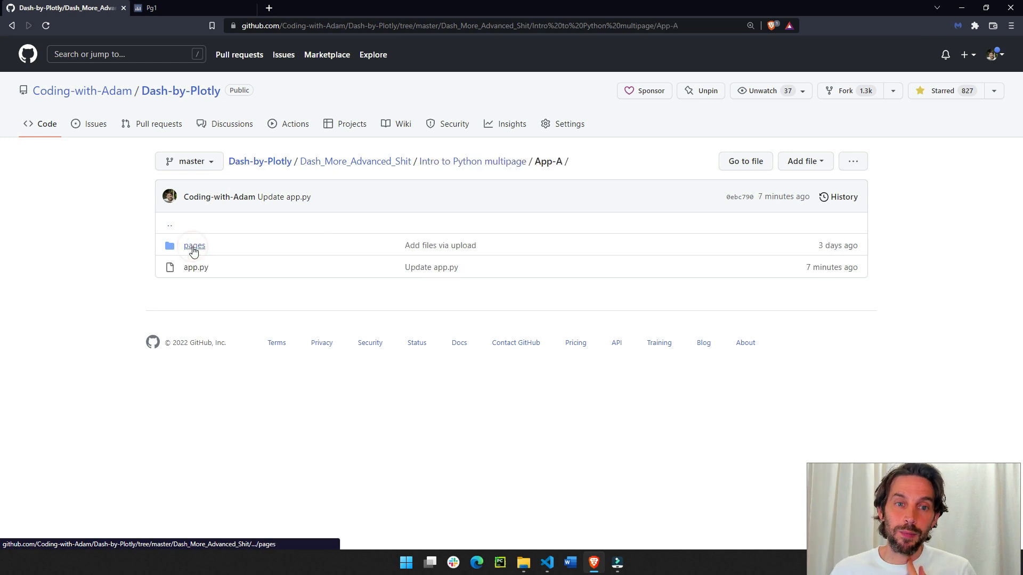
mouse_move(428, 302)
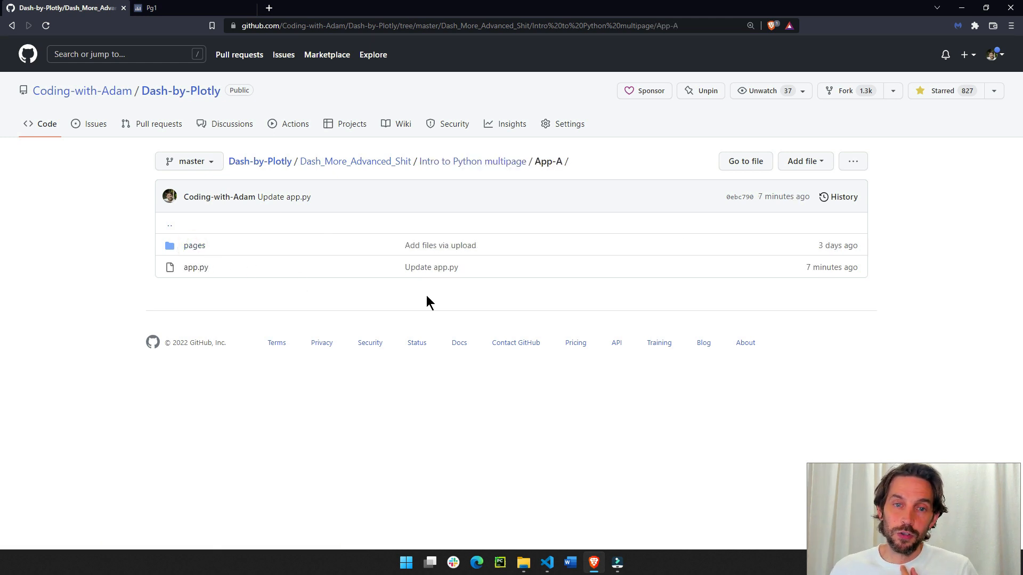
mouse_move(194, 245)
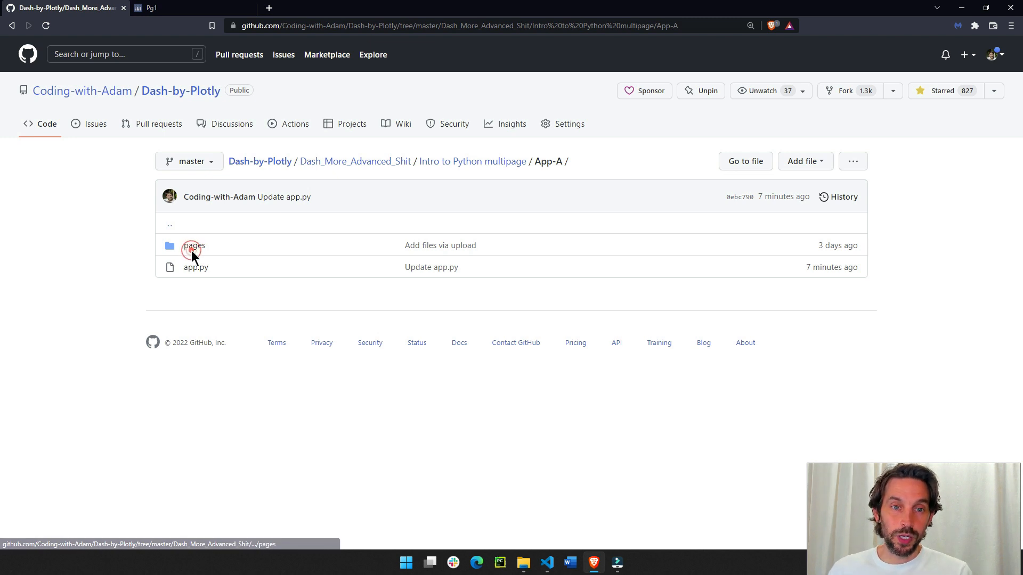
click(193, 245)
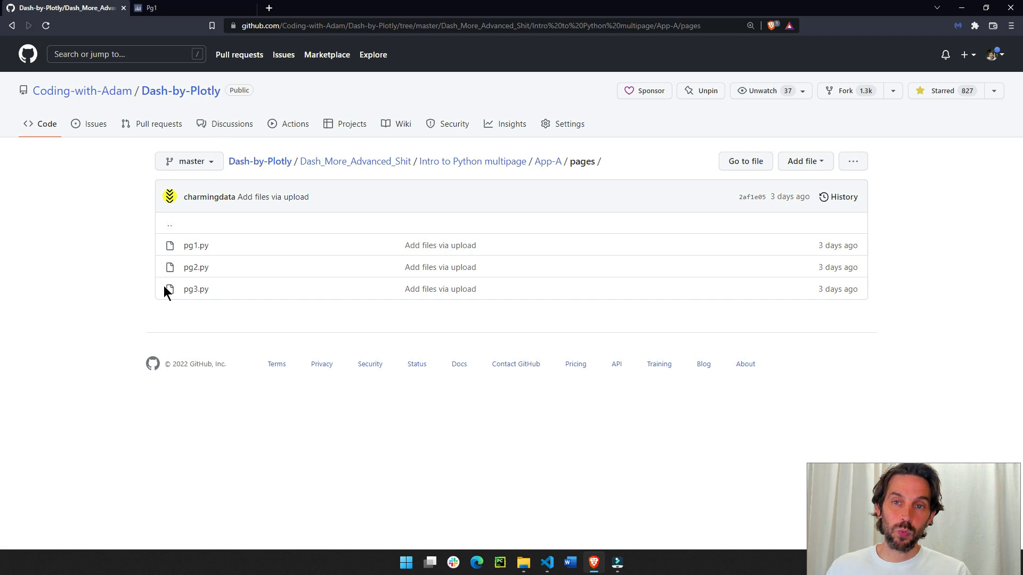
mouse_move(260, 160)
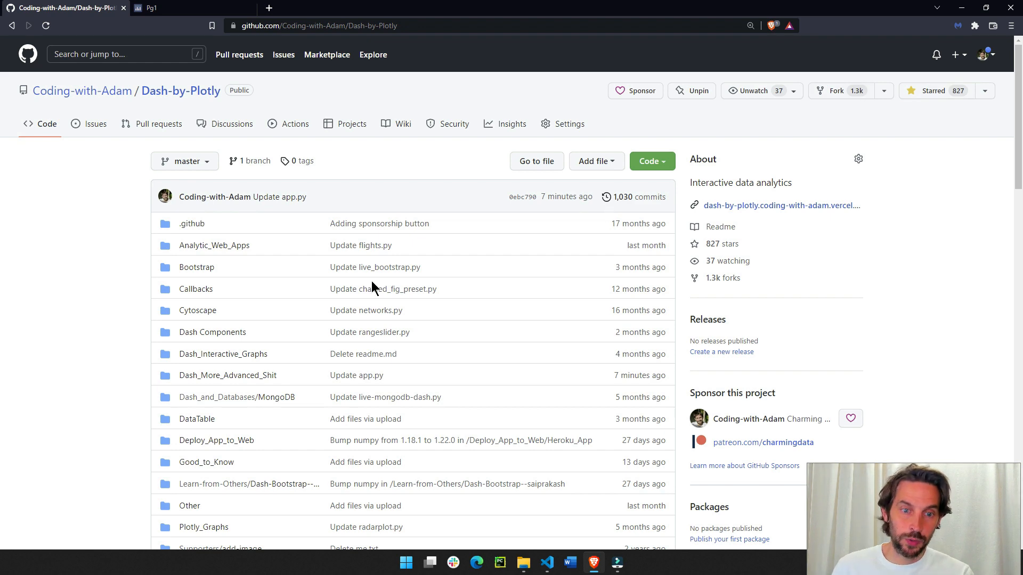
click(646, 161)
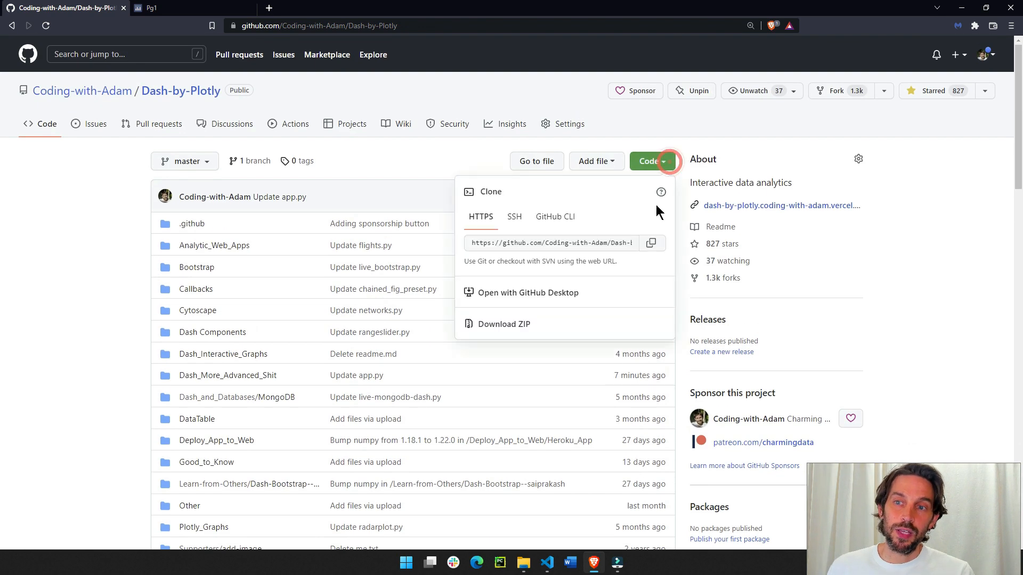
click(650, 243)
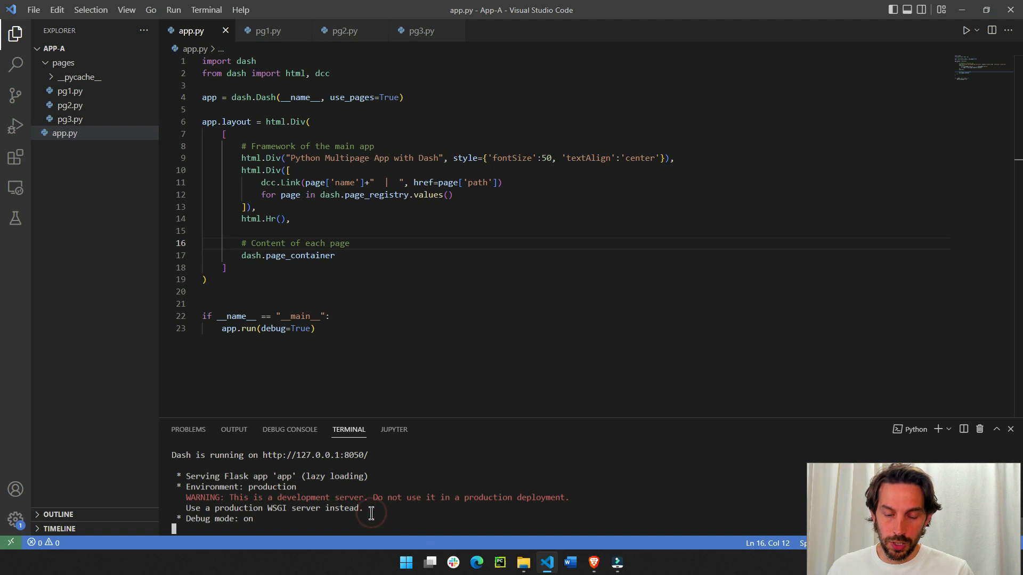
text(page\App-A> p)
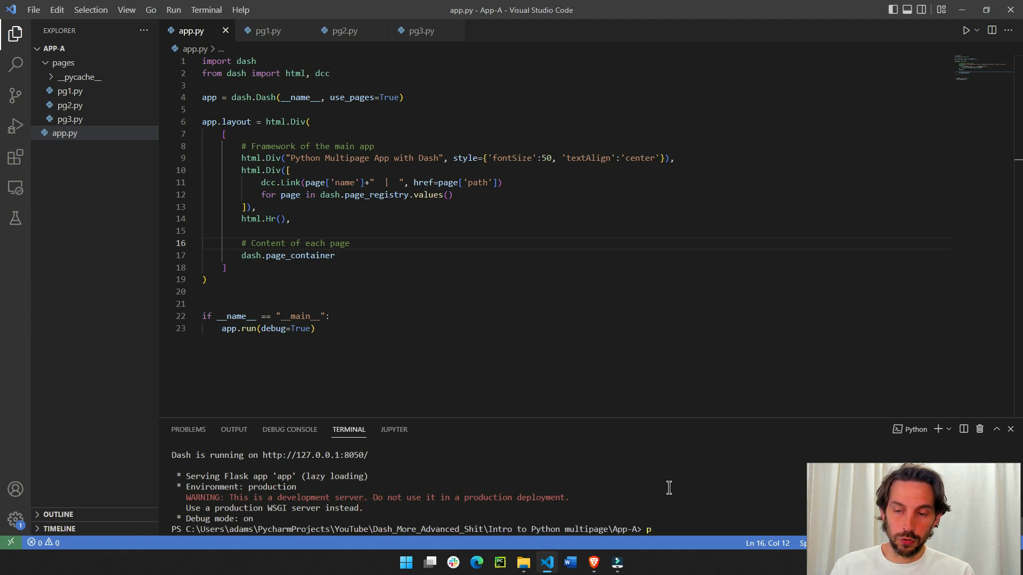
text(ip clone)
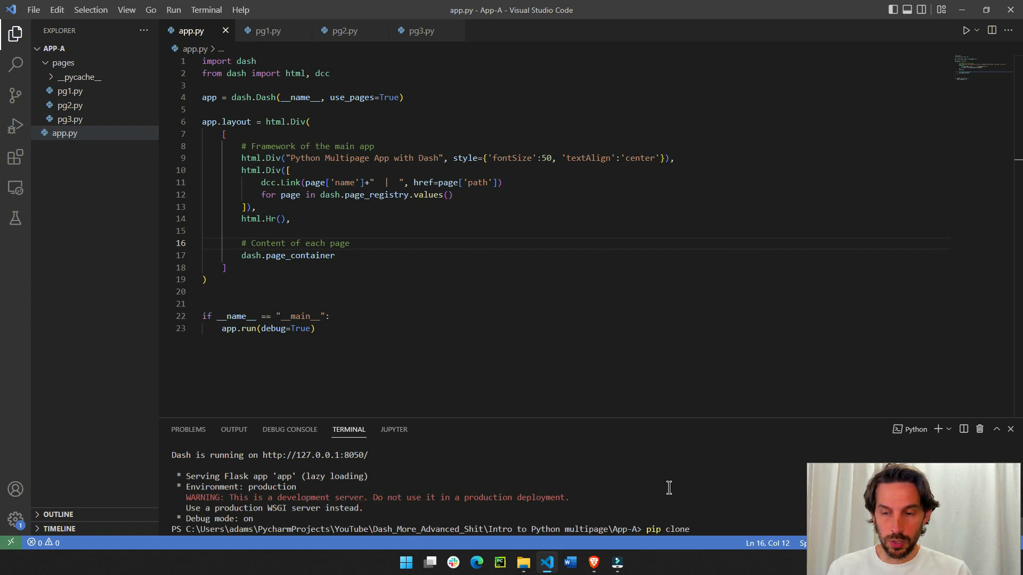
text(https://github.com/Codi)
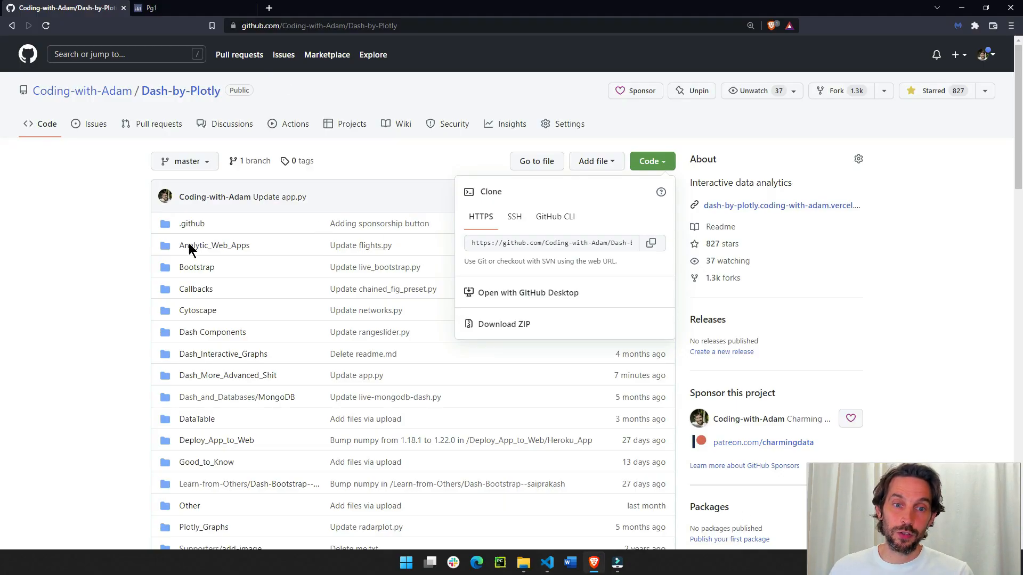
mouse_move(218, 439)
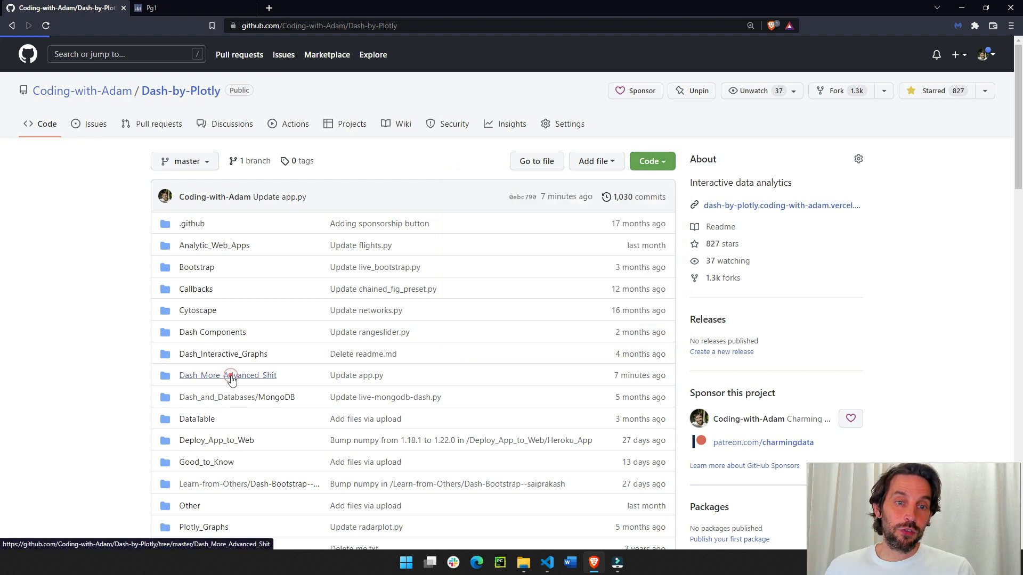
- Navigate Dash_More_Advanced_Shit into Intro to Python multipage's App-A folder, then return to the editor
click(226, 375)
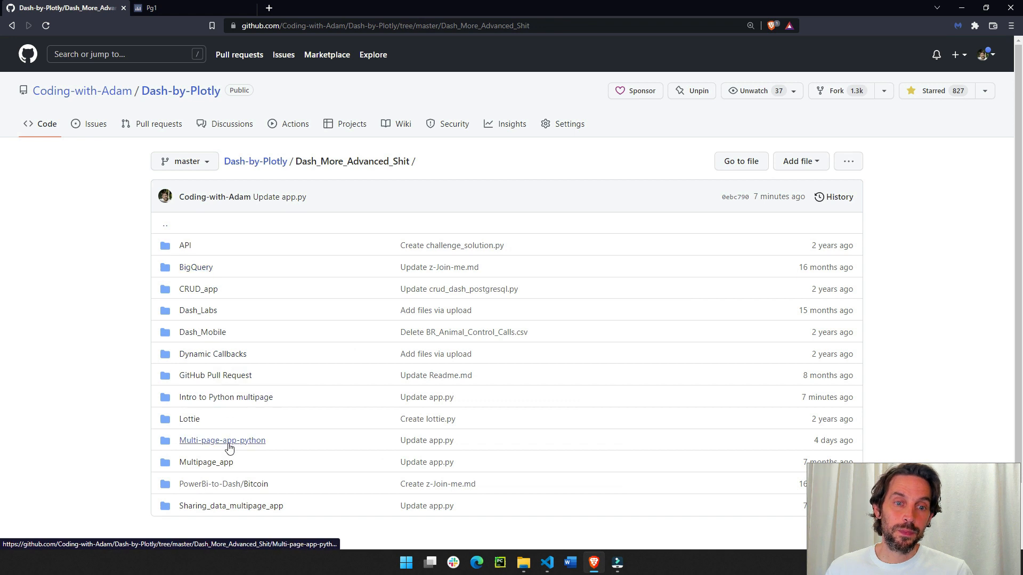
mouse_move(226, 397)
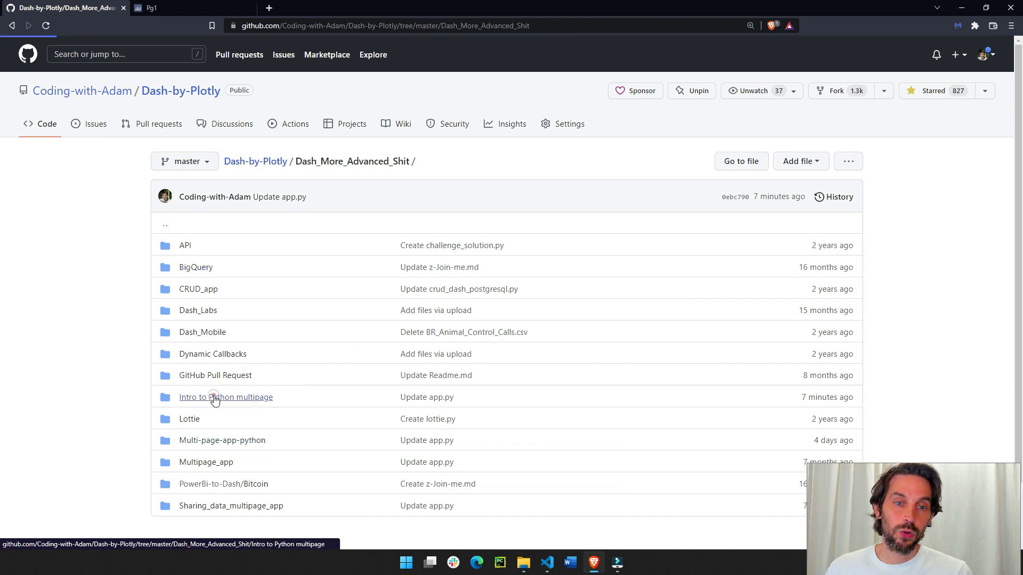
click(226, 398)
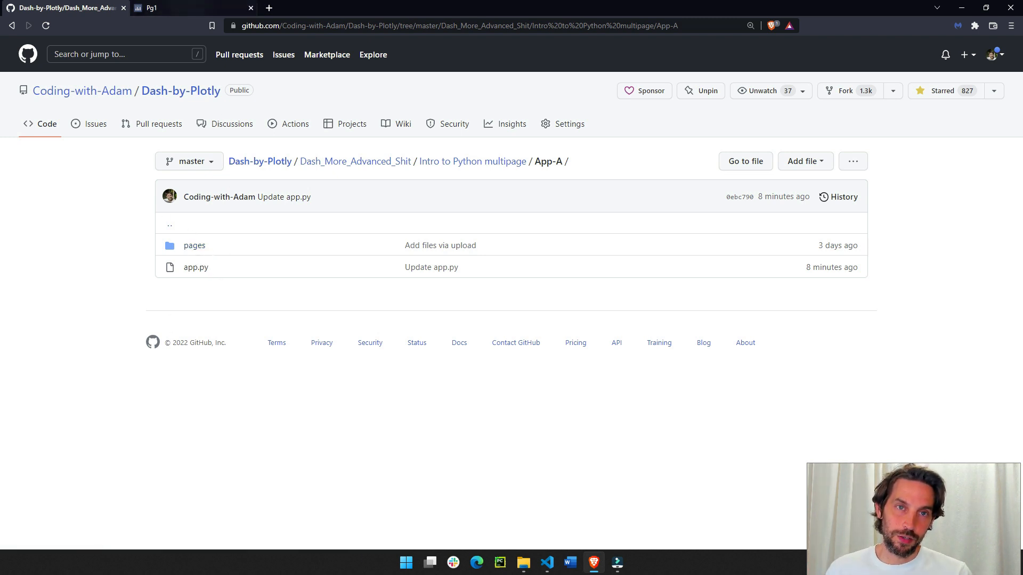
click(547, 563)
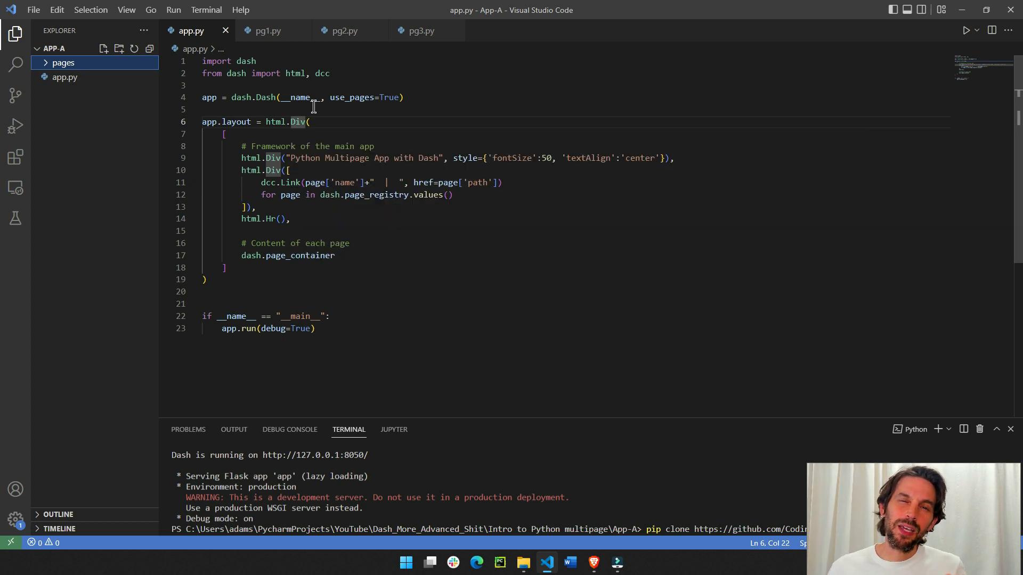
mouse_move(478, 115)
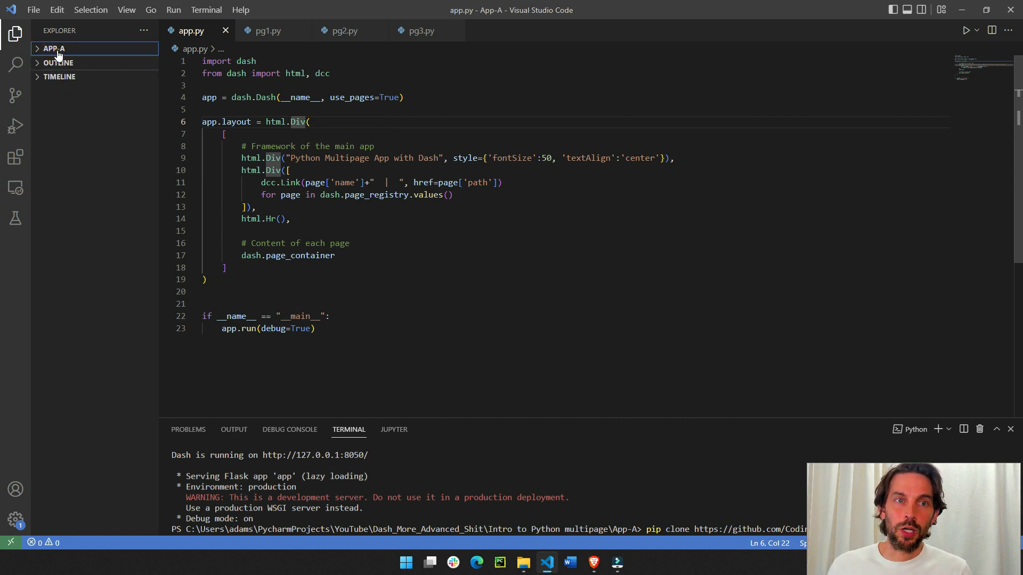
click(53, 49)
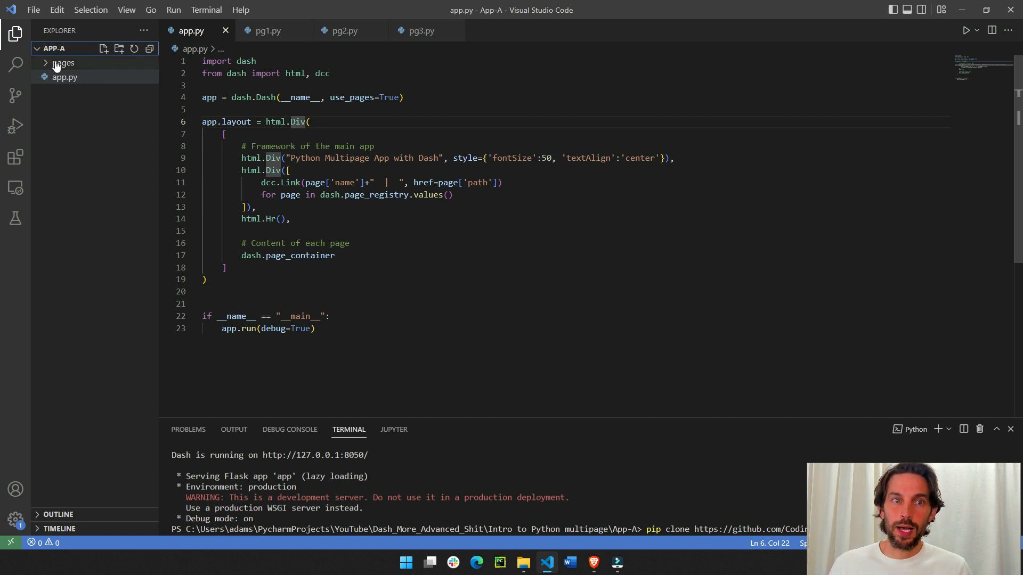
click(62, 61)
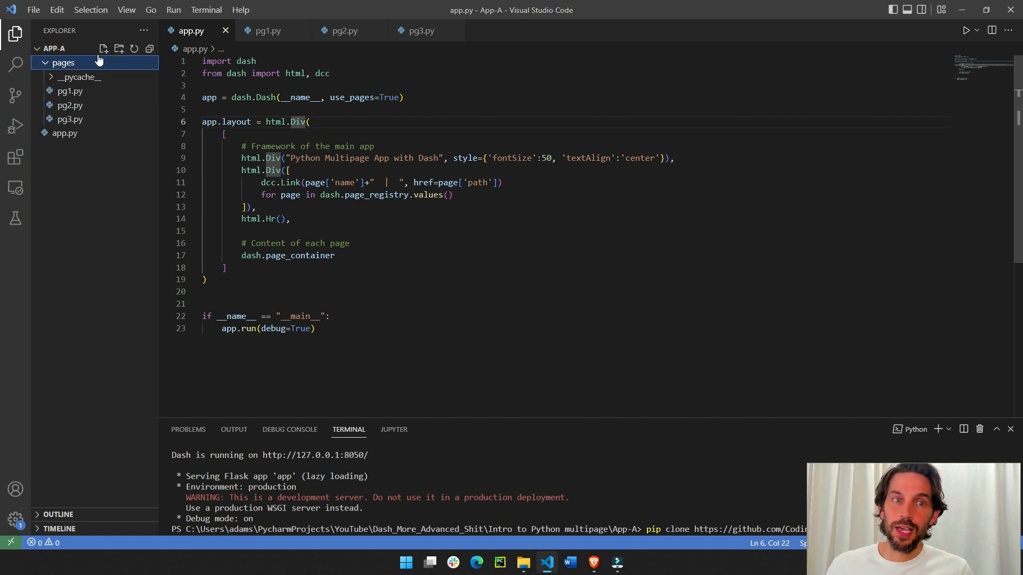
click(70, 91)
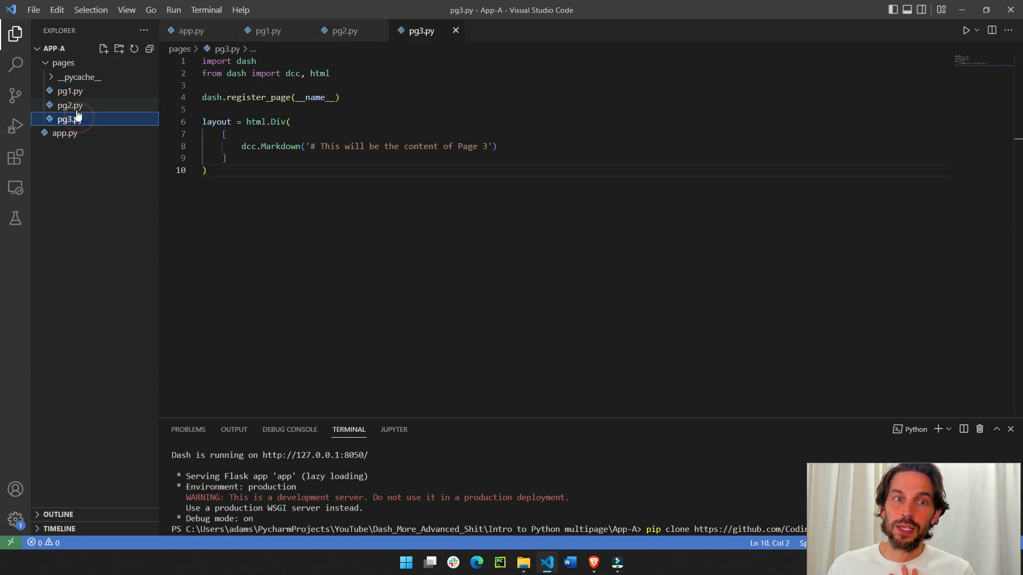
click(70, 90)
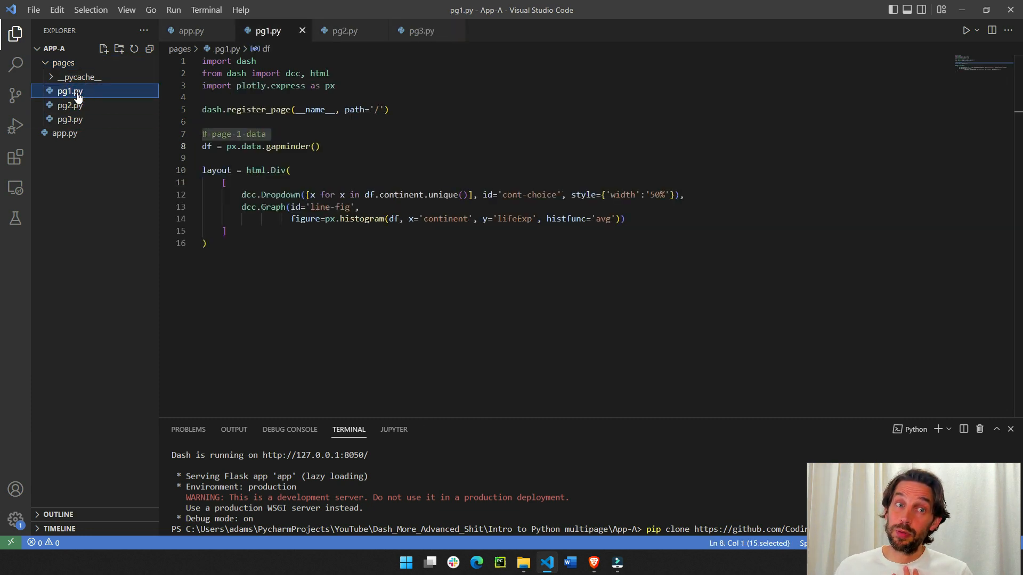
click(63, 61)
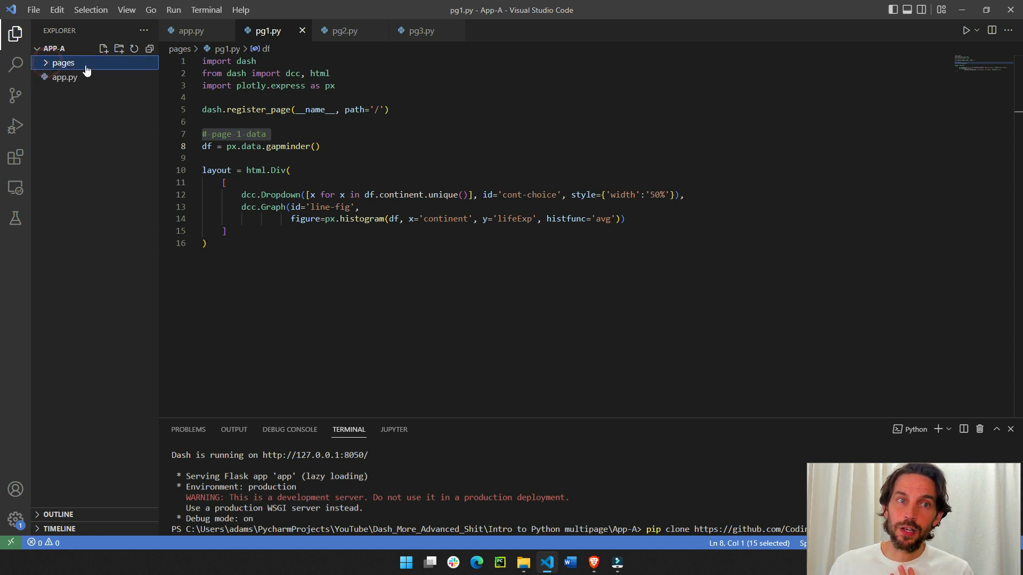
mouse_move(63, 61)
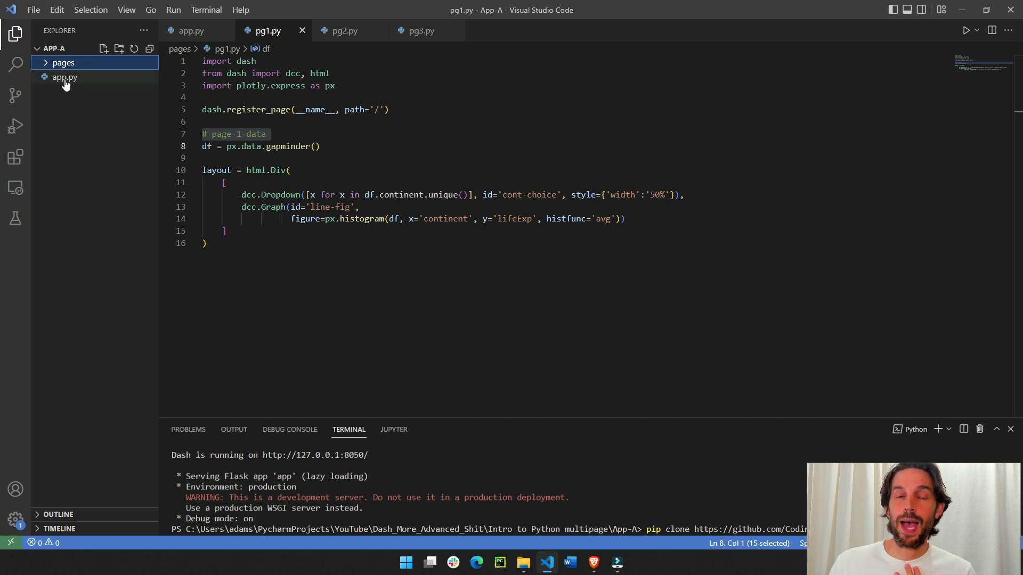
click(64, 77)
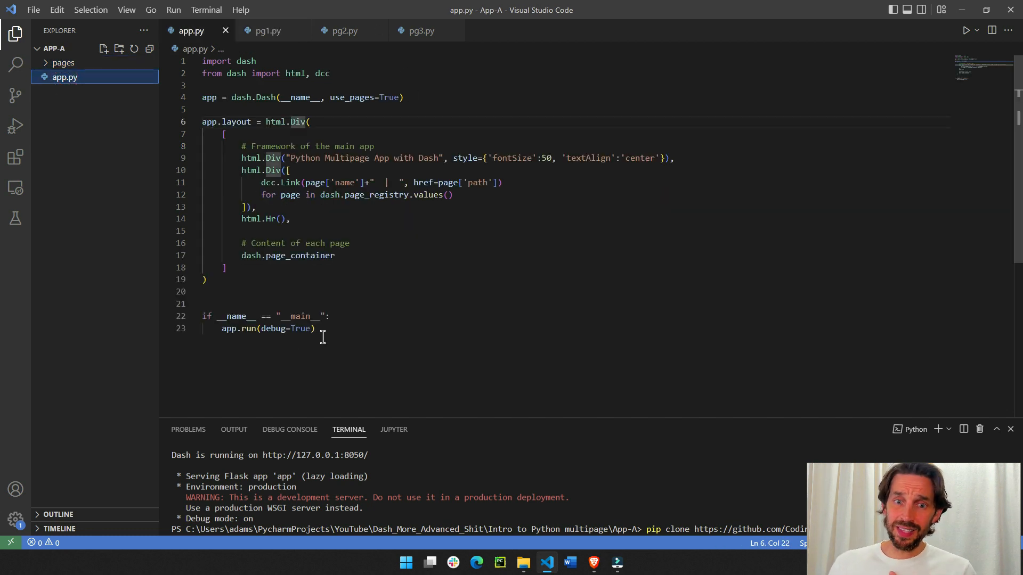
key(ctrl+a)
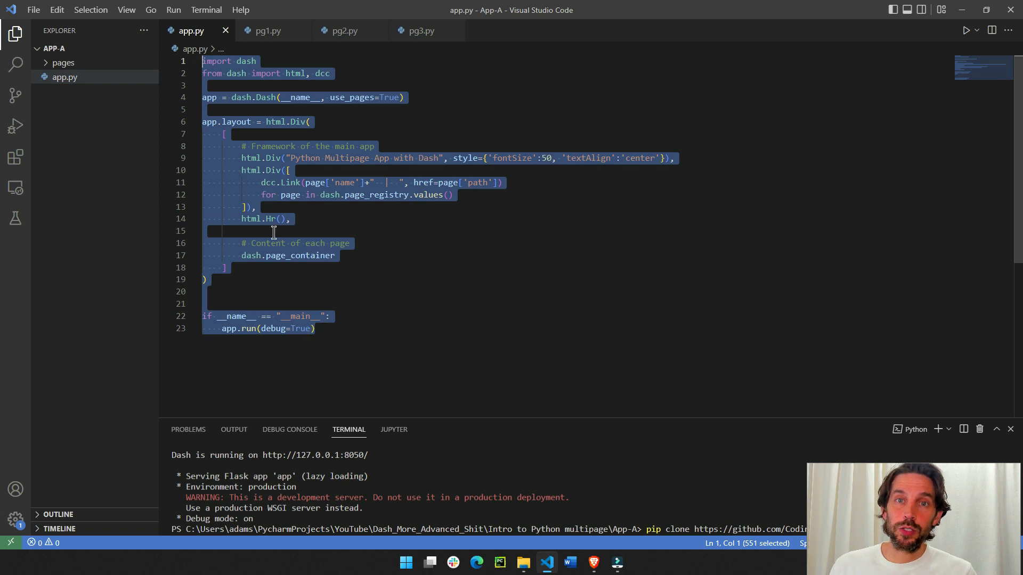
click(63, 62)
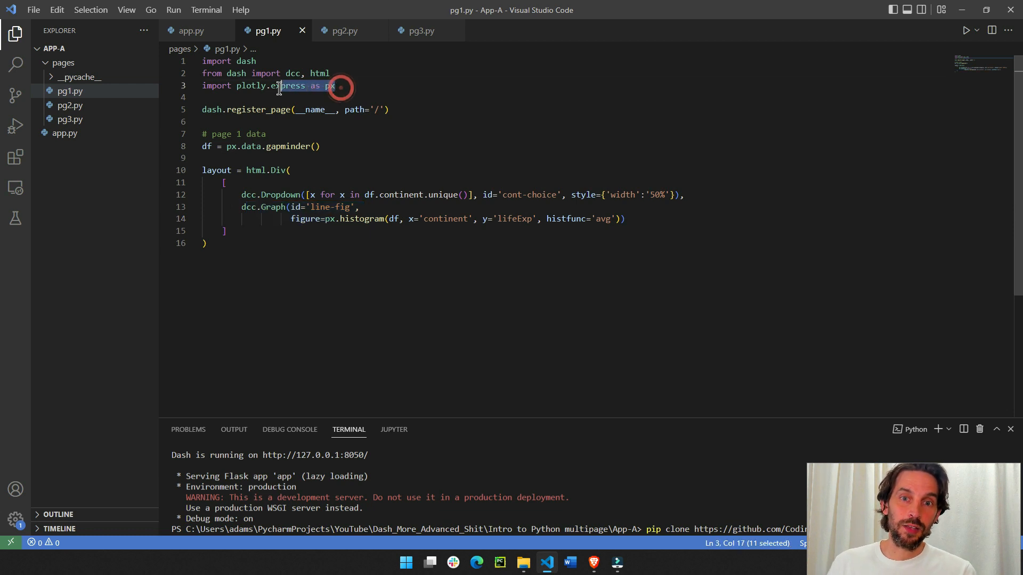
- Review pg1.py, app.py, pg2.py and pg3.py, ending on pg1.py's histogram figure line
double_click(357, 219)
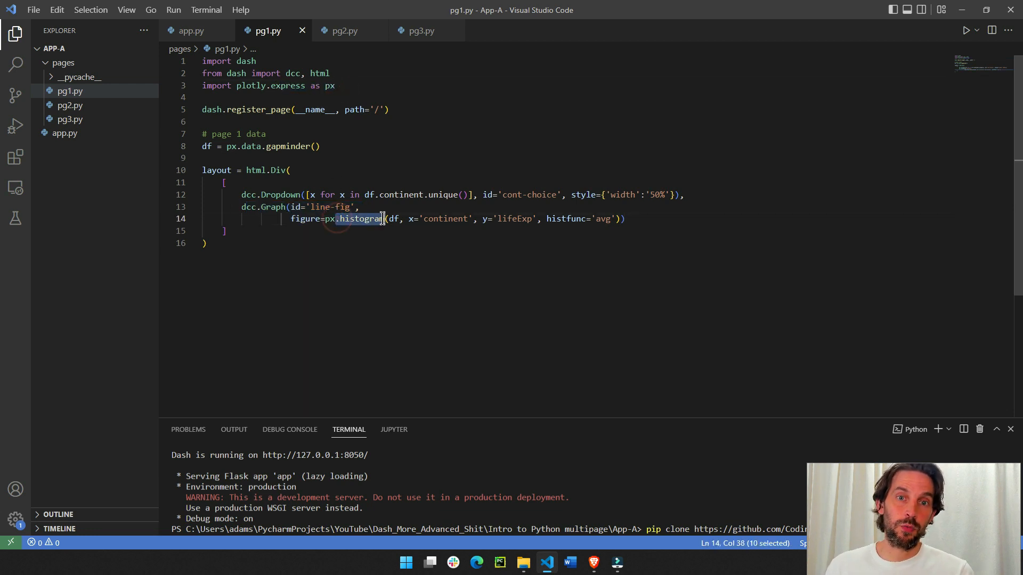
mouse_move(358, 218)
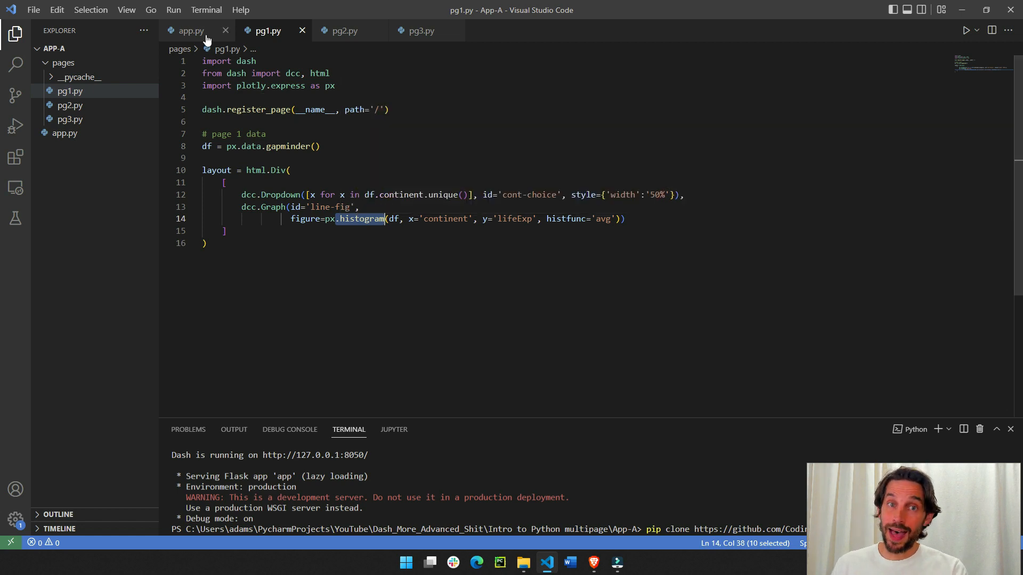
click(190, 31)
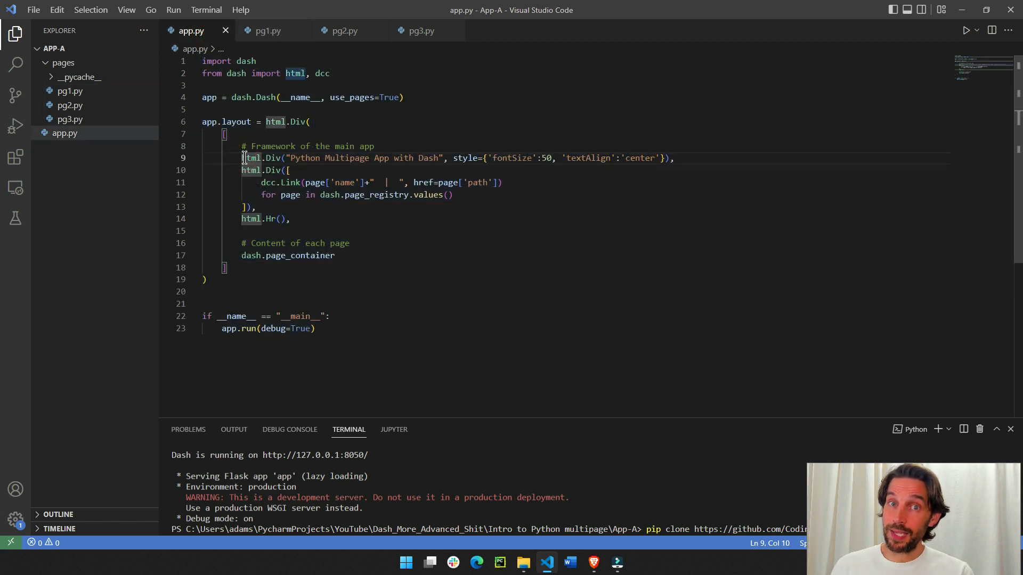
click(343, 31)
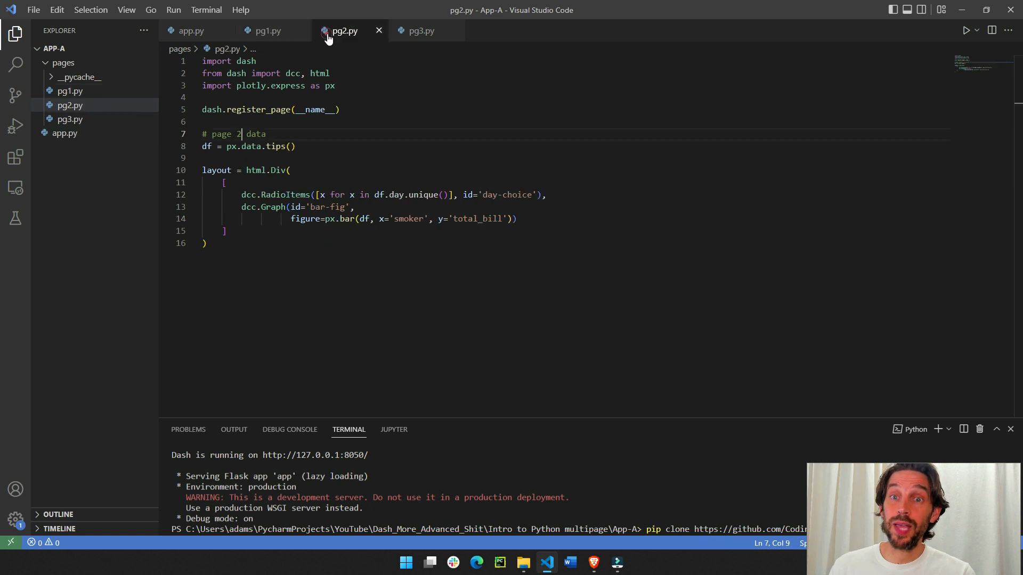
click(421, 31)
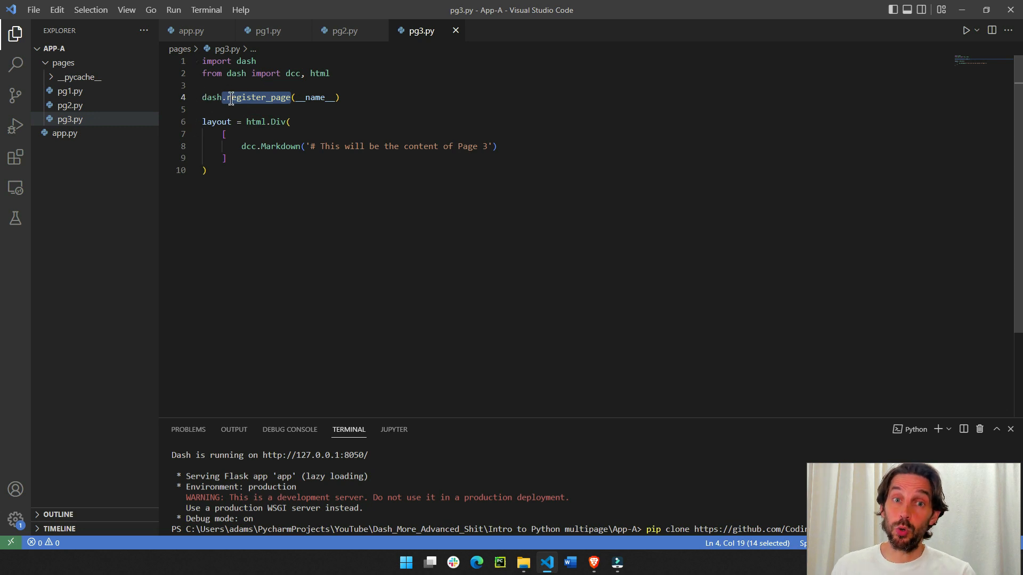
click(340, 31)
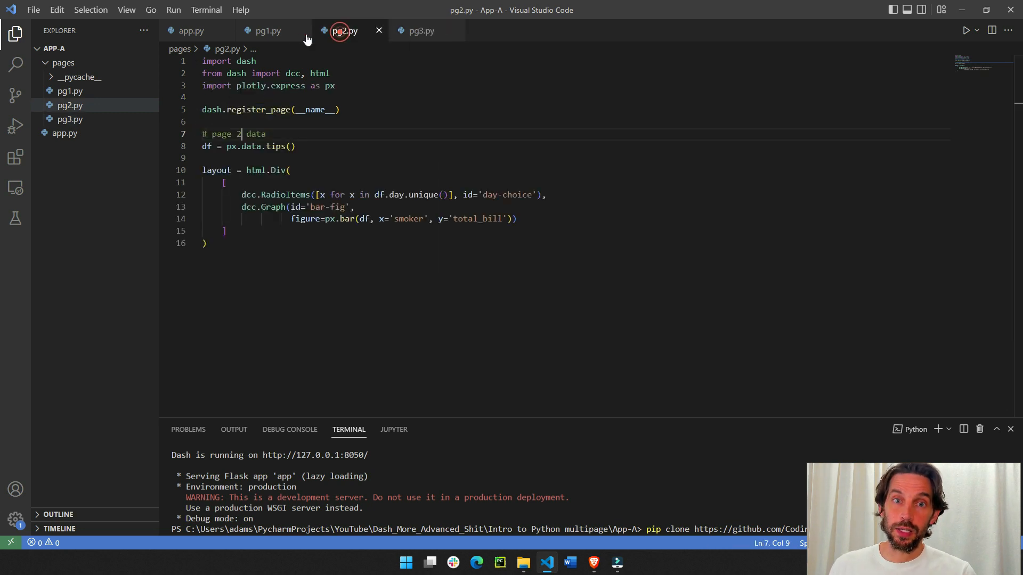
click(267, 31)
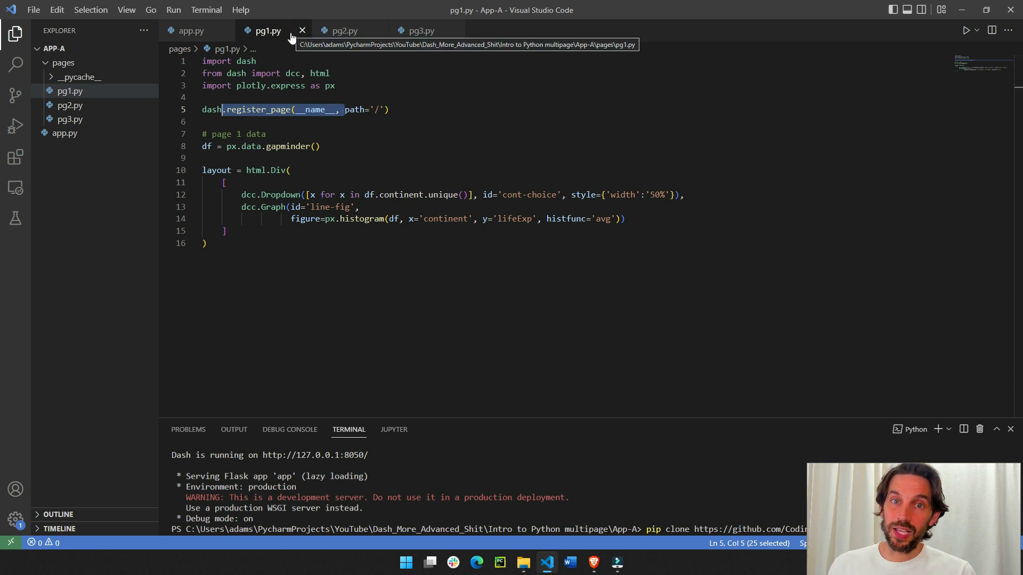
mouse_move(373, 109)
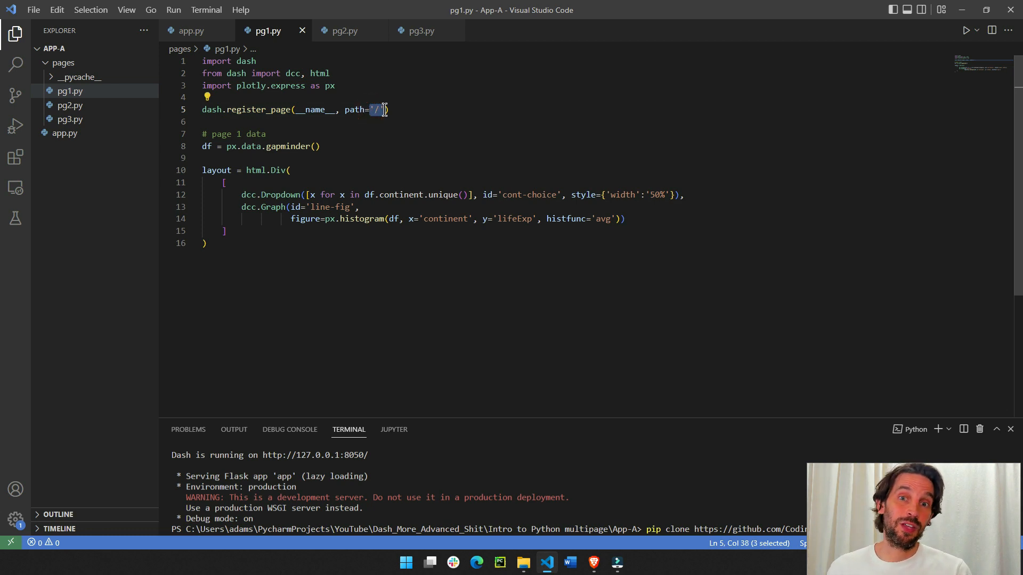
click(344, 31)
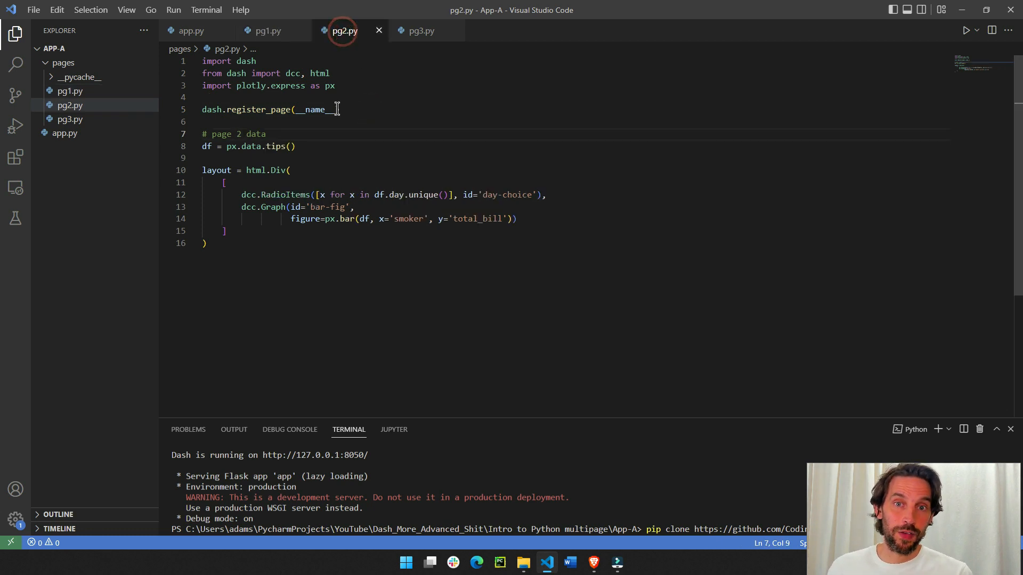
click(421, 31)
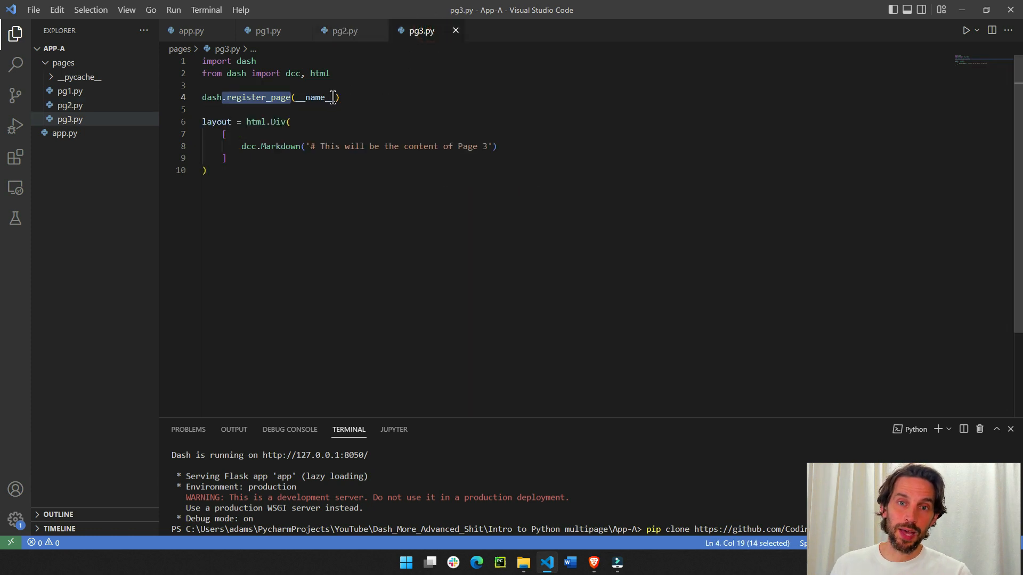
click(266, 31)
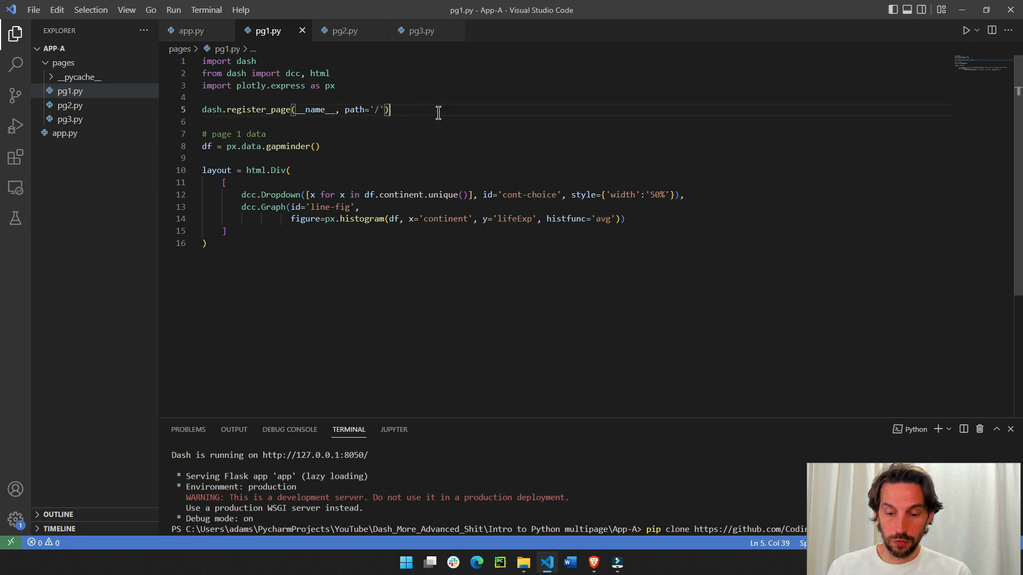
- Add the comment "# '/' is home page" after register_page and review the gapminder data and layout lines
text(#)
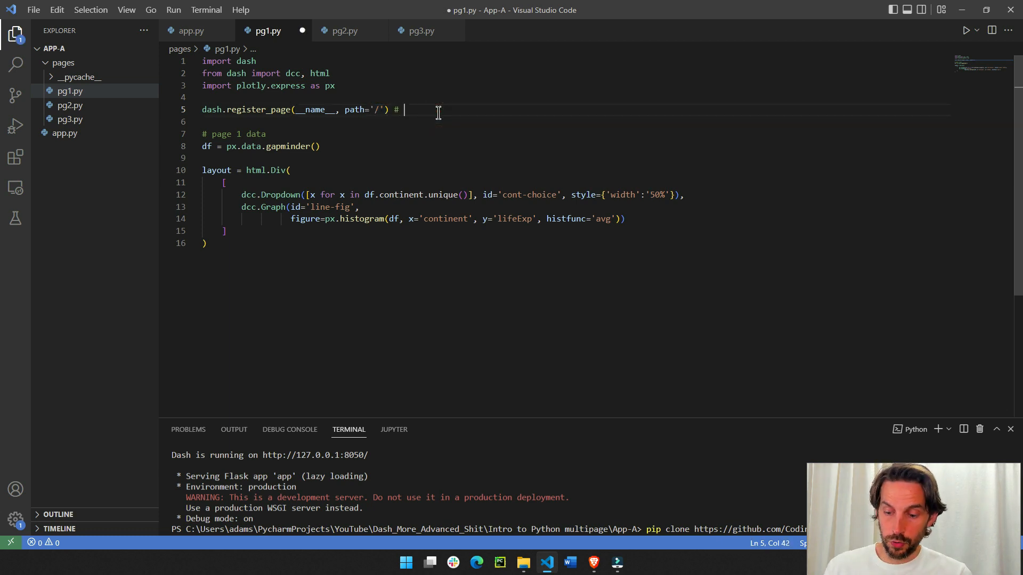
text('/' is home page)
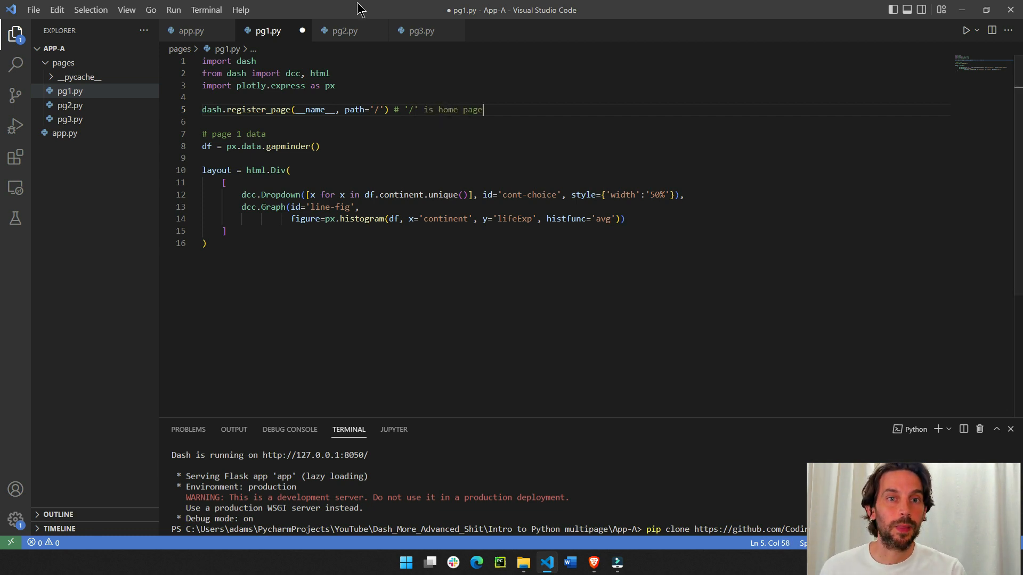
drag(203, 109, 341, 109)
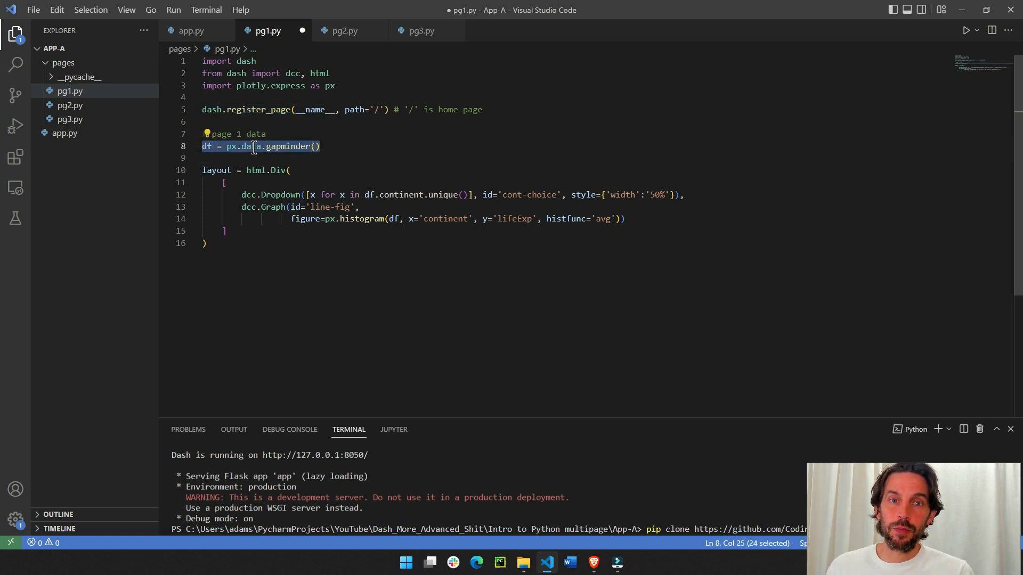
mouse_move(282, 146)
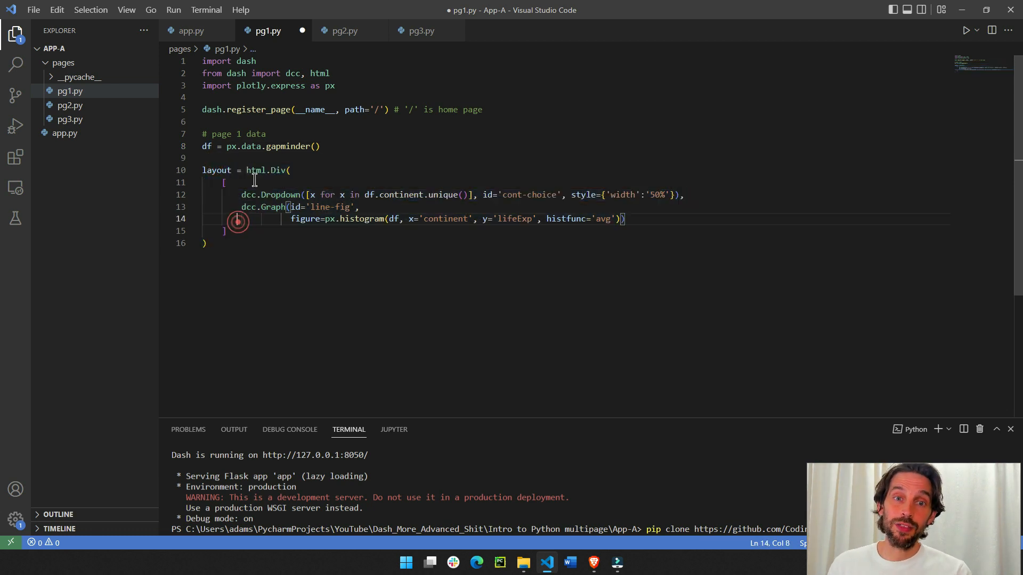
drag(247, 171, 205, 243)
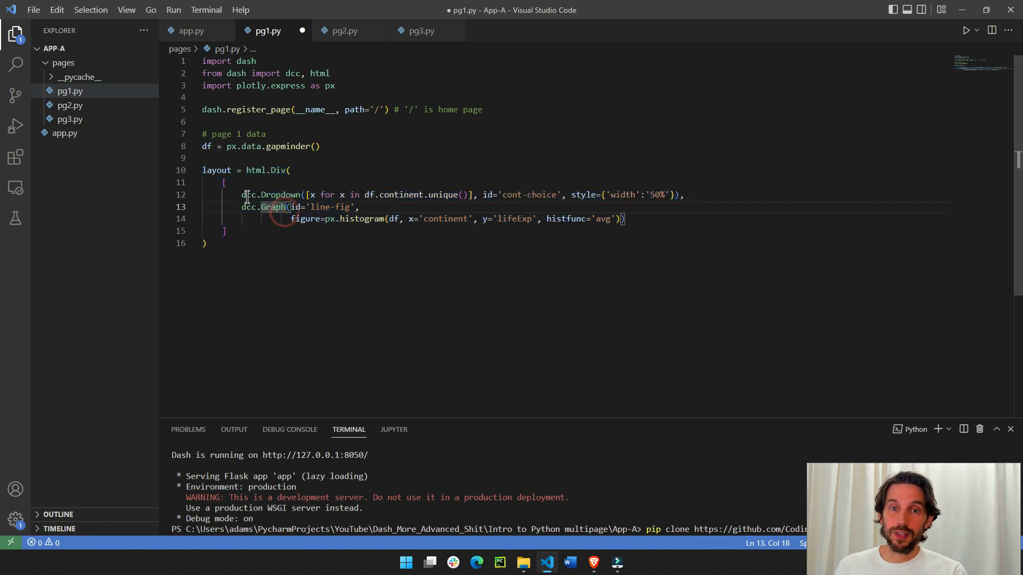
drag(242, 193, 345, 193)
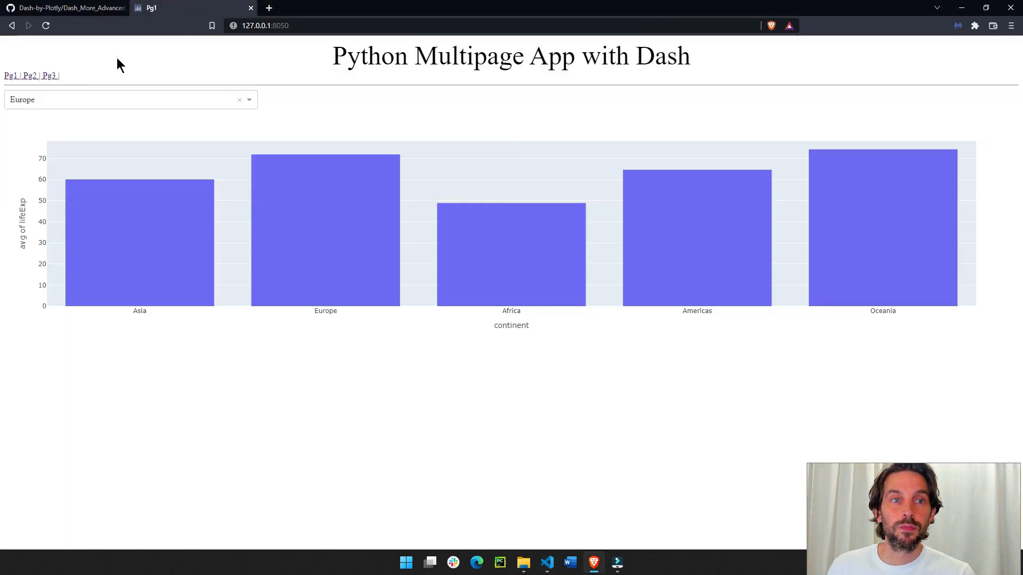
mouse_move(338, 98)
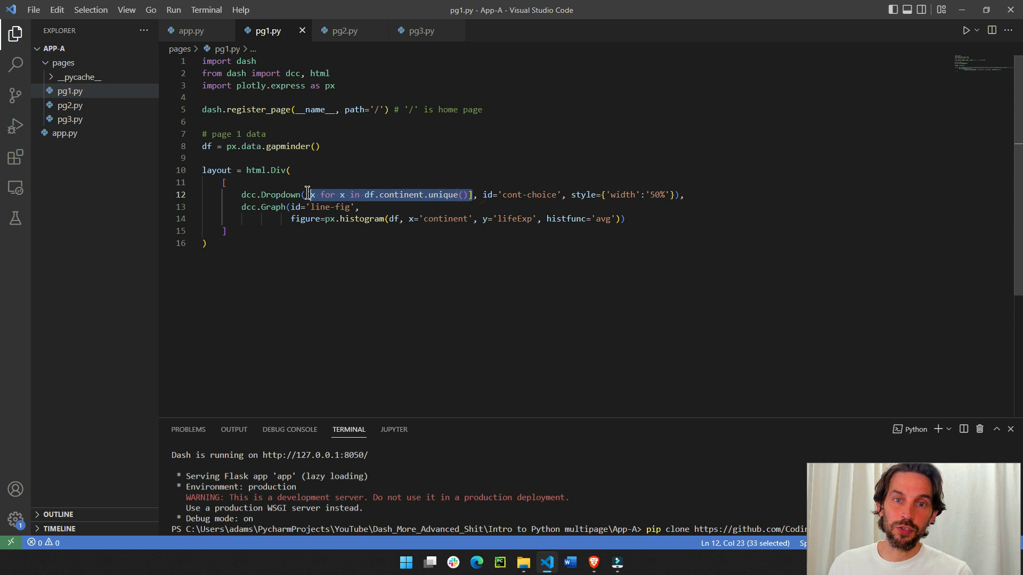
- Note the Dropdown's options= argument and insert a blank line after df = px.data.gapminder()
text(options)
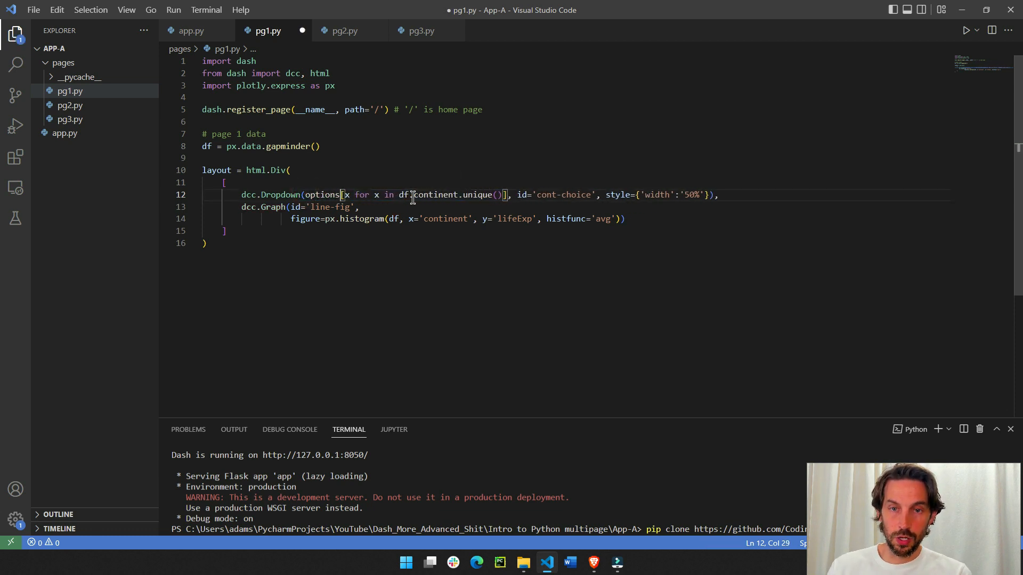
text(=)
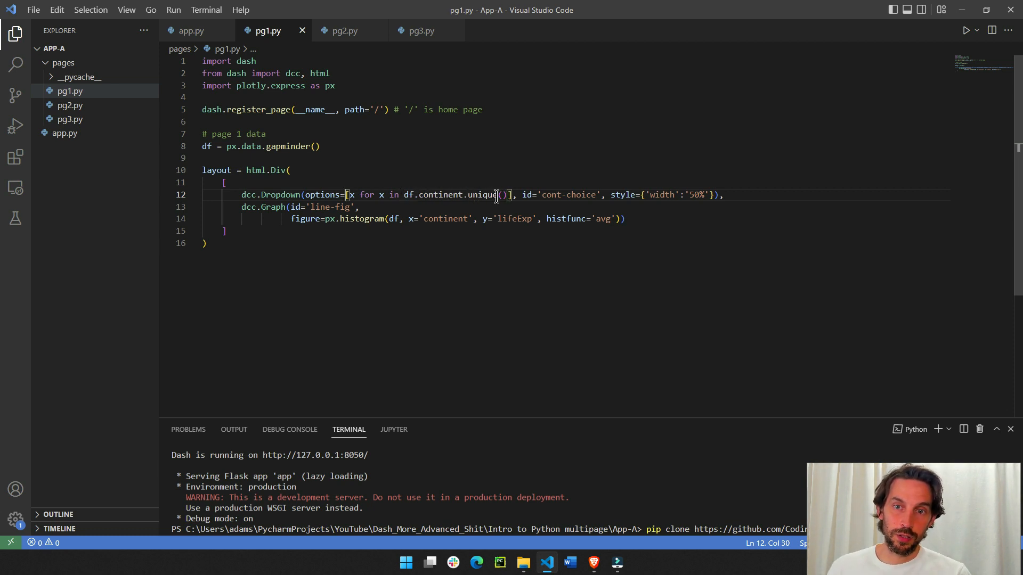
mouse_move(479, 194)
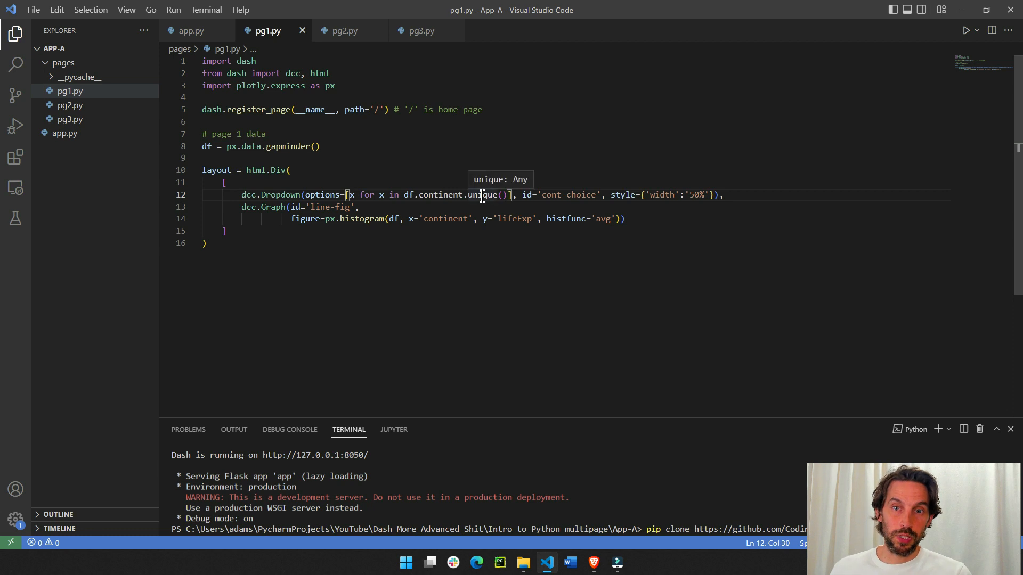
mouse_move(377, 199)
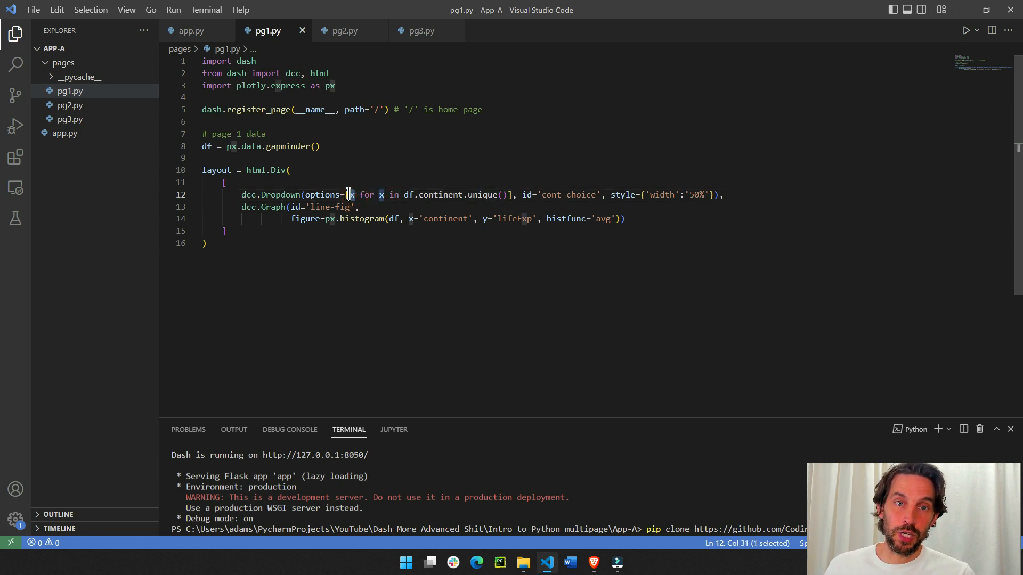
click(326, 146)
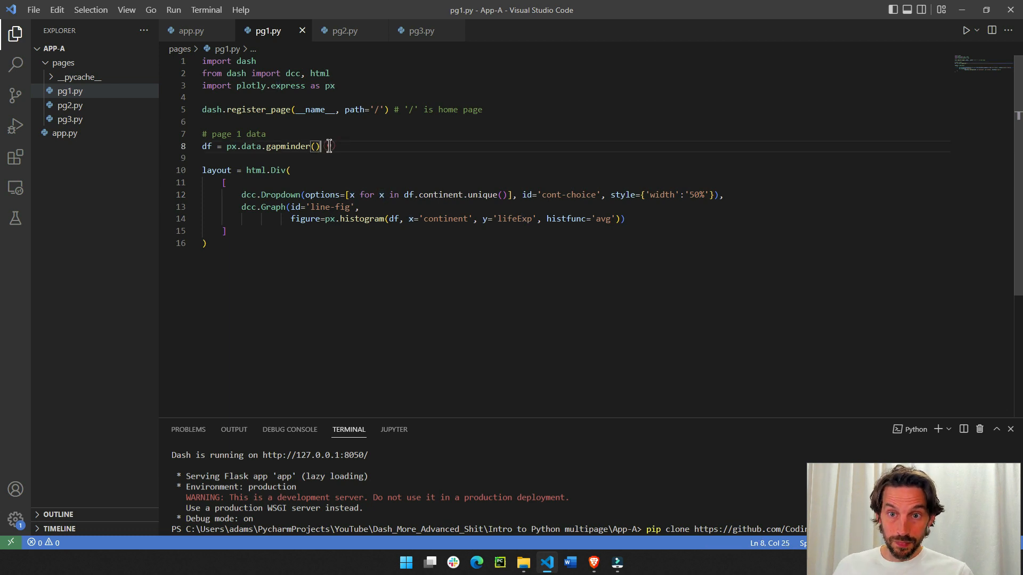
key(Enter)
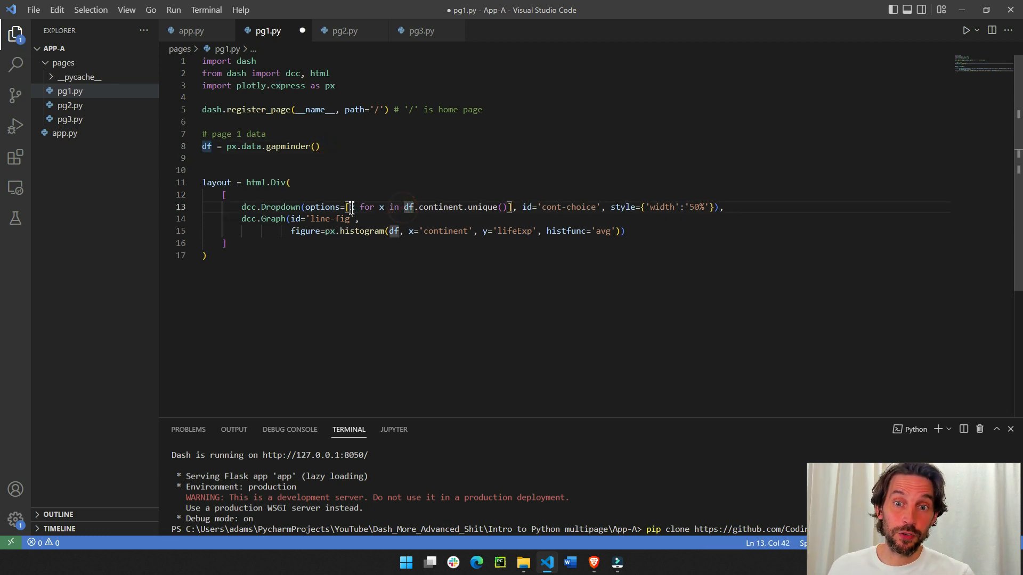
- Add a for loop over df.continent.unique() with print(x), listing Asia, Europe, Africa, Americas, Oceania in the terminal
drag(359, 207, 505, 207)
text(p)
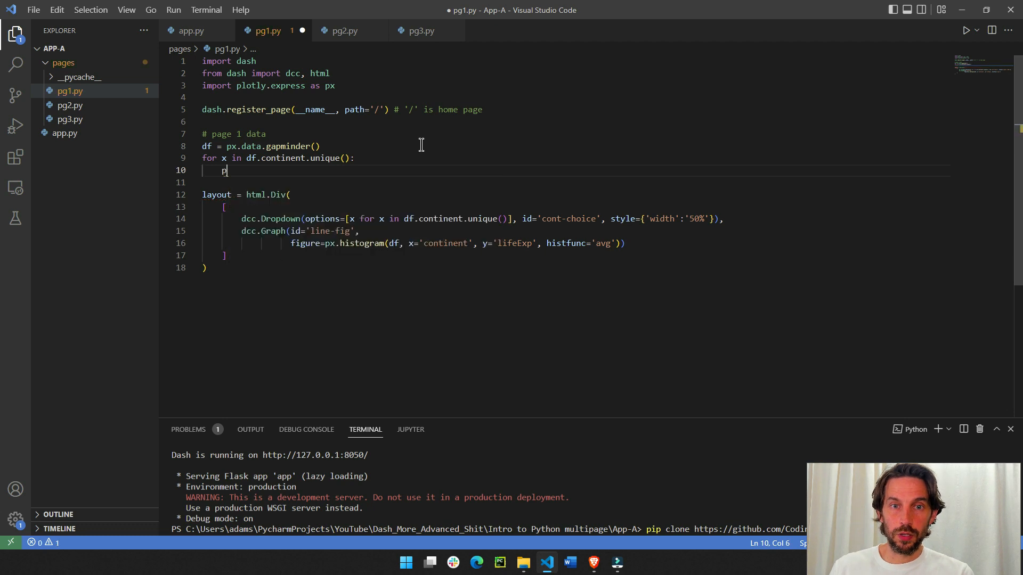
text(rint(x)
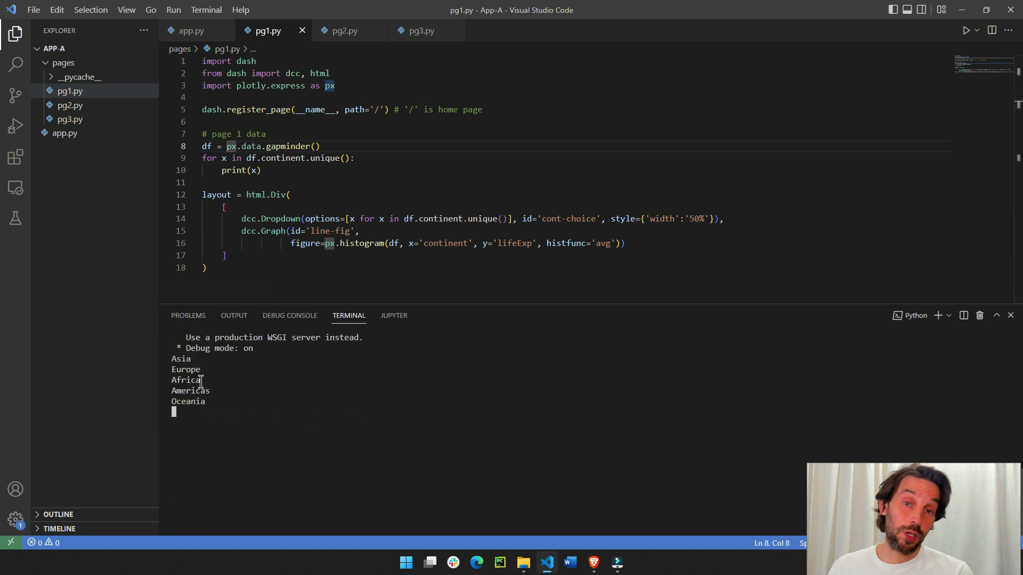
double_click(440, 219)
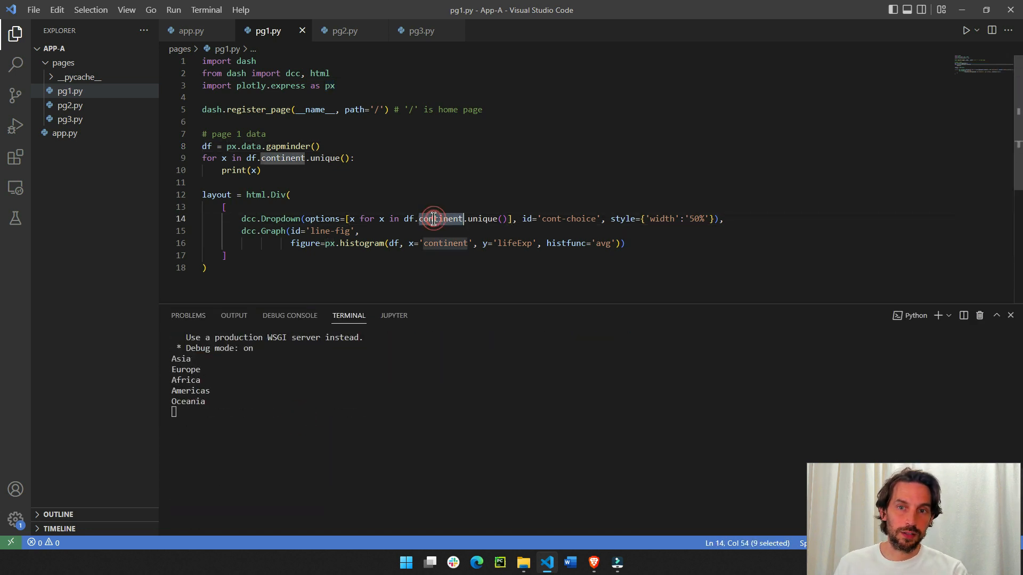
drag(170, 358, 206, 411)
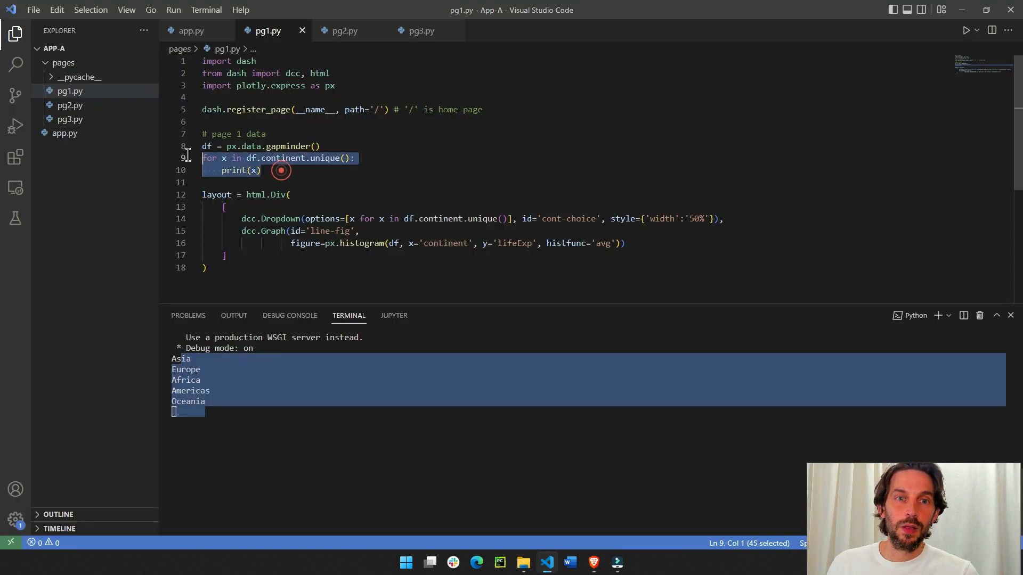
- Delete the print loop, review the Graph id and histogram figure, and view page 1's lifeExp chart in the browser
key(Delete)
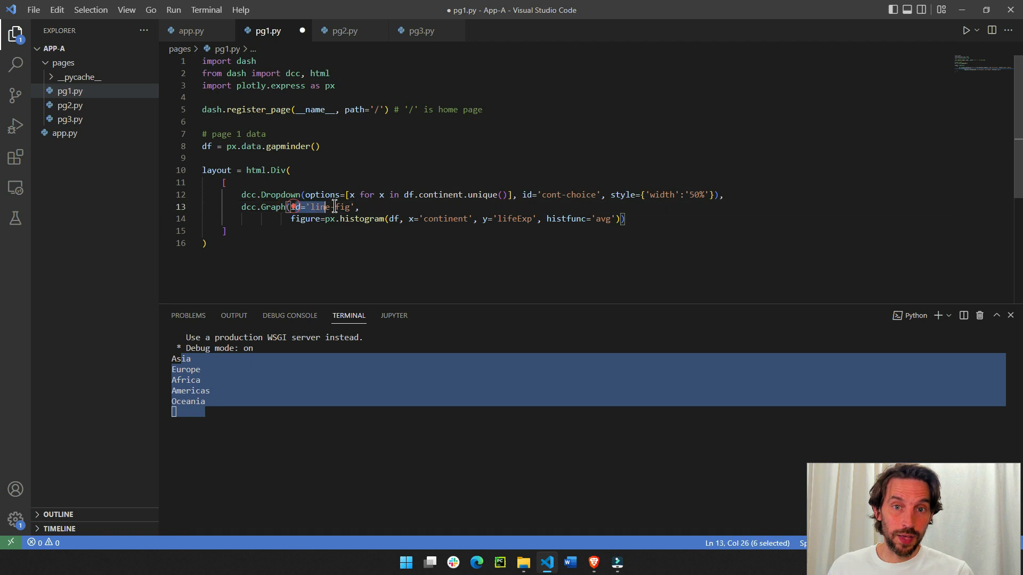
double_click(306, 218)
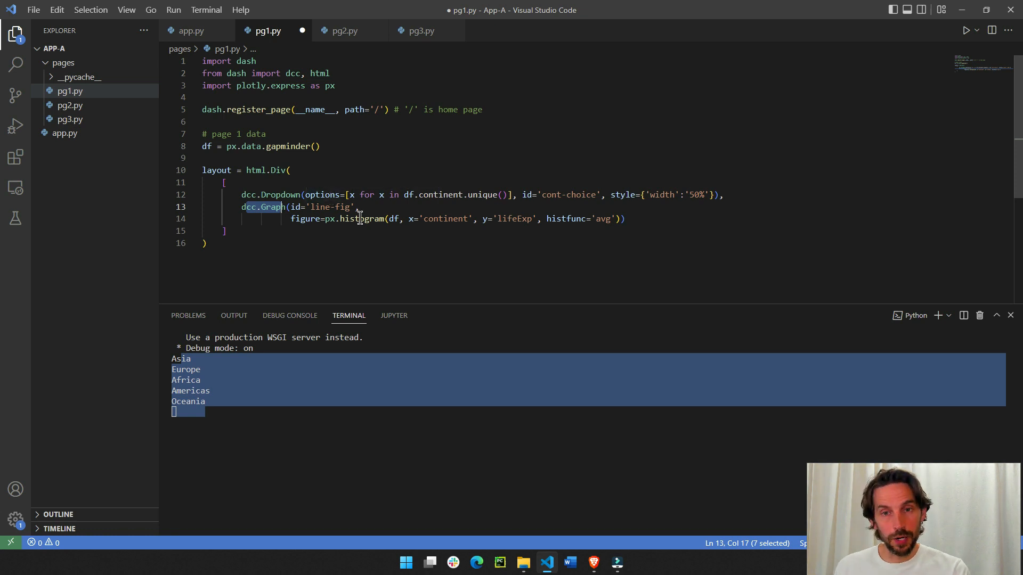
double_click(362, 219)
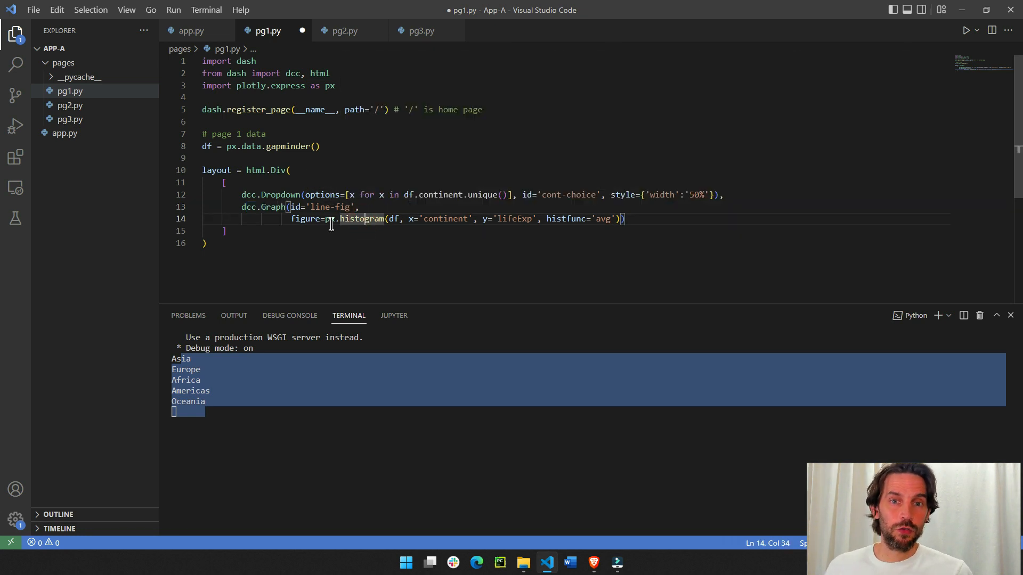
mouse_move(414, 262)
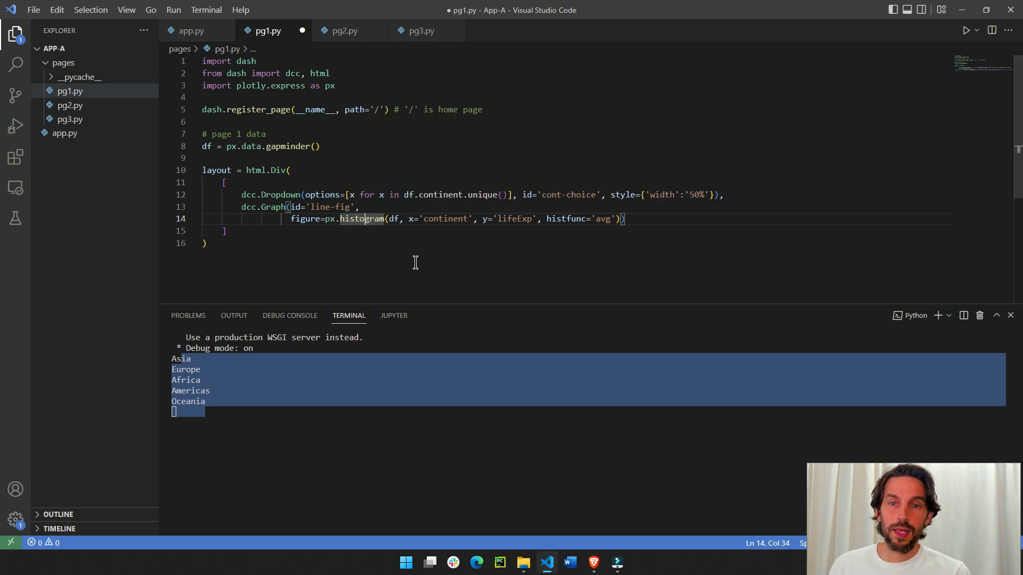
double_click(394, 218)
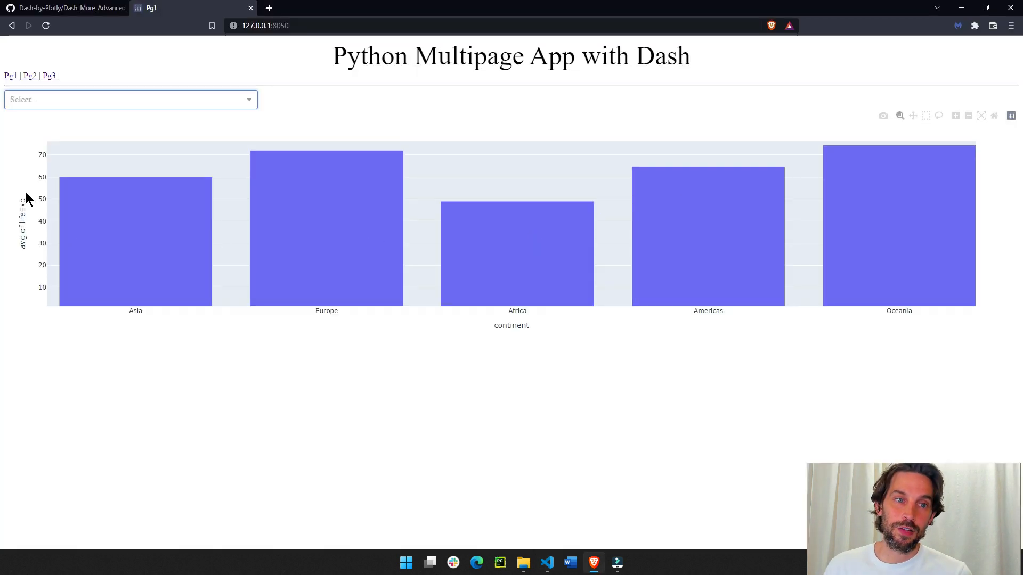
mouse_move(446, 281)
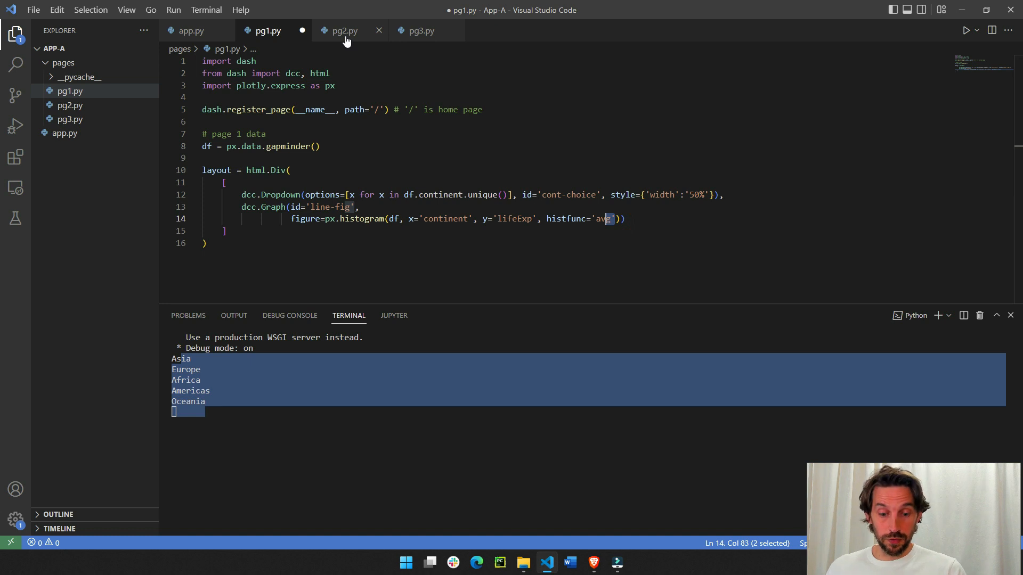
click(341, 30)
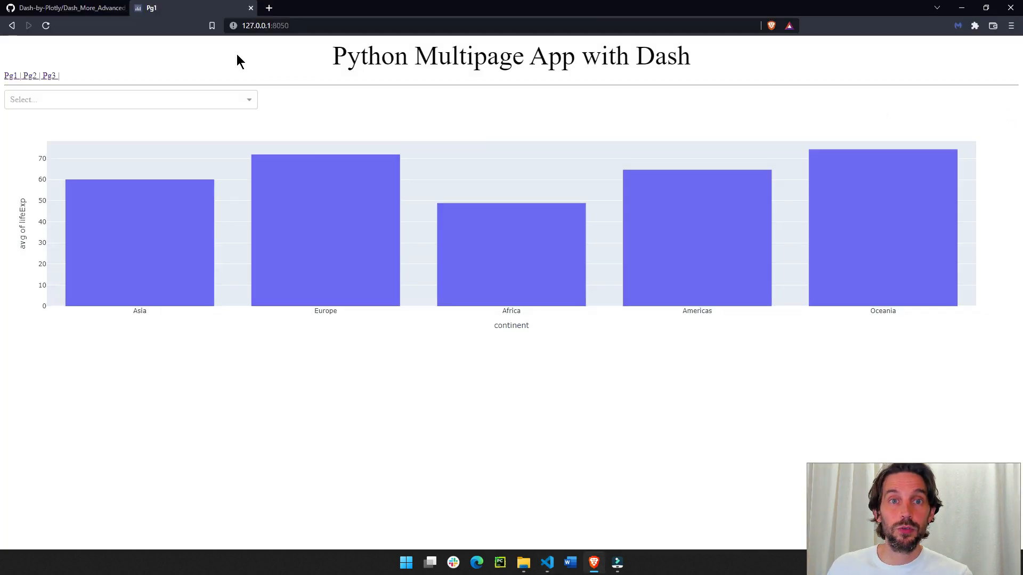
- View page 2's smoker bar chart, inspect pg2.py's day radio options, then open pg3.py's Markdown layout
click(29, 76)
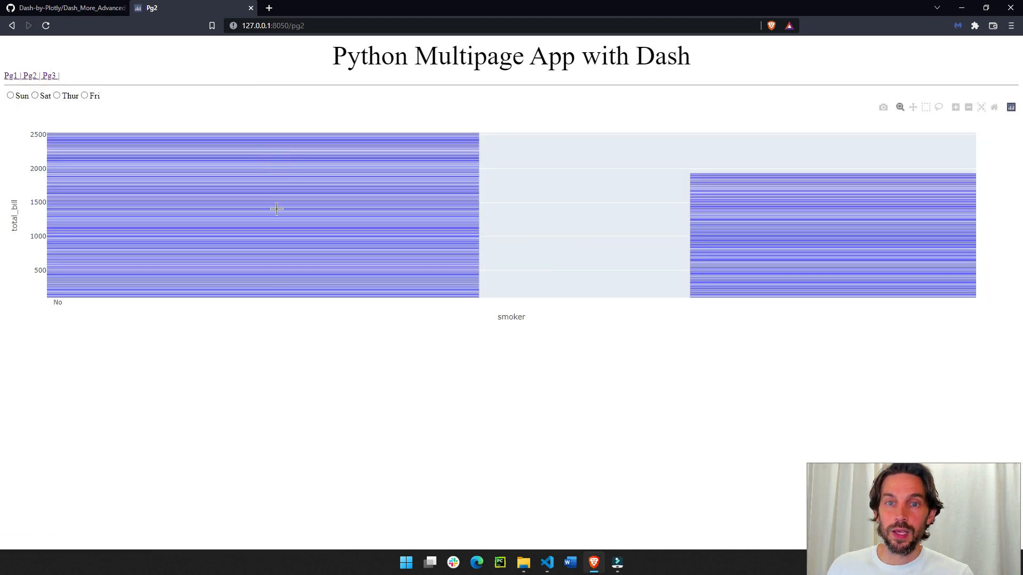
click(34, 96)
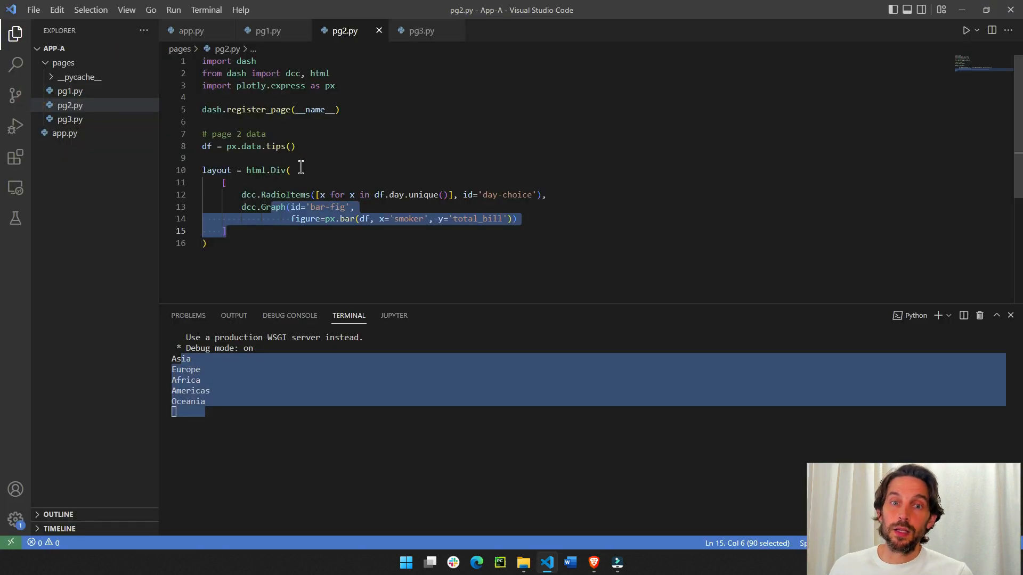
double_click(283, 194)
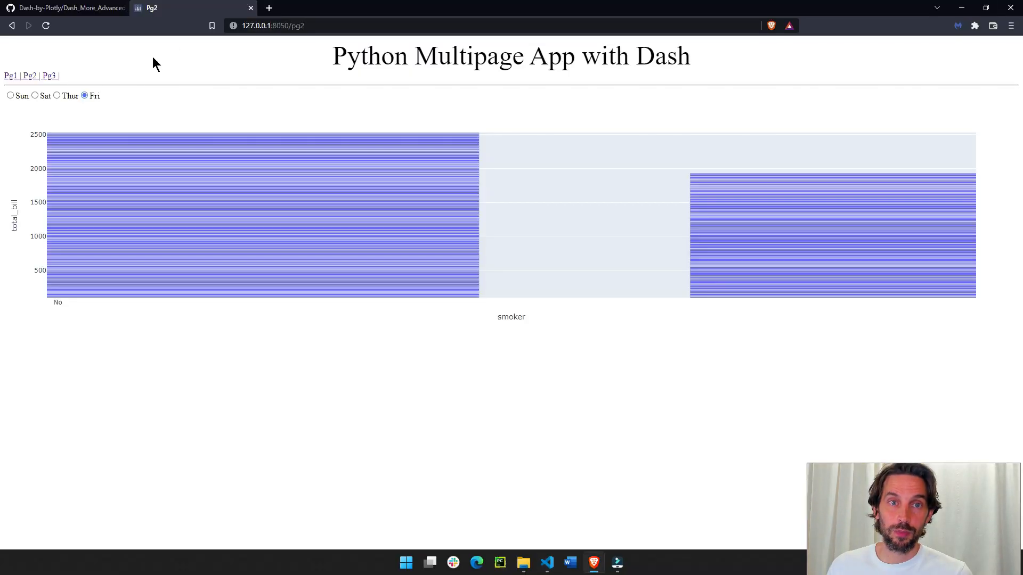
click(50, 74)
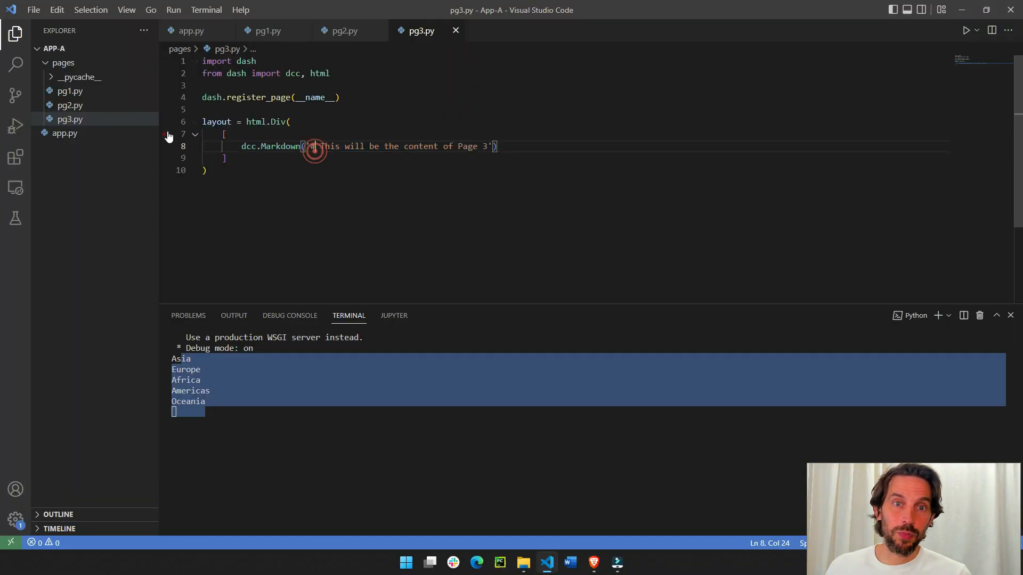
- Change pg3.py's Markdown to 'This will be the content of Page 3 and much more!' and confirm it in the browser
click(194, 122)
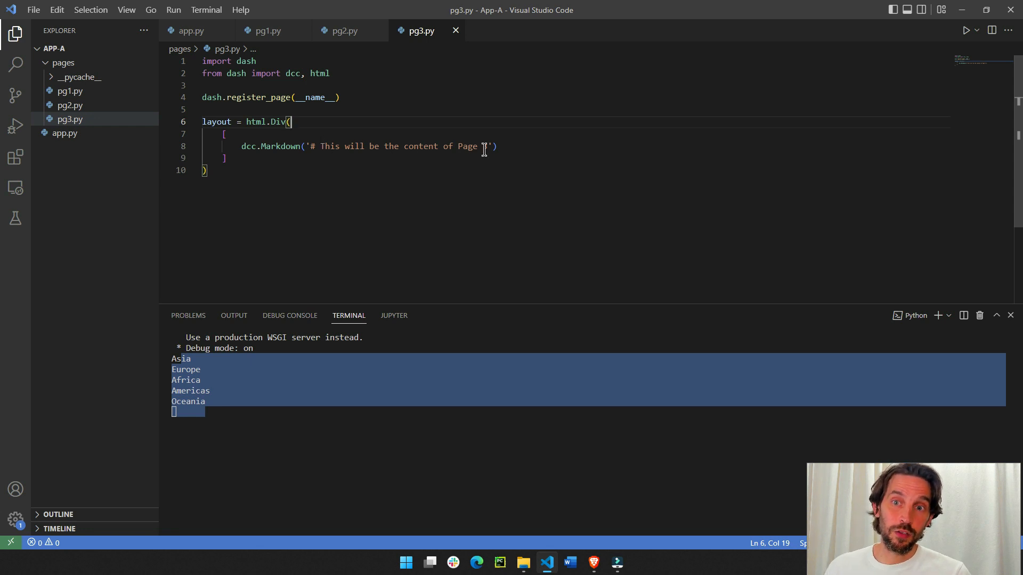
text(3 na)
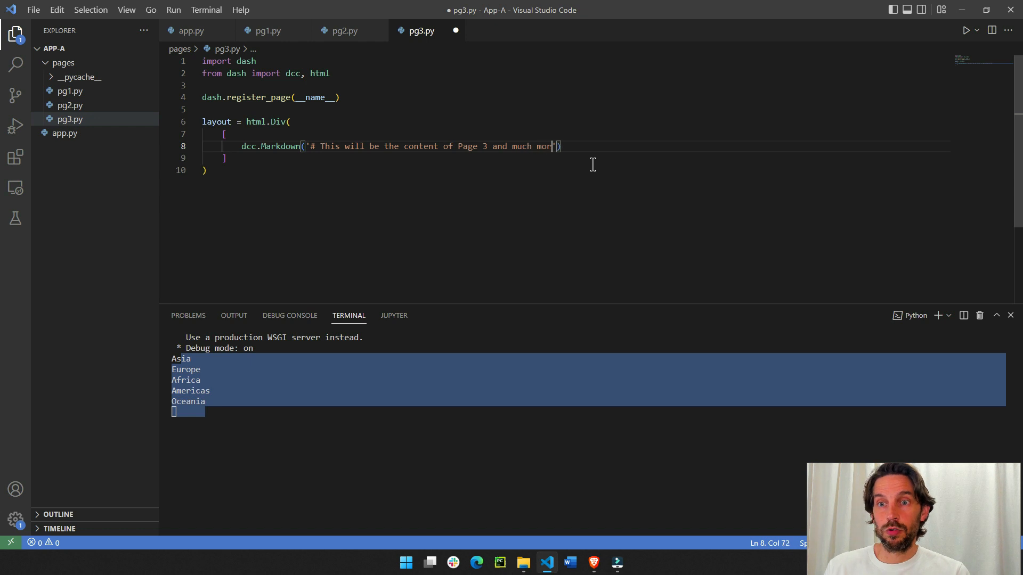
text(e!)
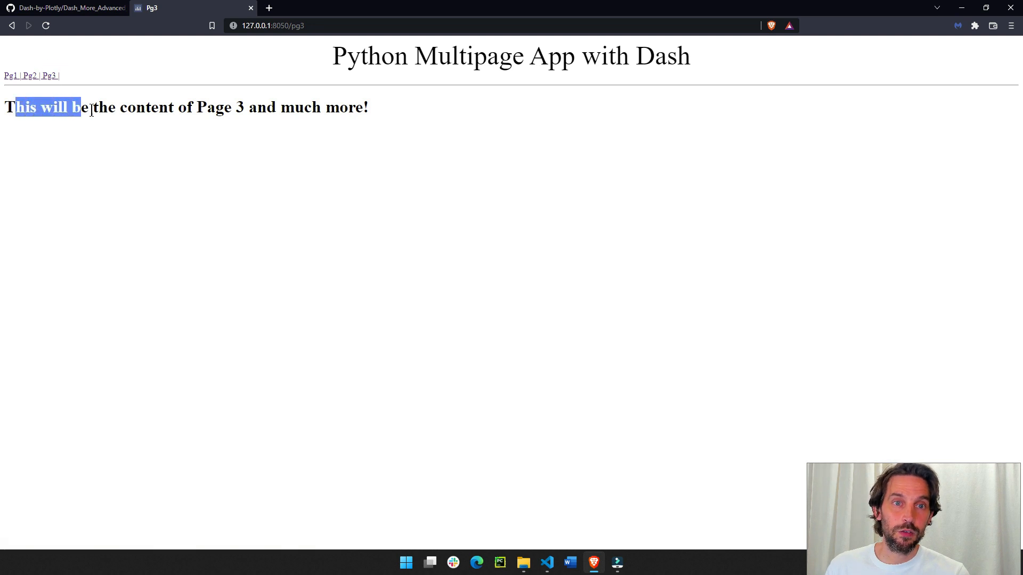
drag(77, 106, 385, 111)
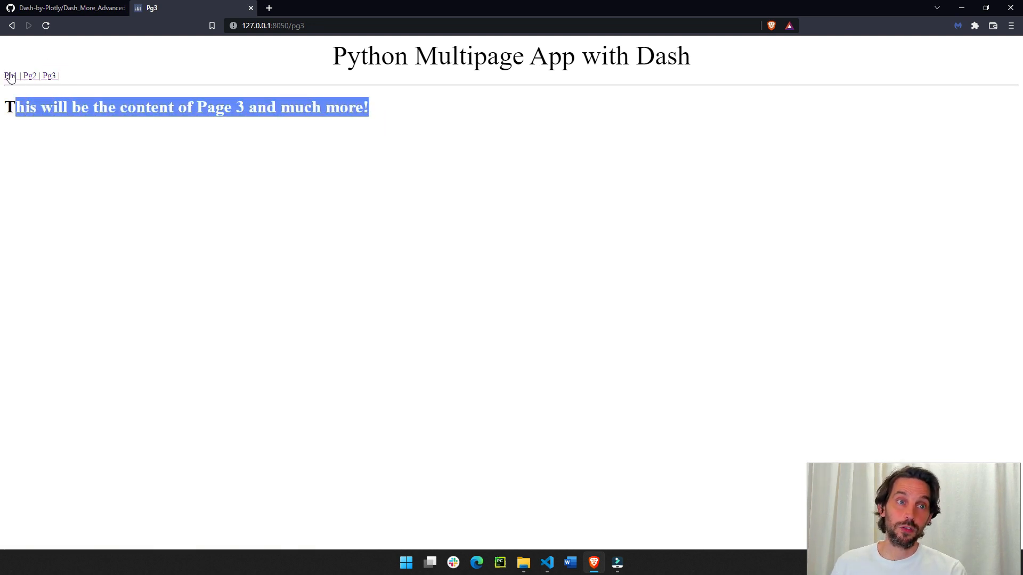
click(9, 74)
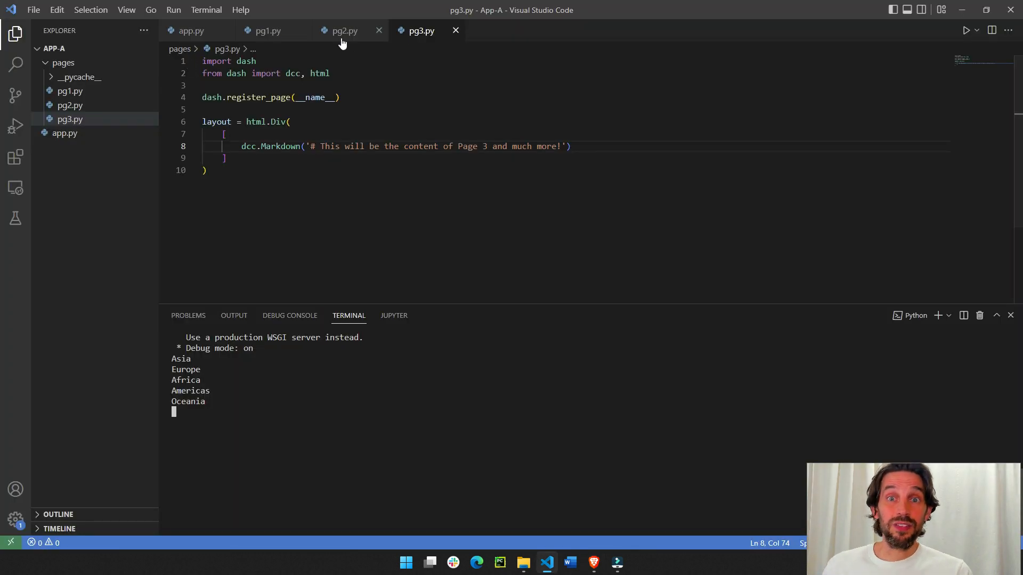
click(265, 31)
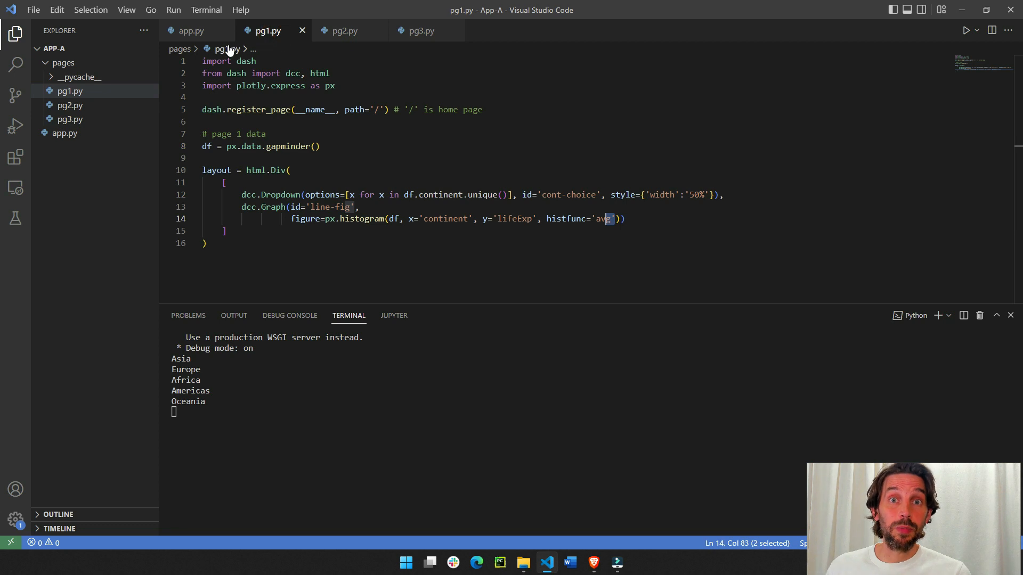
click(191, 31)
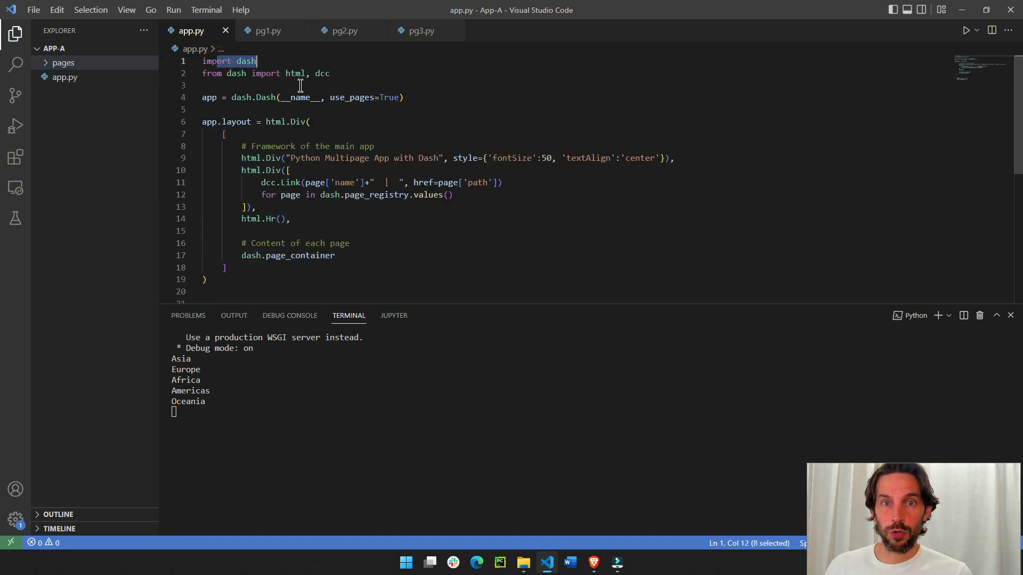
click(320, 74)
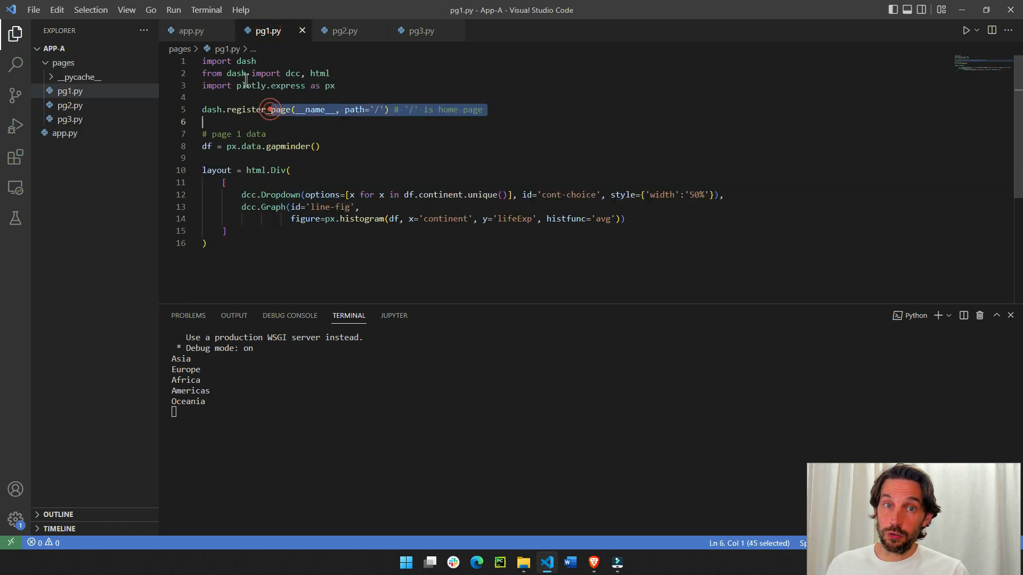
click(191, 31)
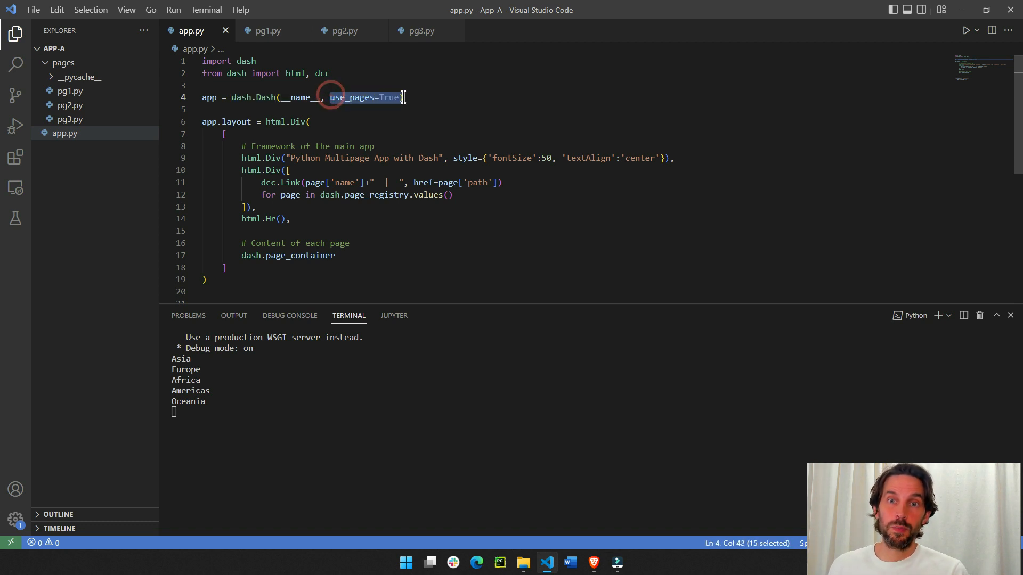
click(342, 30)
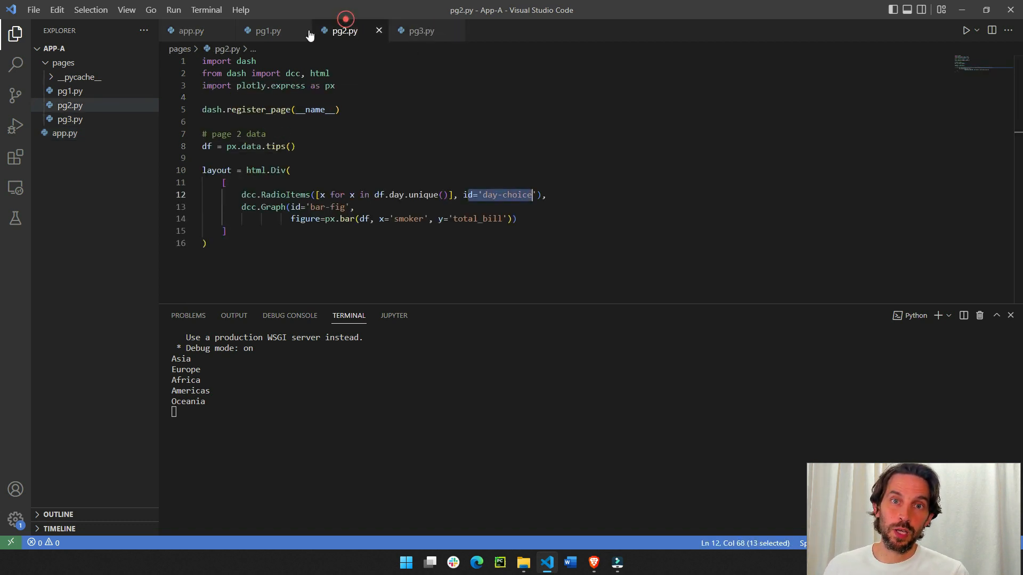
click(191, 31)
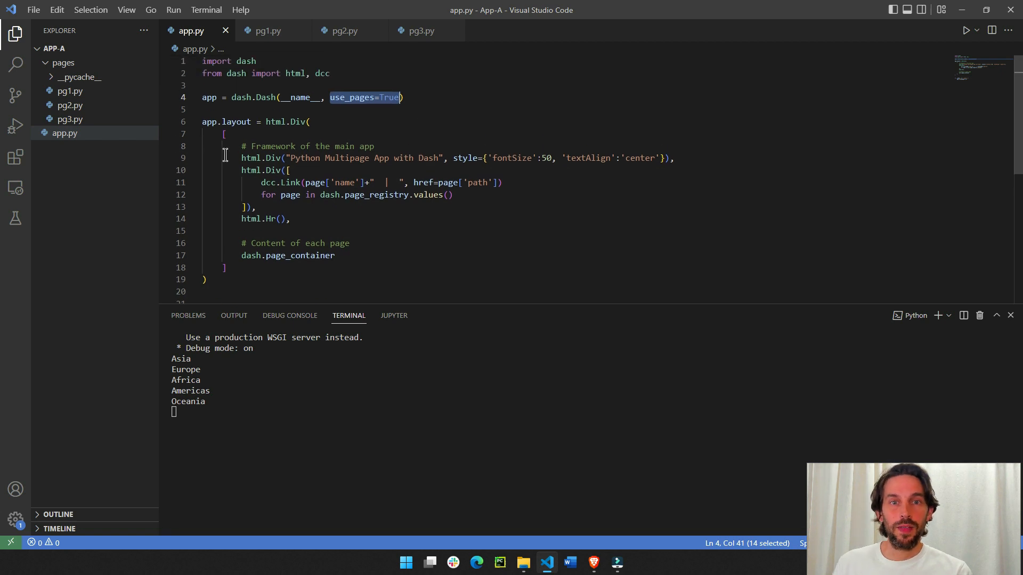
click(194, 121)
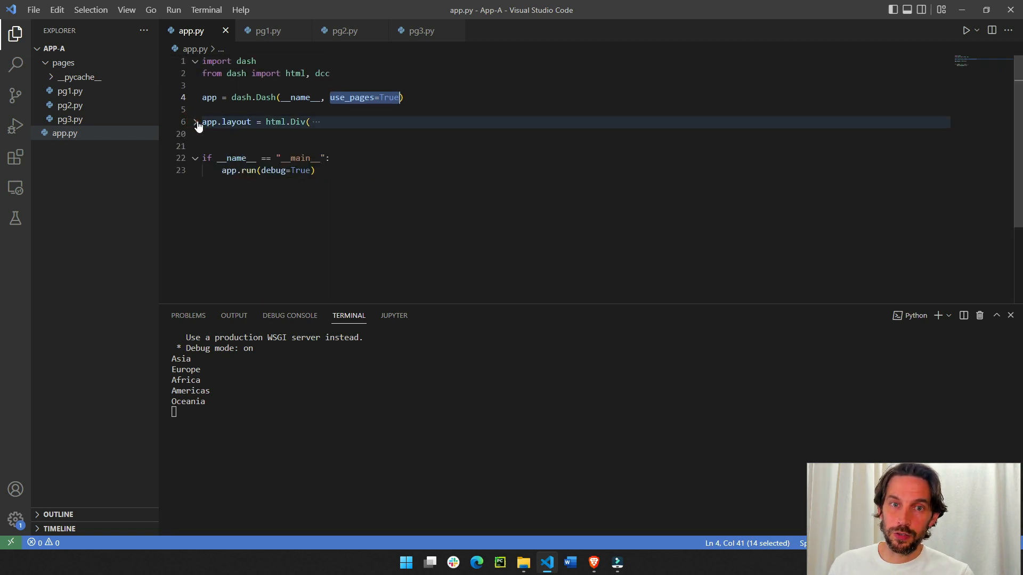
click(268, 31)
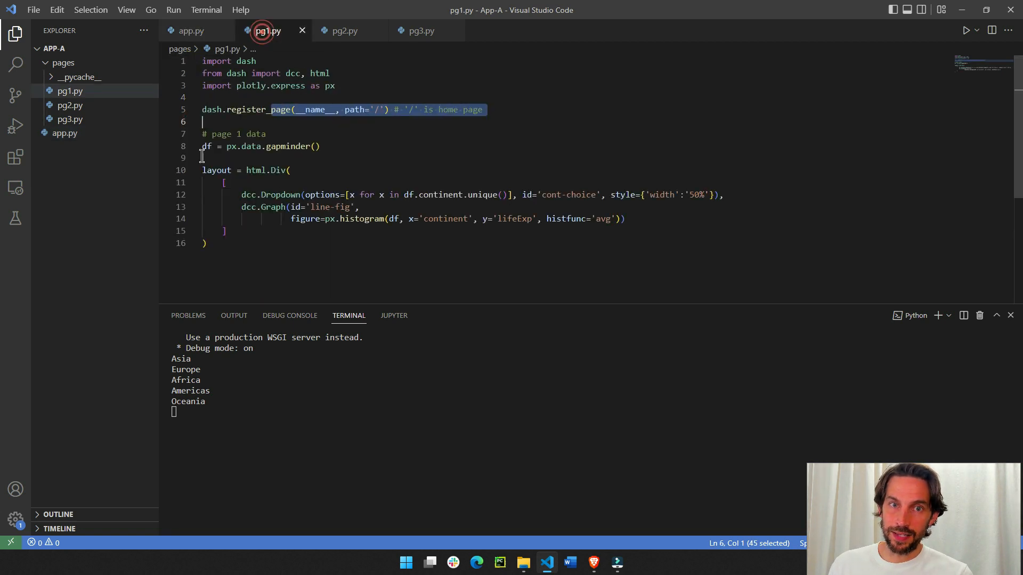
click(190, 30)
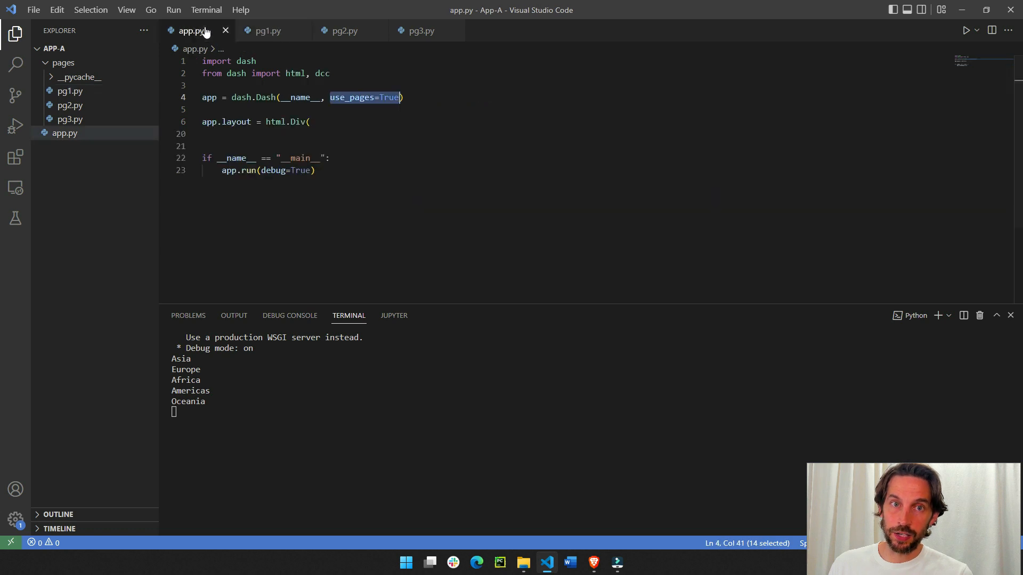
click(194, 121)
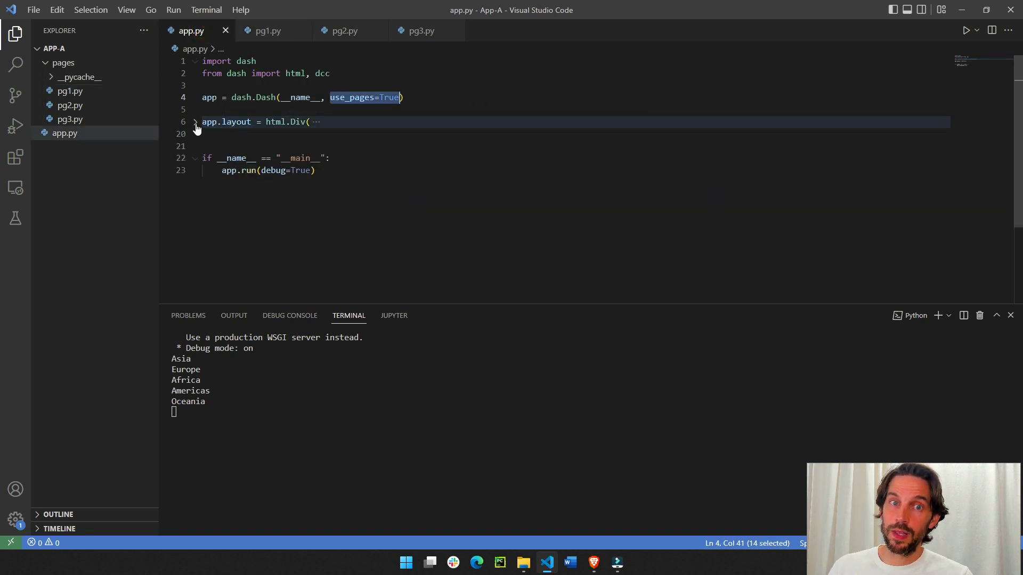
click(194, 121)
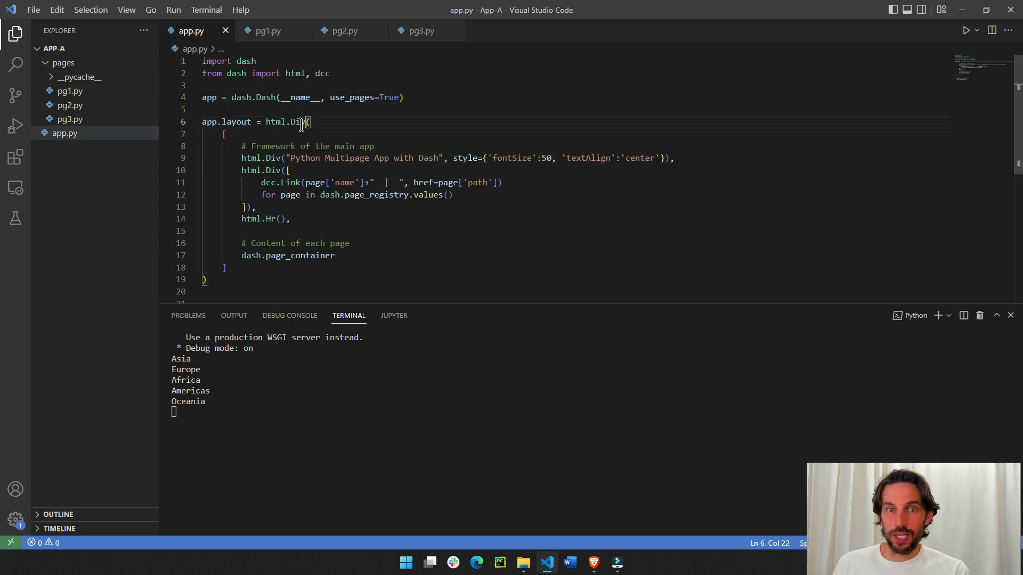
click(194, 121)
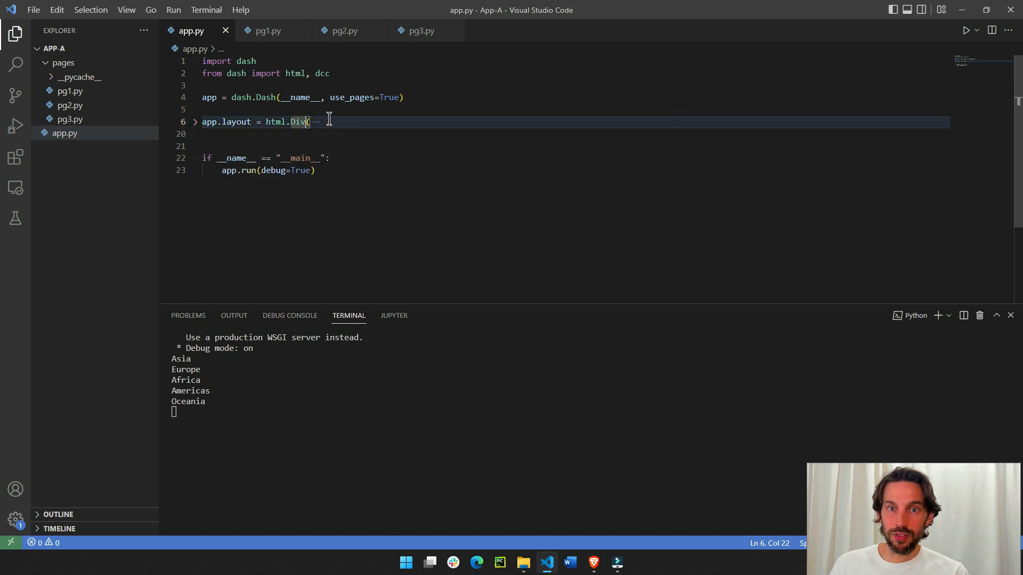
click(194, 121)
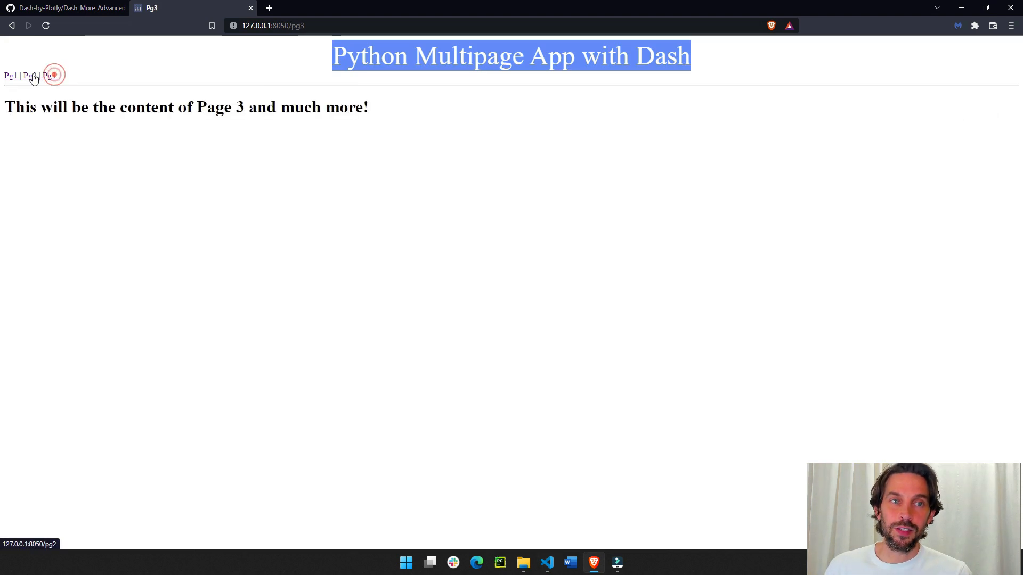
- Switch between the Dash app's pages using the Pg1 and Pg2 nav links in Brave
click(10, 75)
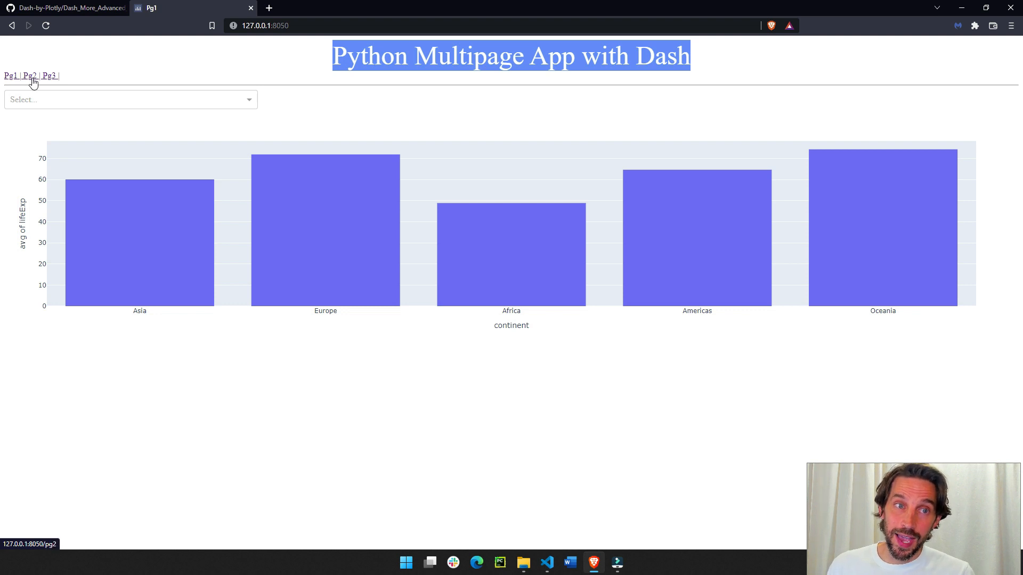
click(29, 74)
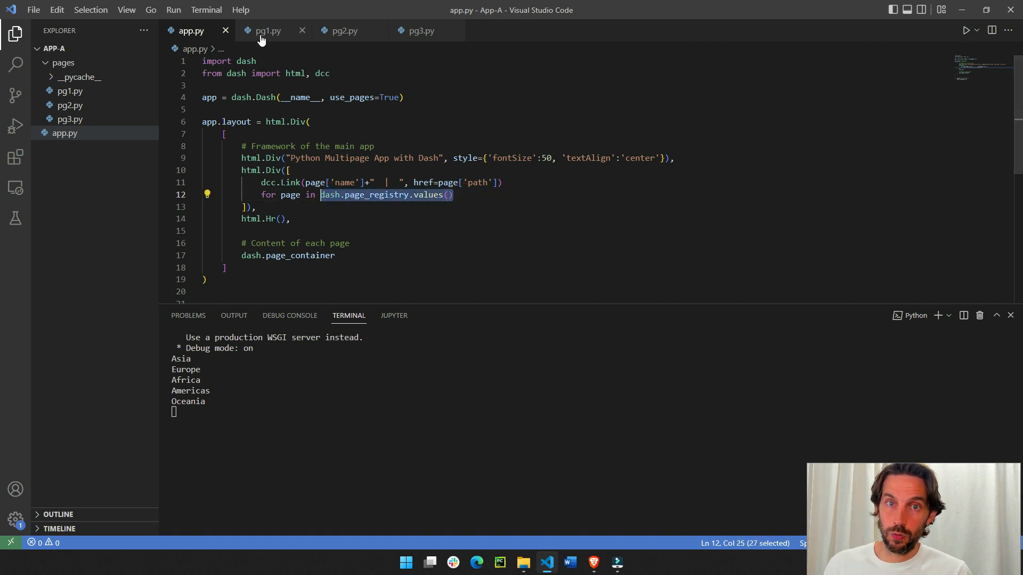
- Glance at pg3.py, return to app.py and jump to the dcc.Link definition in Link.py
click(342, 31)
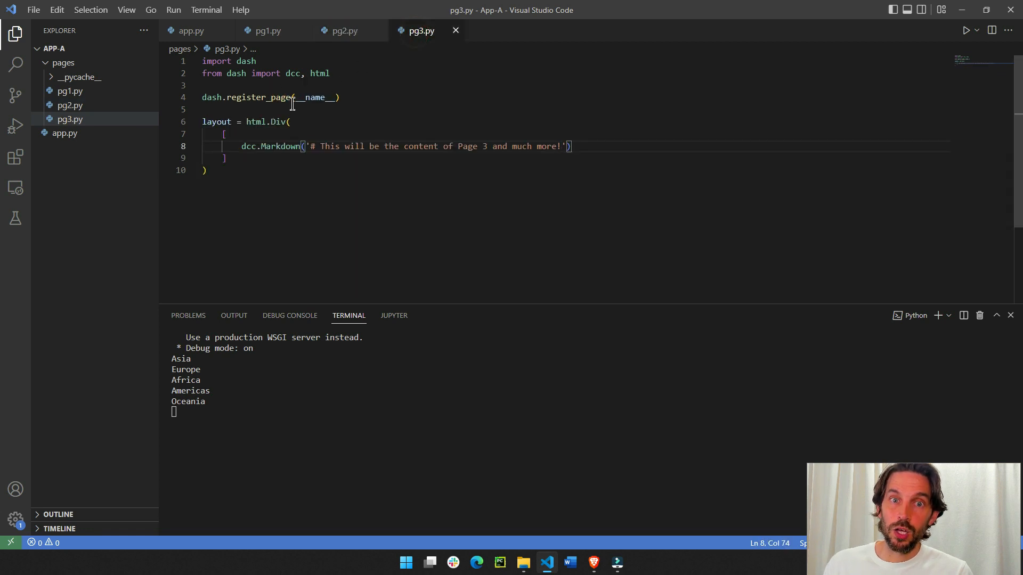
click(191, 31)
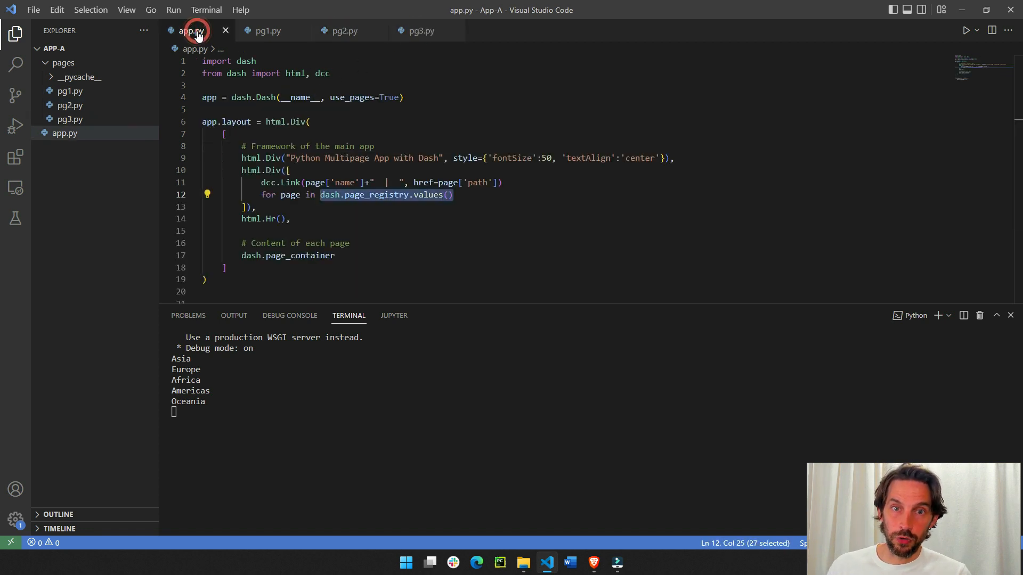
mouse_move(289, 194)
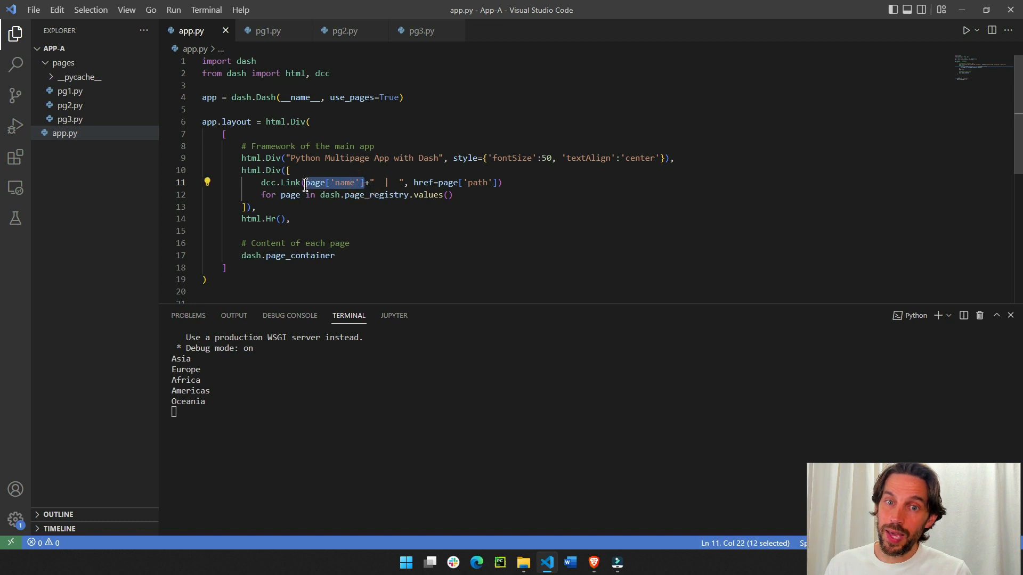
mouse_move(272, 158)
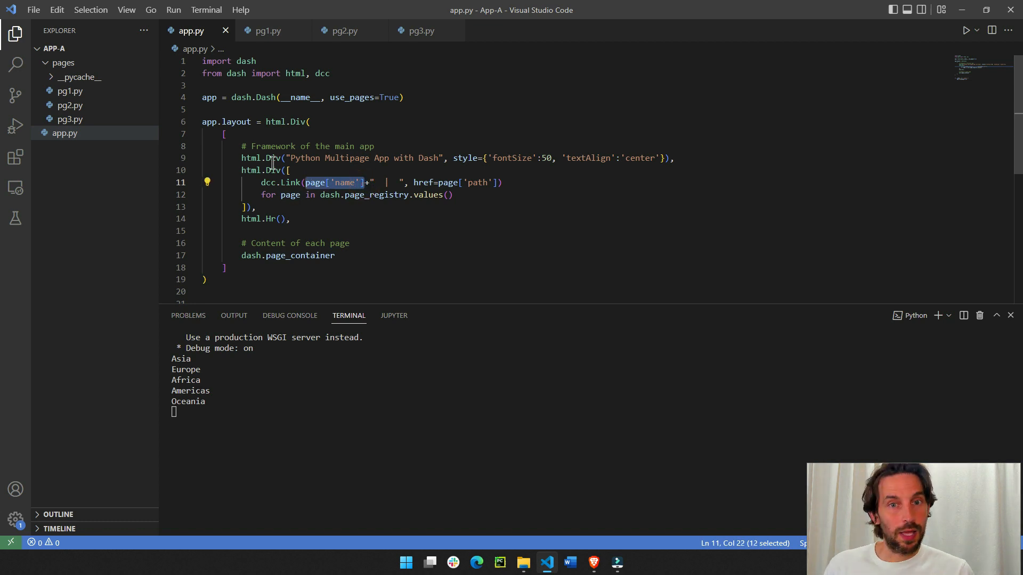
click(413, 182)
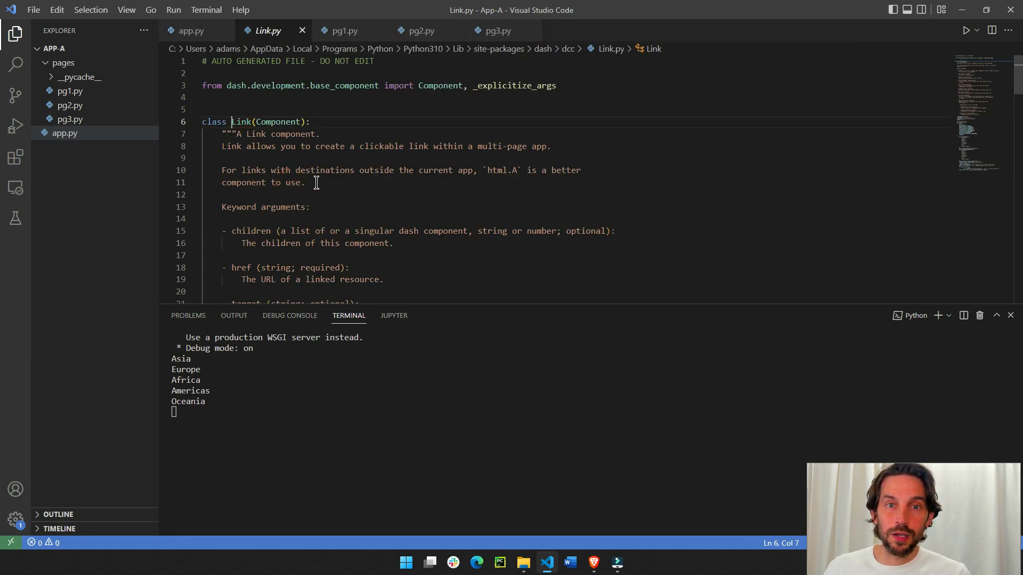
- Rewrite dcc.Link as children=page['name']+" | " with href=page['path'] in app.py
double_click(253, 214)
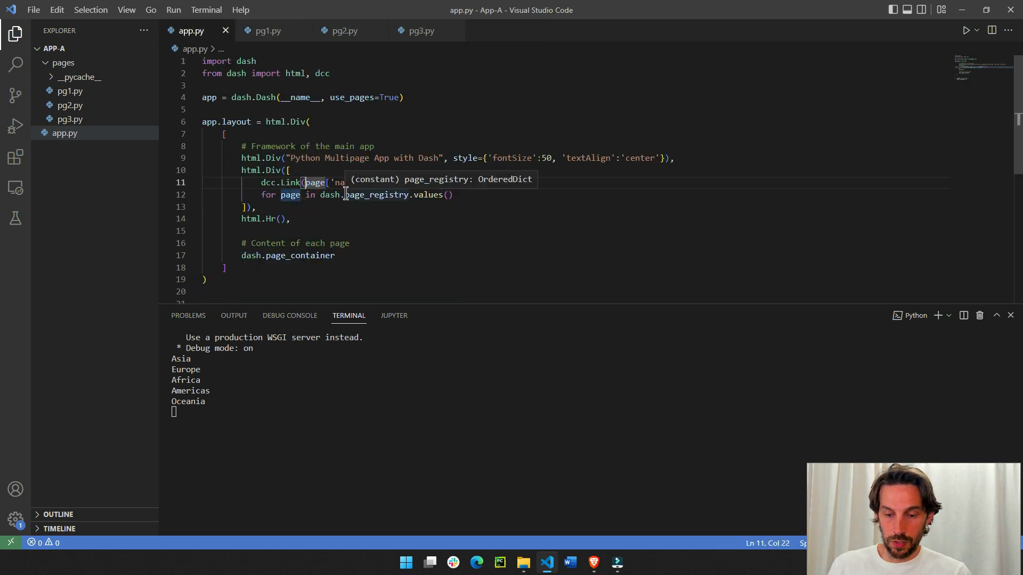
text(children=page['name']+"  |  ", href=page['path']))
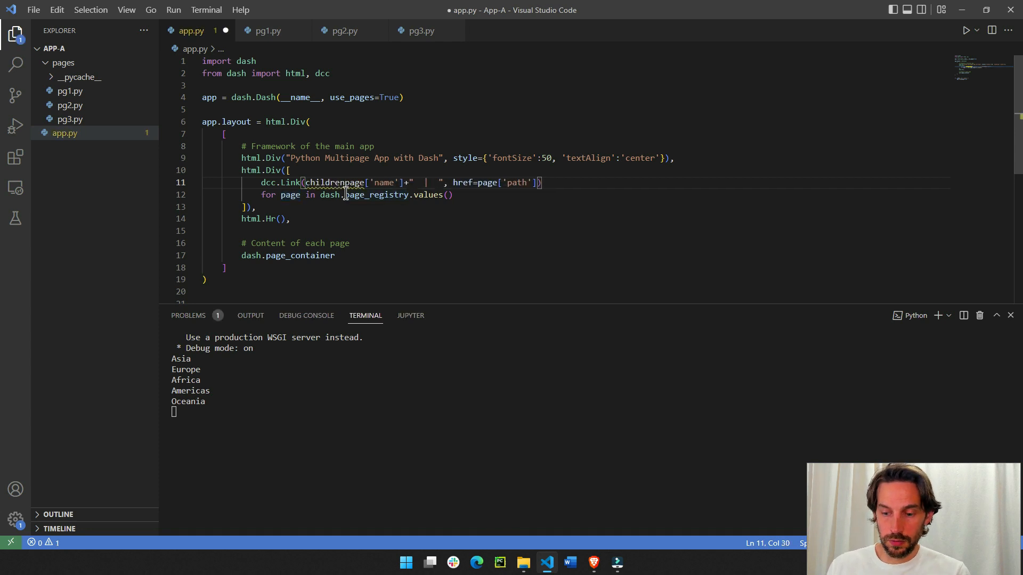
text(=)
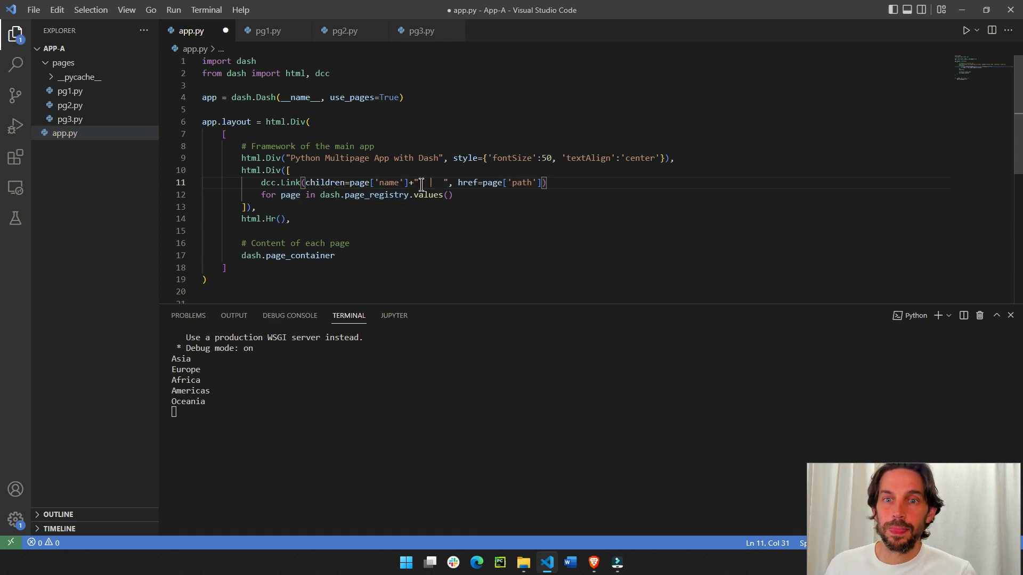
click(458, 182)
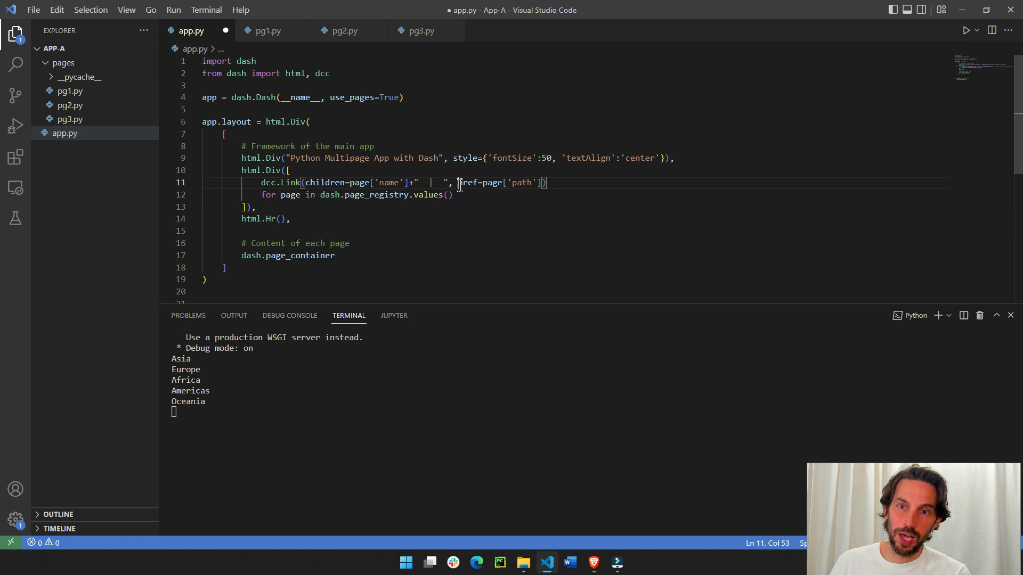
double_click(468, 182)
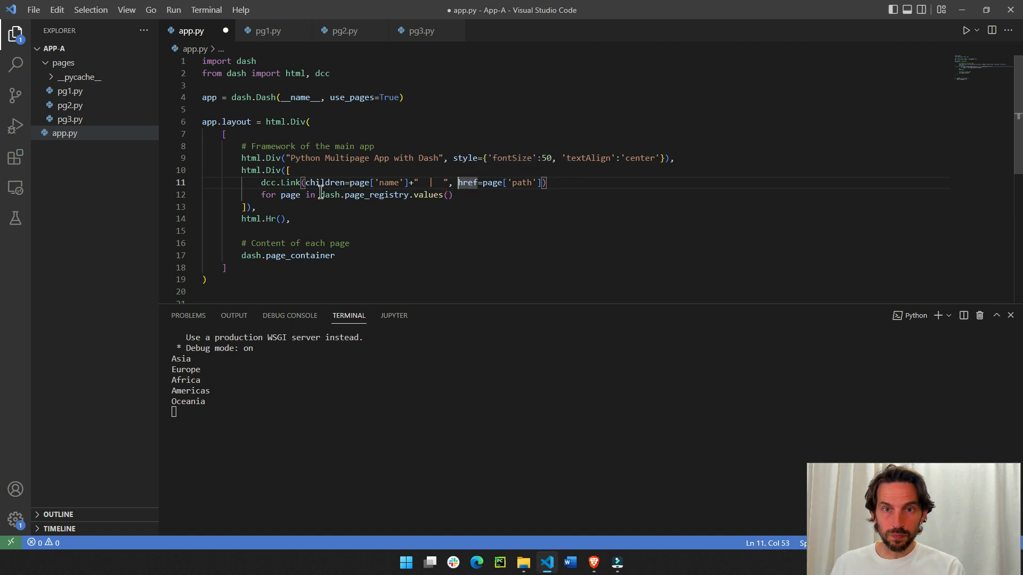
mouse_move(290, 194)
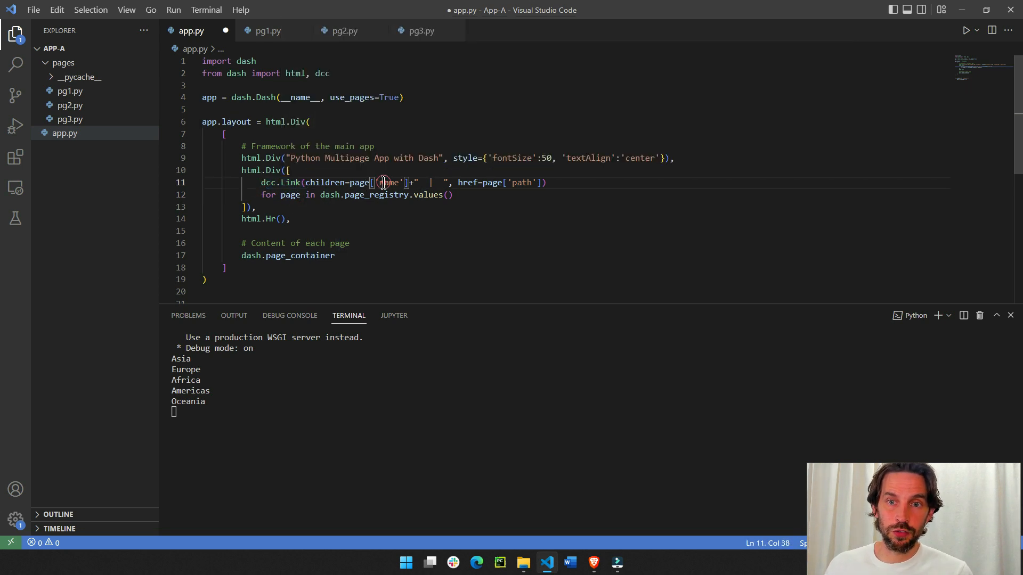
click(477, 563)
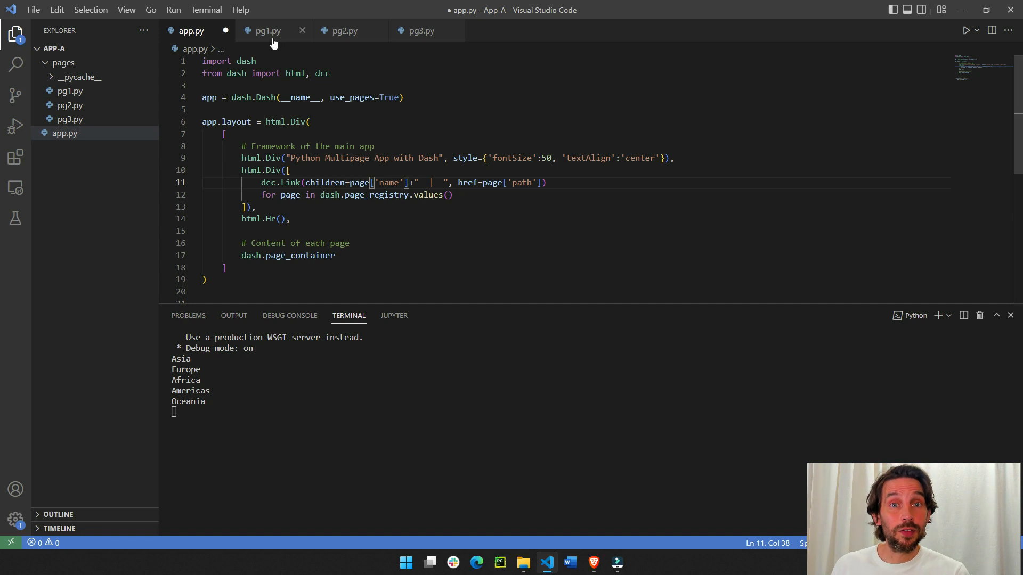
- Check pg1.py, then save app.py with the updated nav link arguments
click(266, 31)
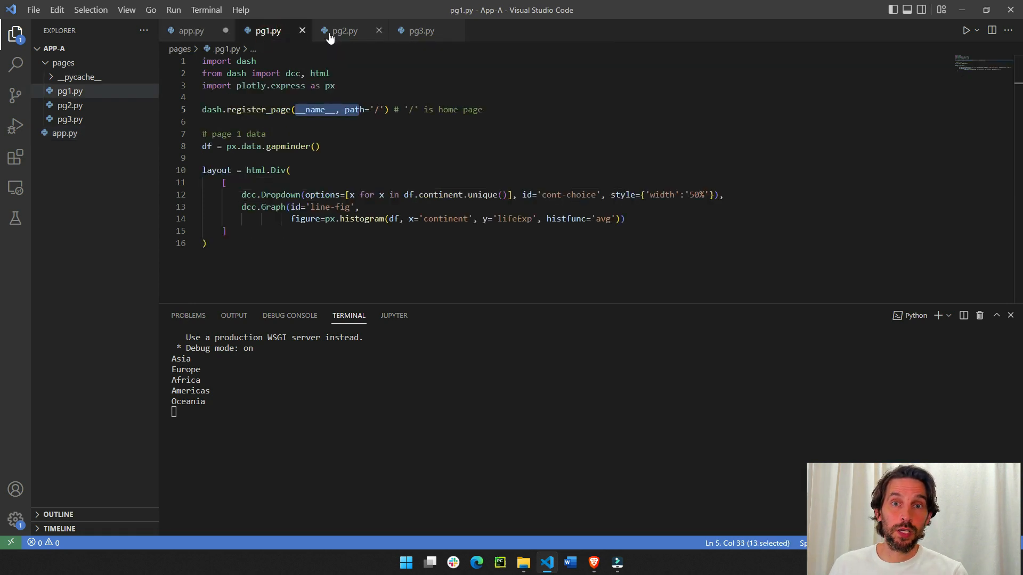
click(191, 31)
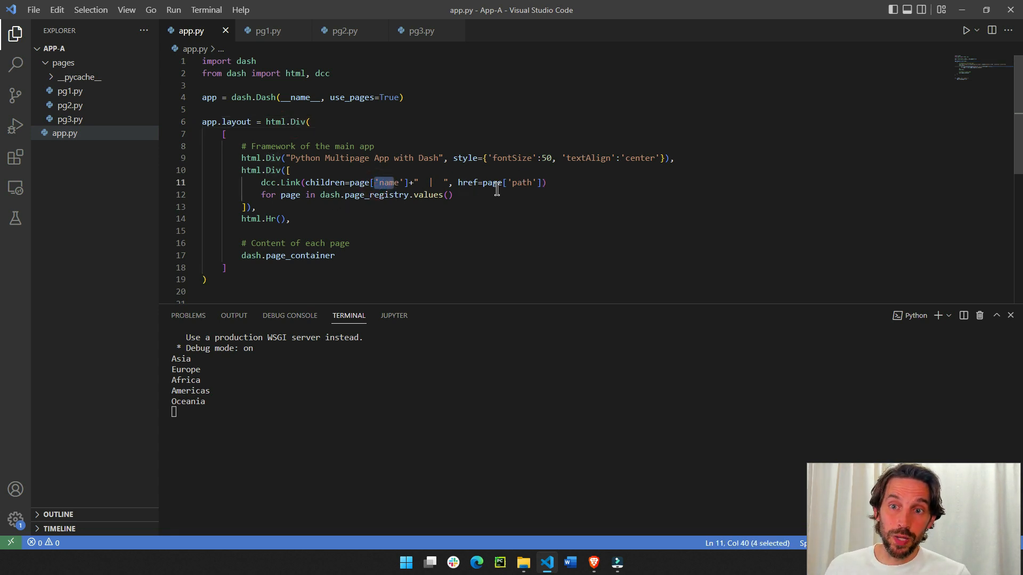
click(526, 182)
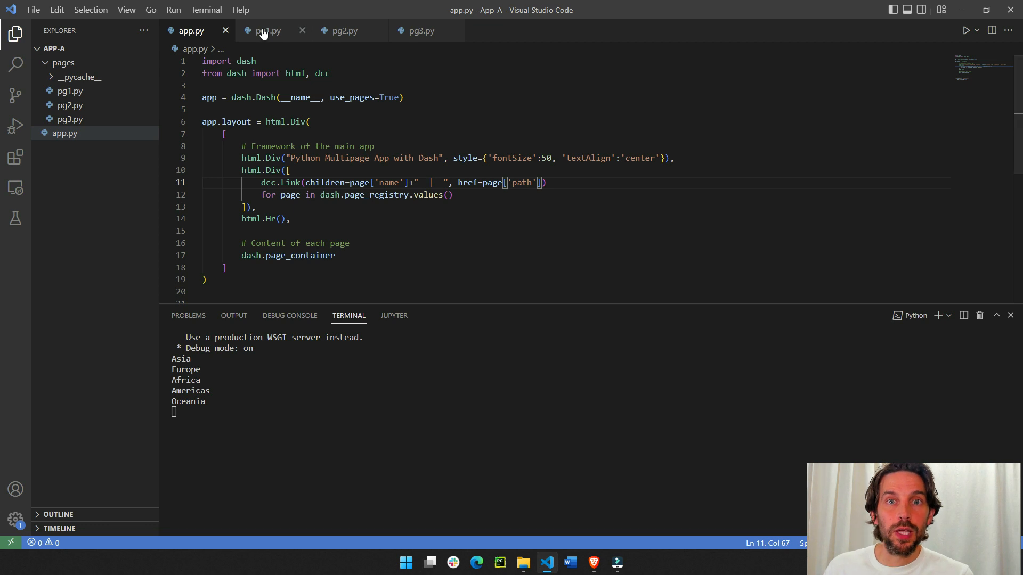
click(264, 31)
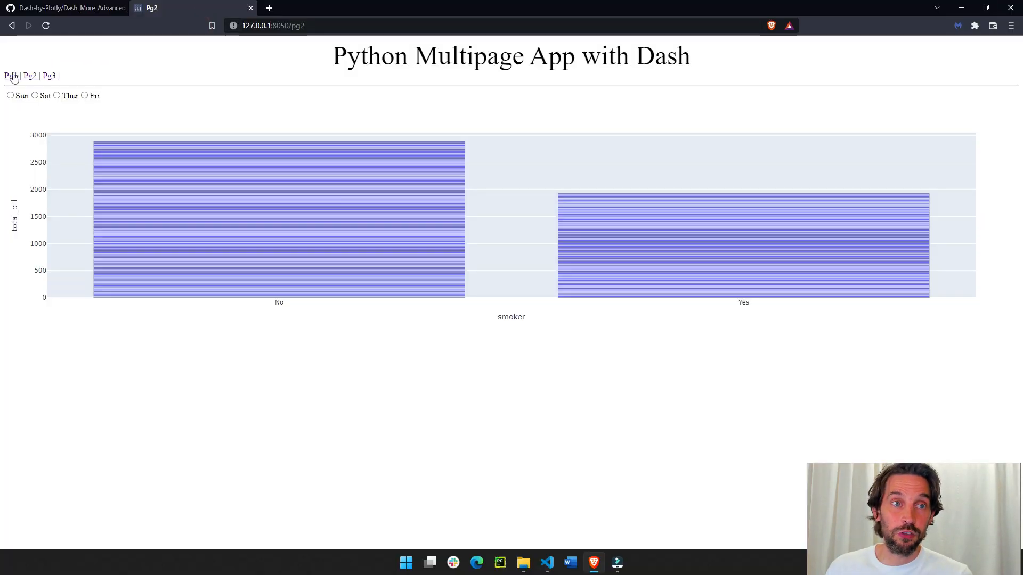
click(10, 75)
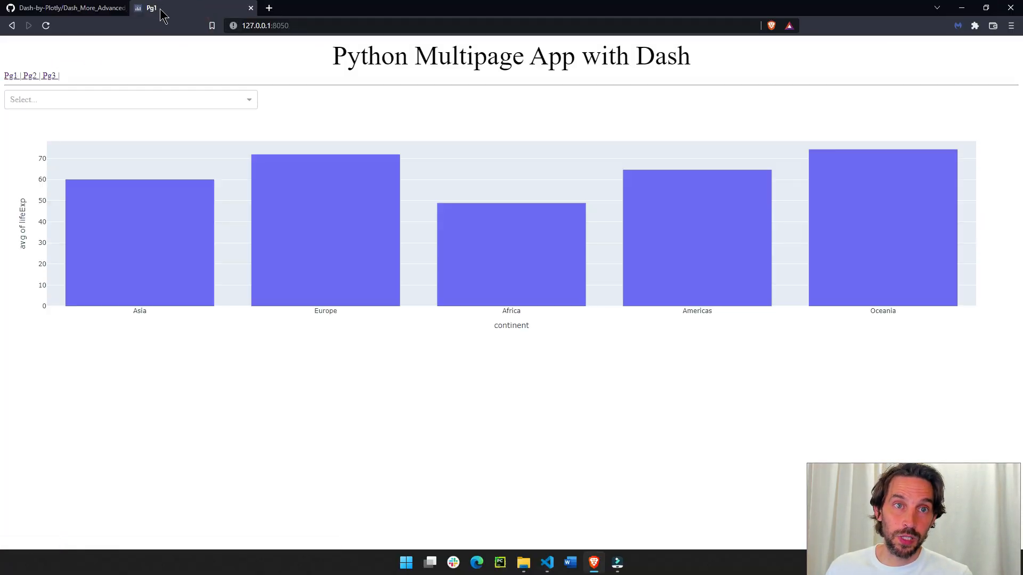
click(274, 26)
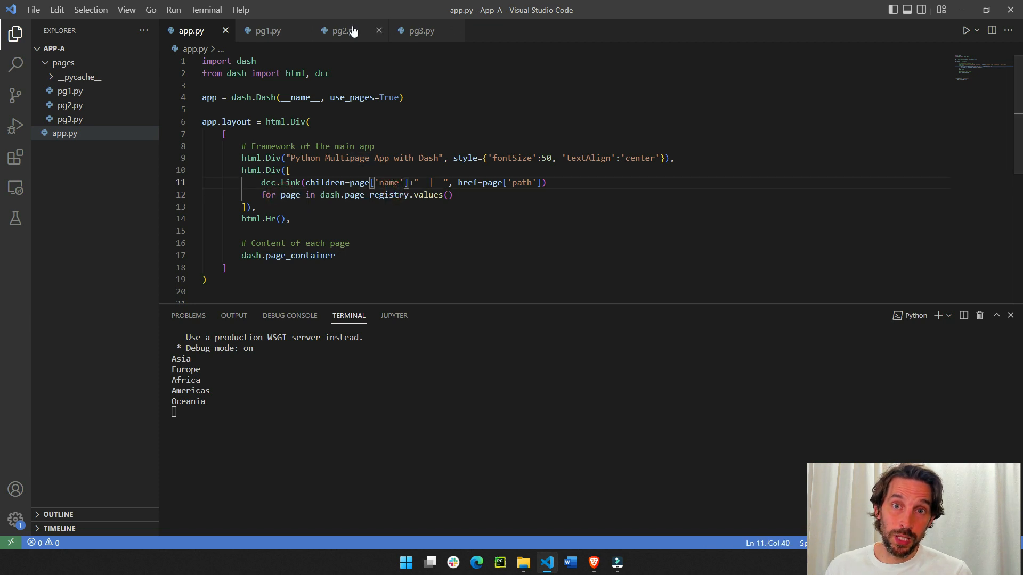
click(339, 31)
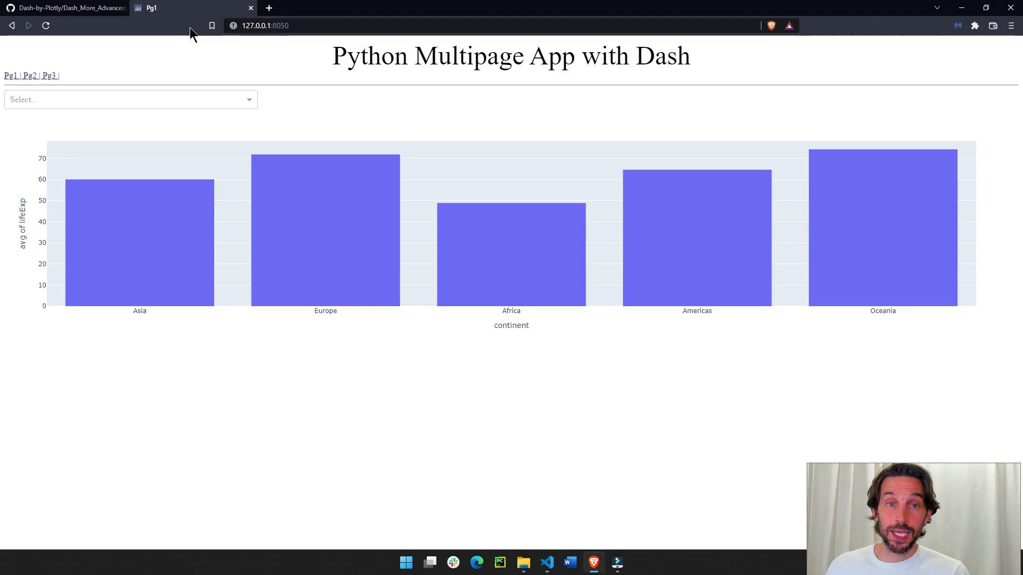
click(29, 74)
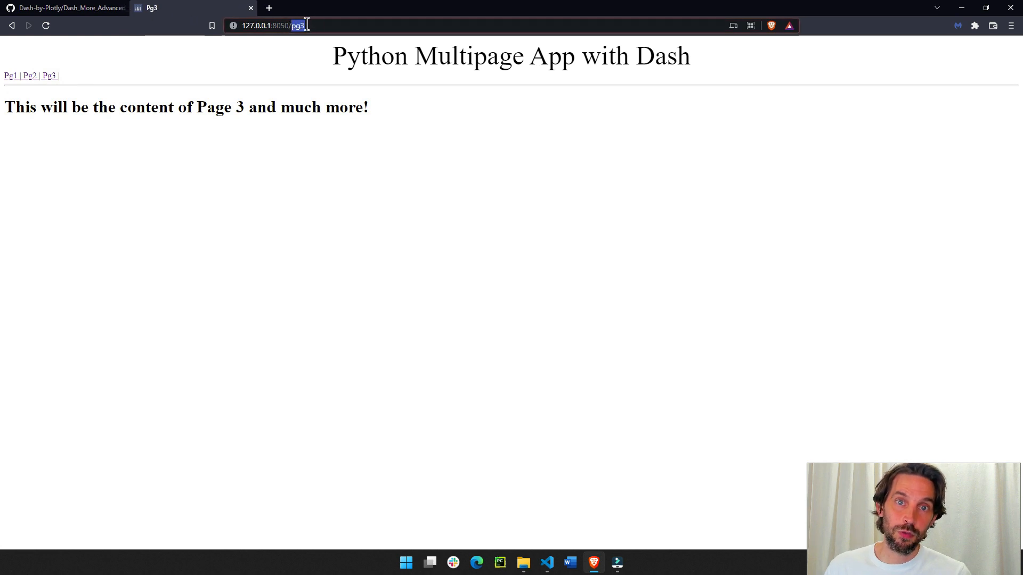
click(324, 26)
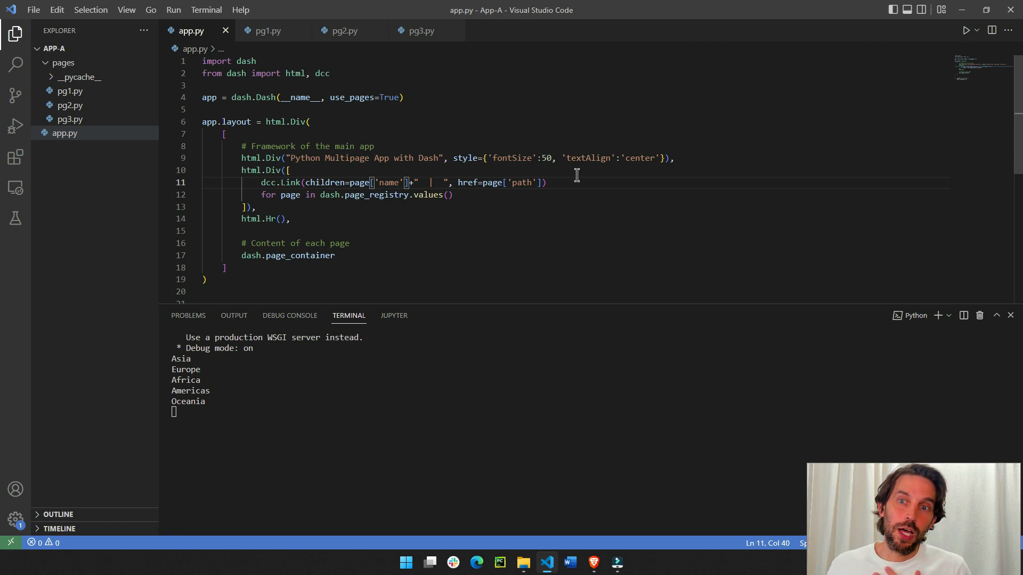
- Inspect register_page's parameters in Dash's _pages.py from pg1.py, then close it and return to the app
drag(455, 182, 547, 182)
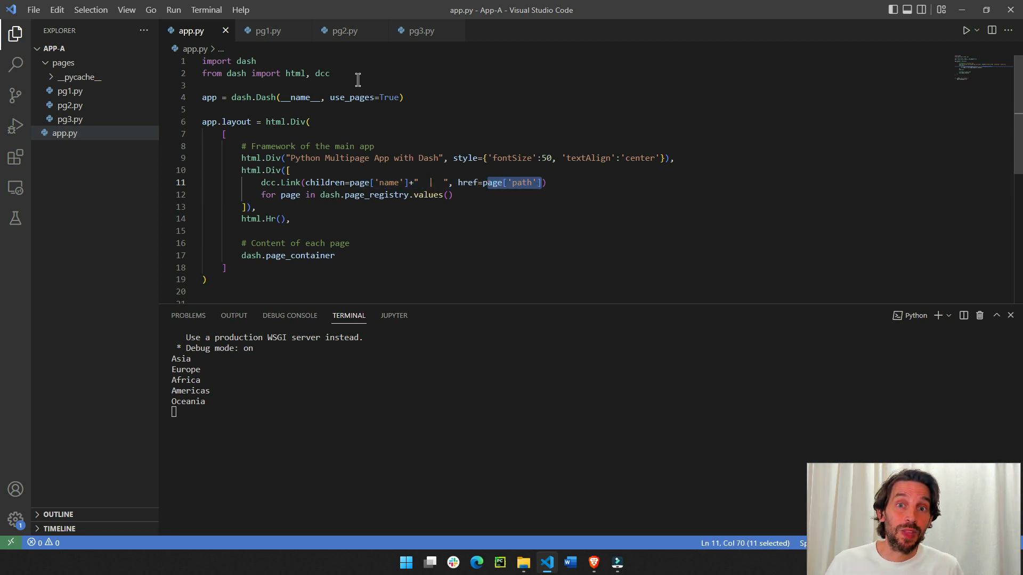
click(266, 31)
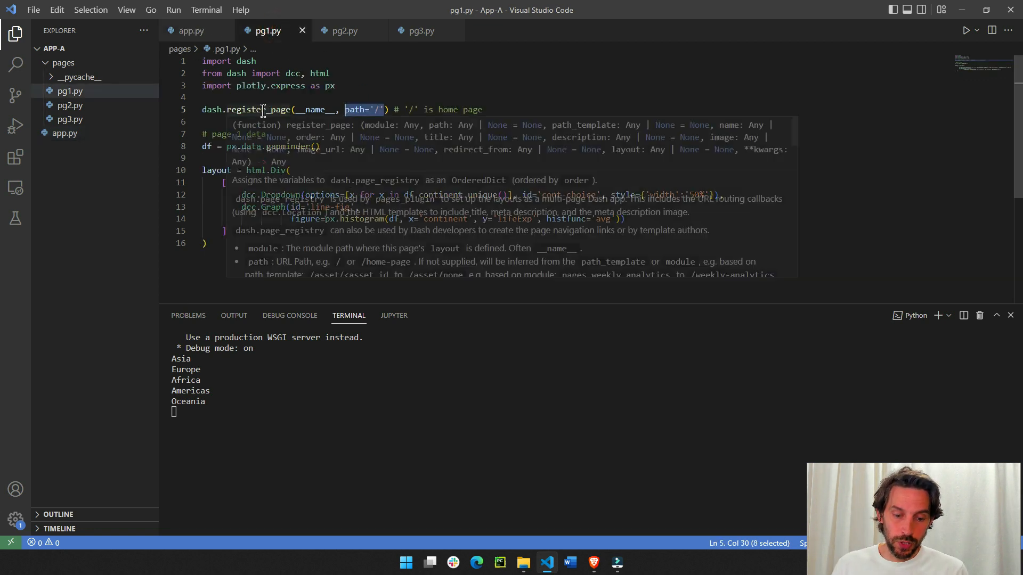
click(249, 110)
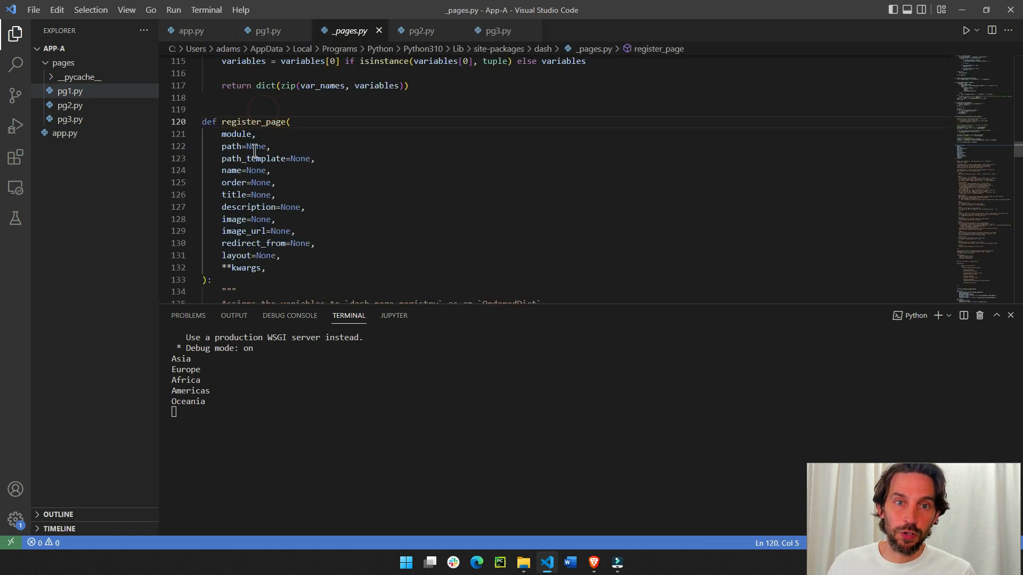
click(234, 182)
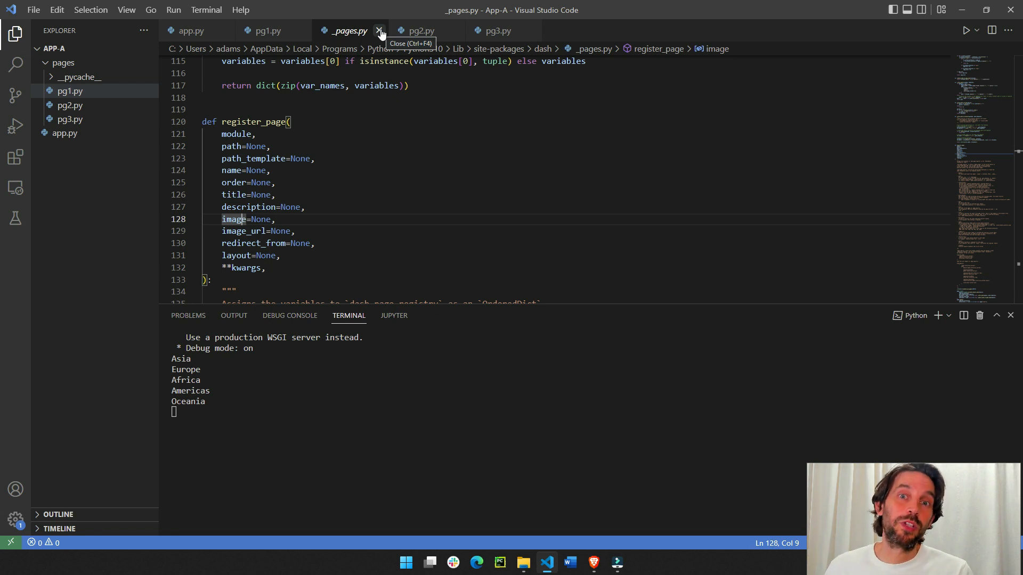
click(378, 31)
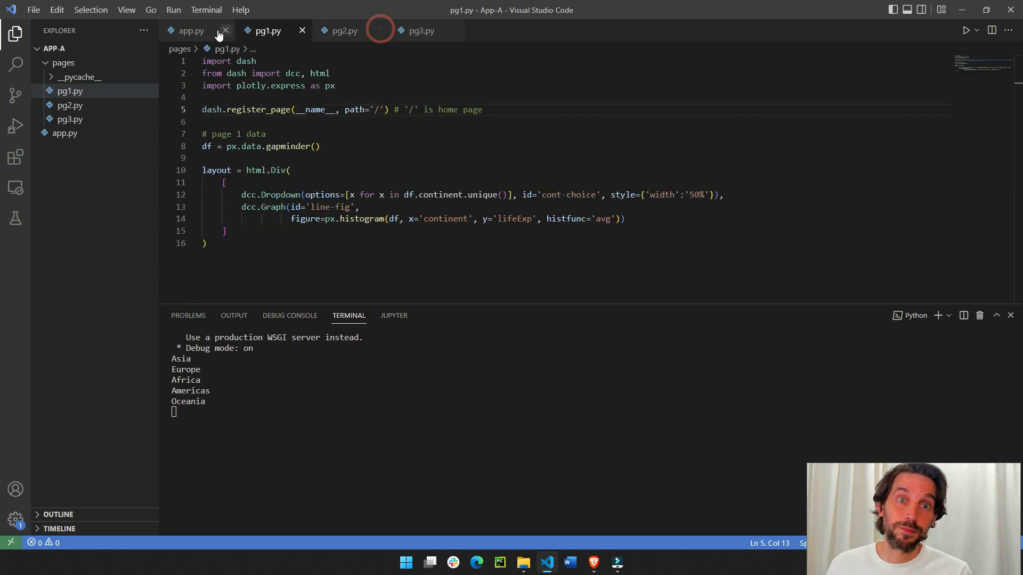
click(190, 31)
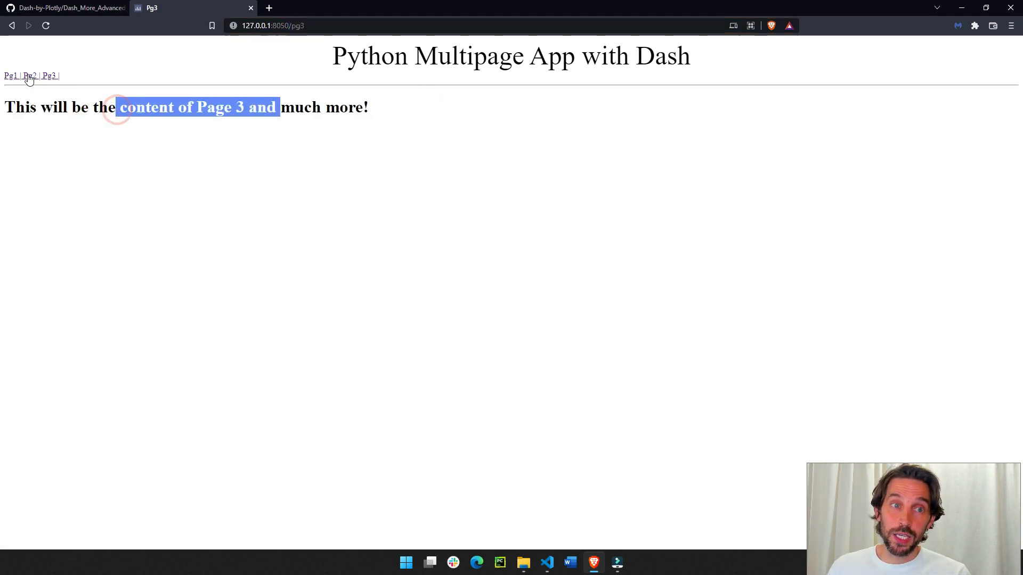
- Show the app's second page in Brave, then cycle through app.py, pg1.py and pg2.py
click(30, 75)
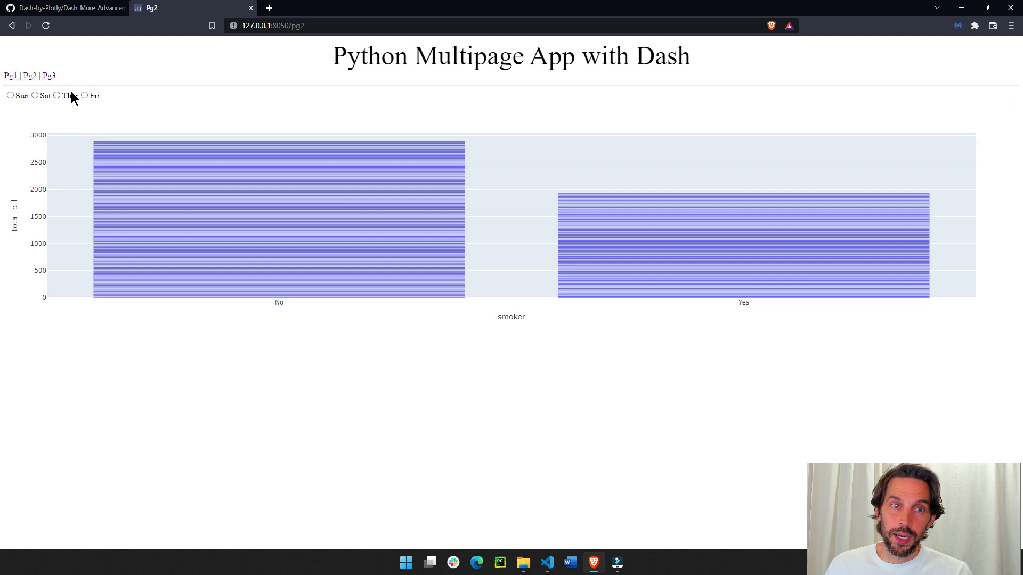
click(10, 74)
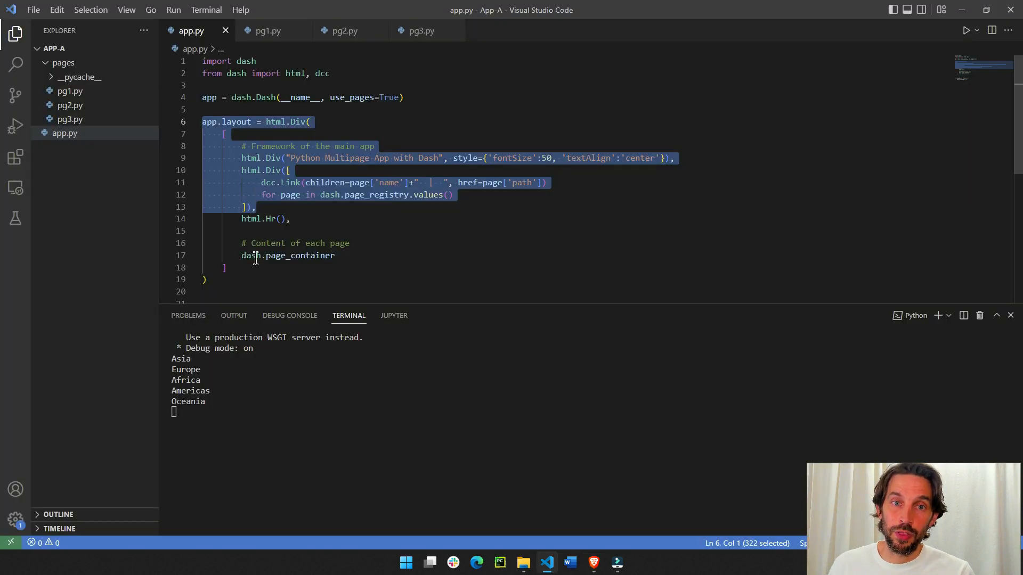
click(266, 31)
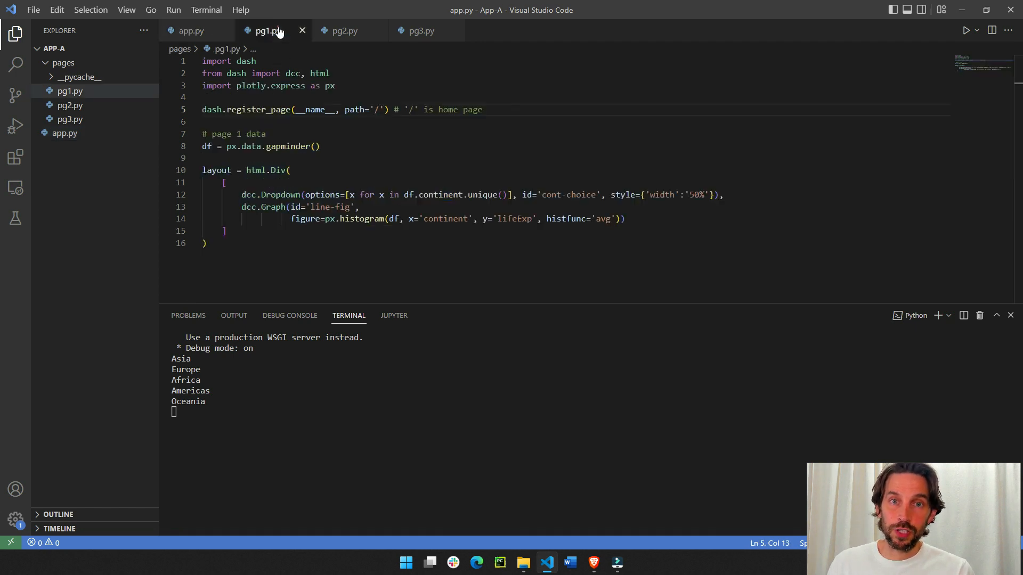
click(342, 31)
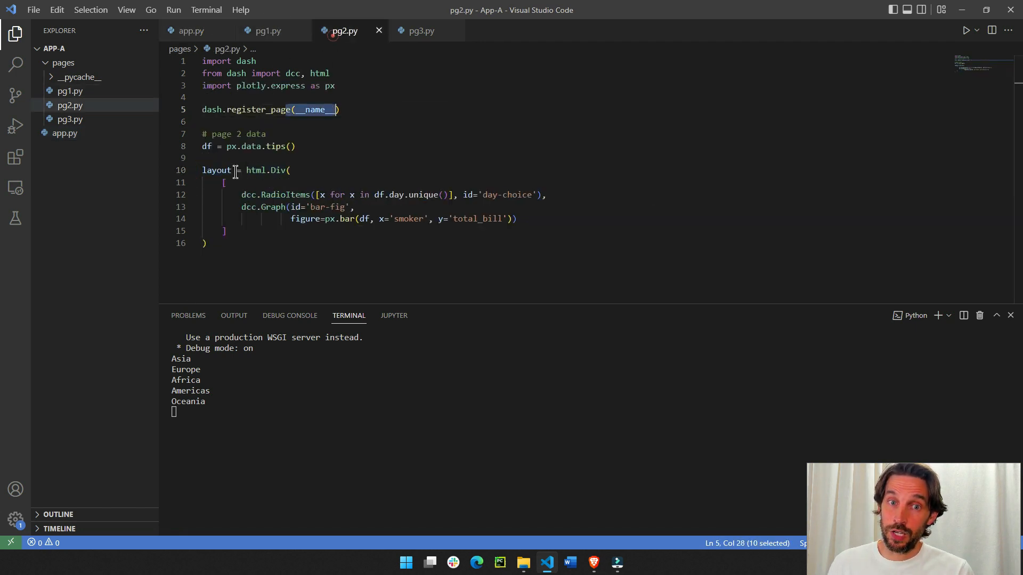
click(191, 31)
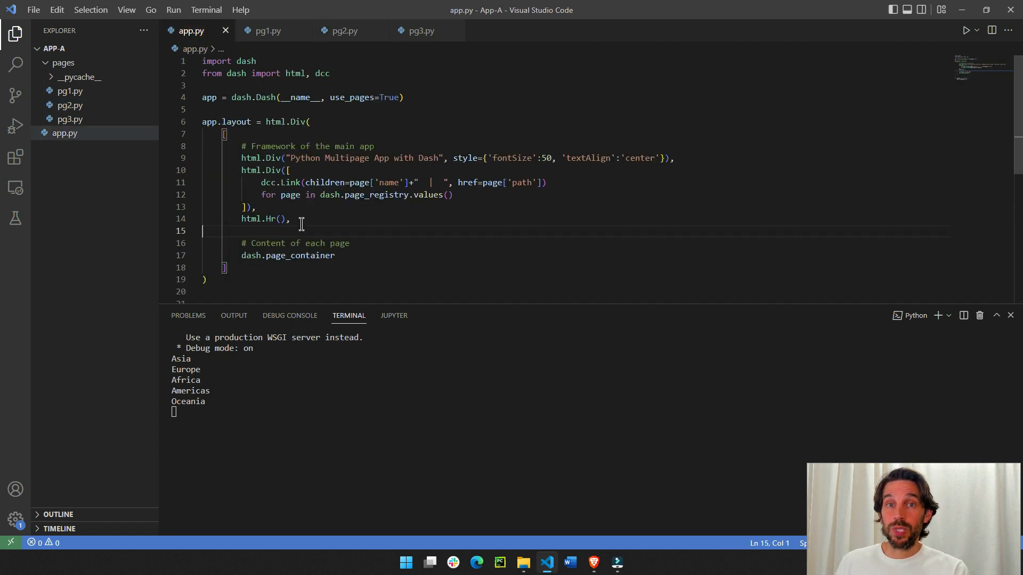
- Highlight dash.page_container in app.py's layout, then bring up pg2.py's bare register_page(__name__)
scroll(down, 3)
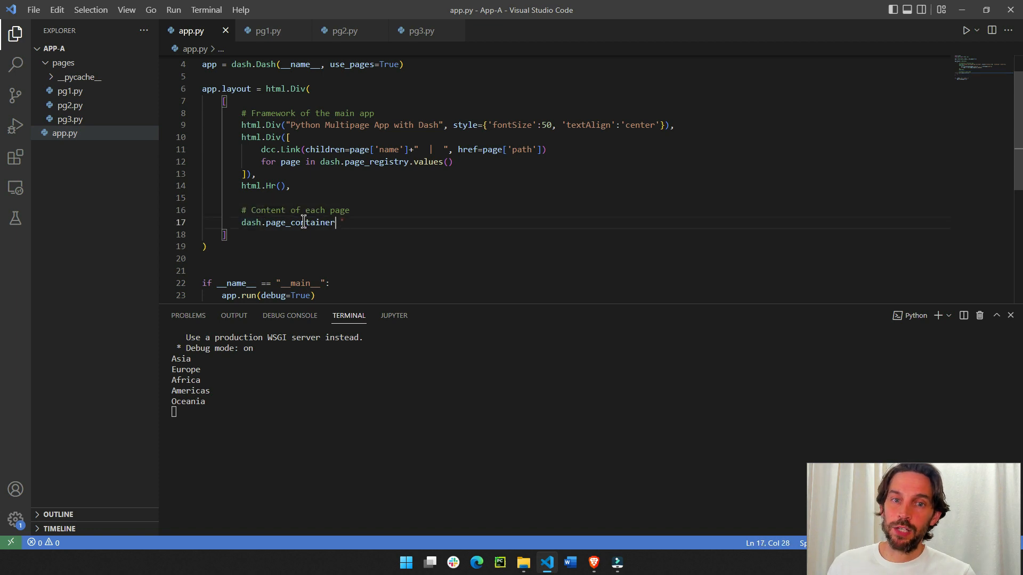
double_click(288, 223)
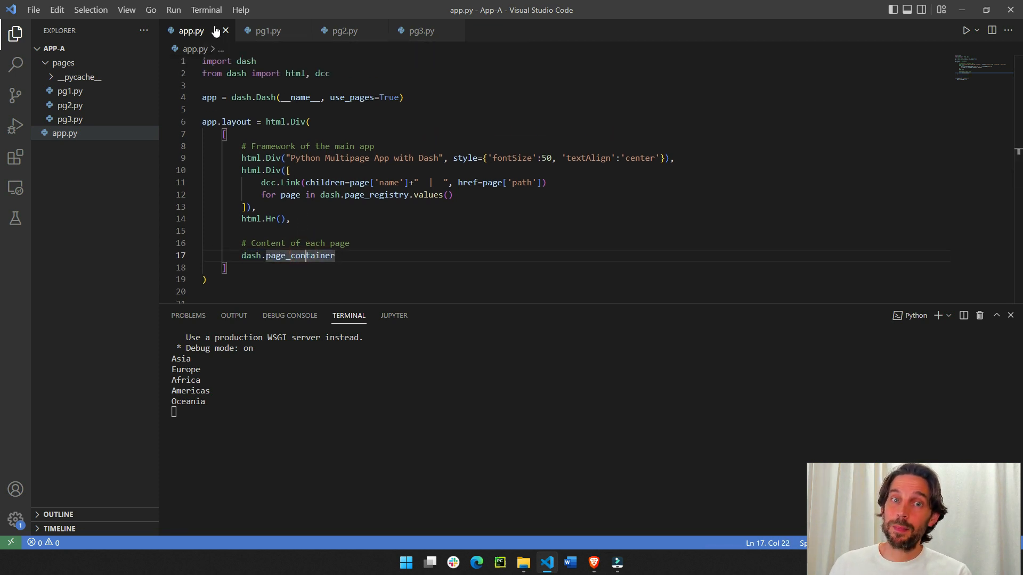
double_click(237, 122)
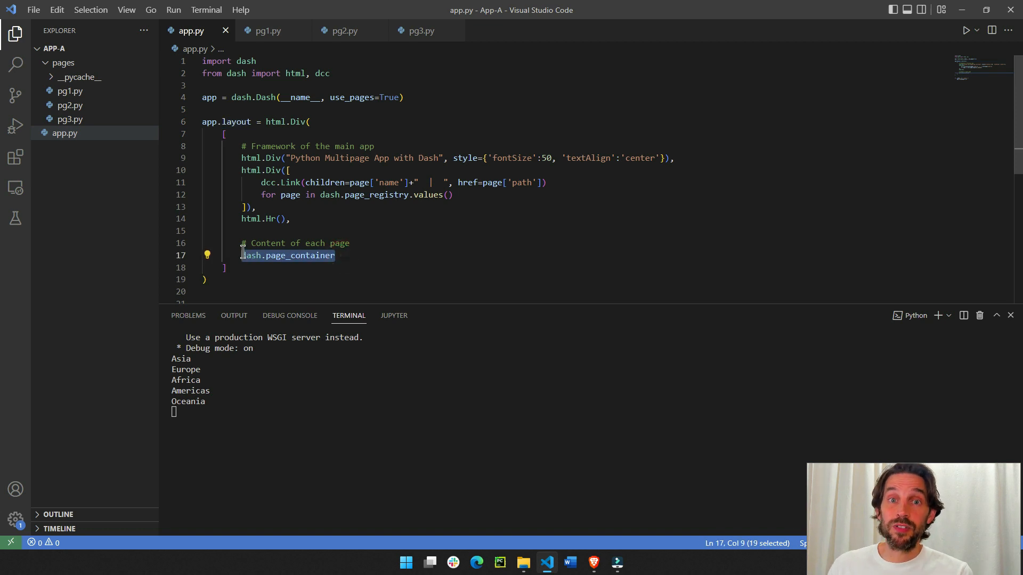
click(343, 31)
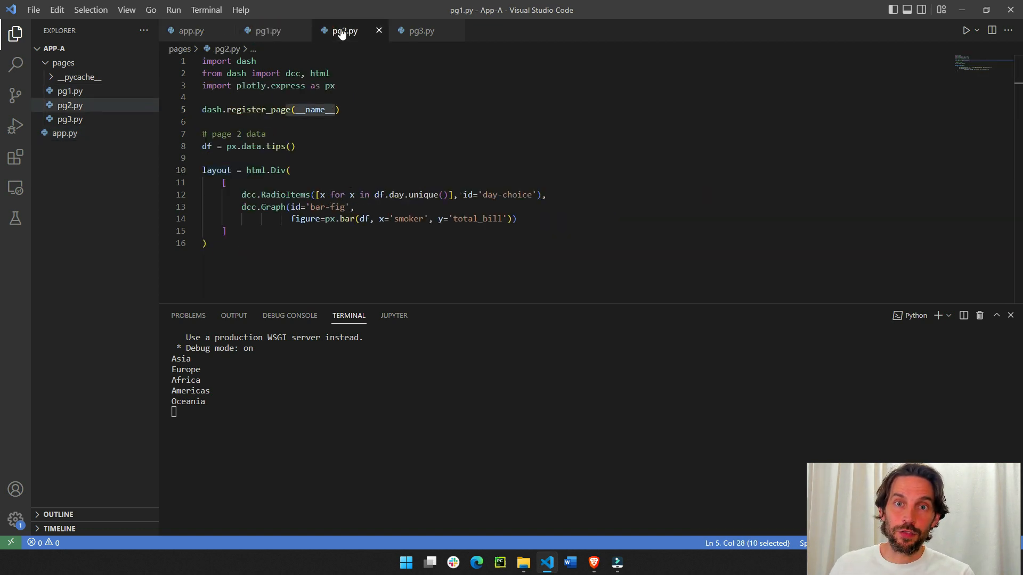
- Compare the layout variables in pg1.py and pg2.py with app.py, ending on its html.Hr divider
click(190, 31)
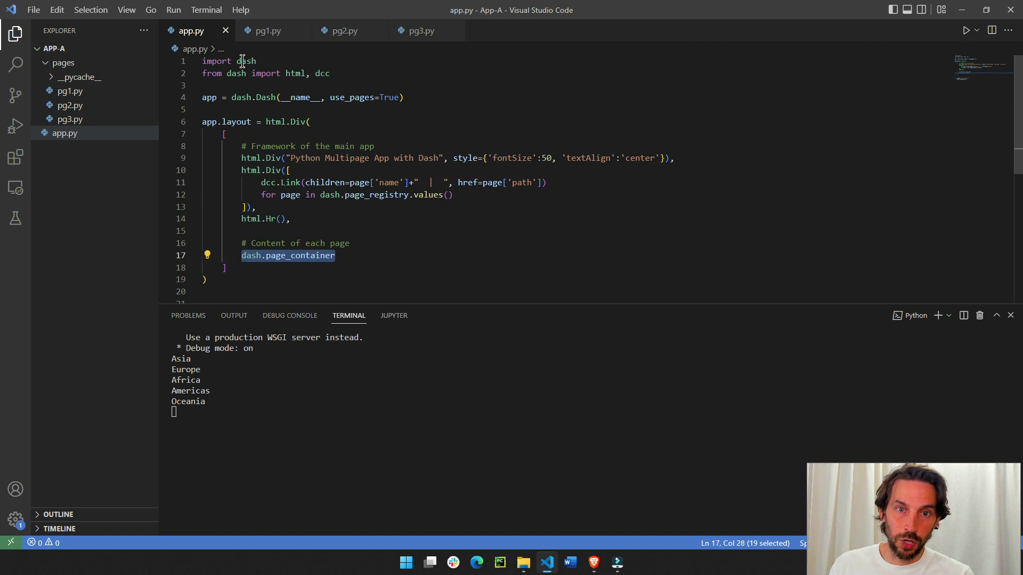
click(266, 31)
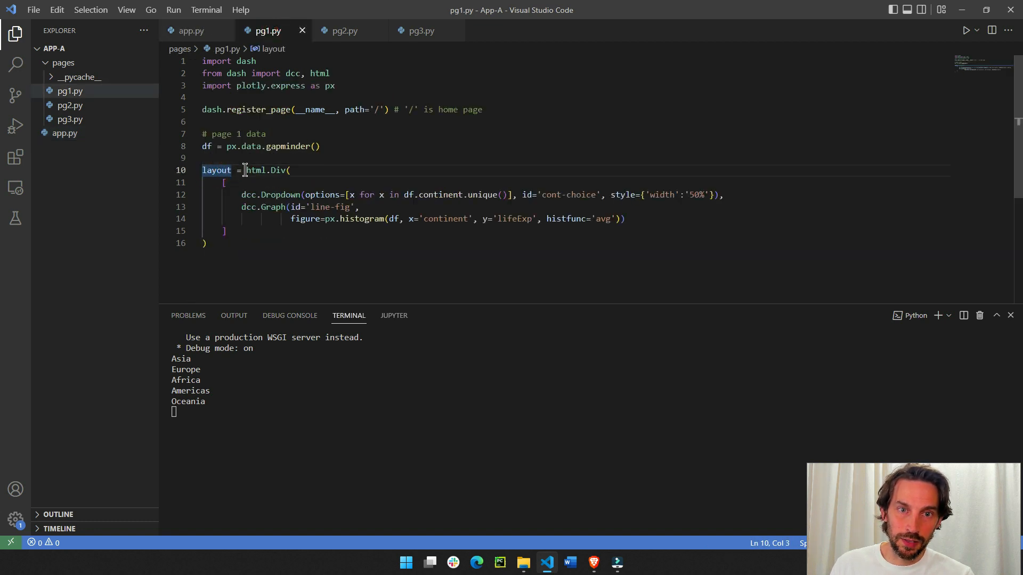
click(191, 31)
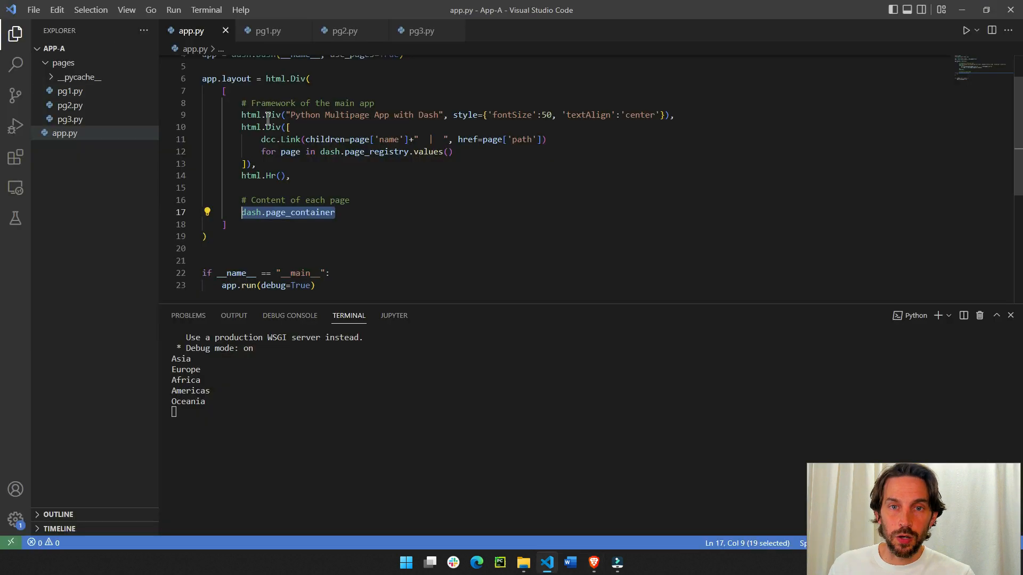
click(345, 31)
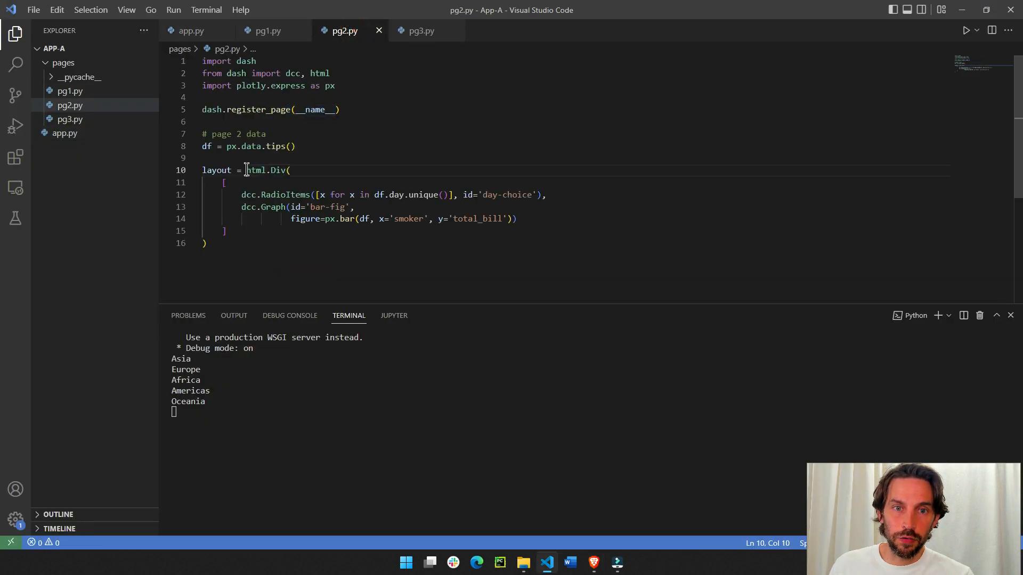
drag(246, 171, 205, 242)
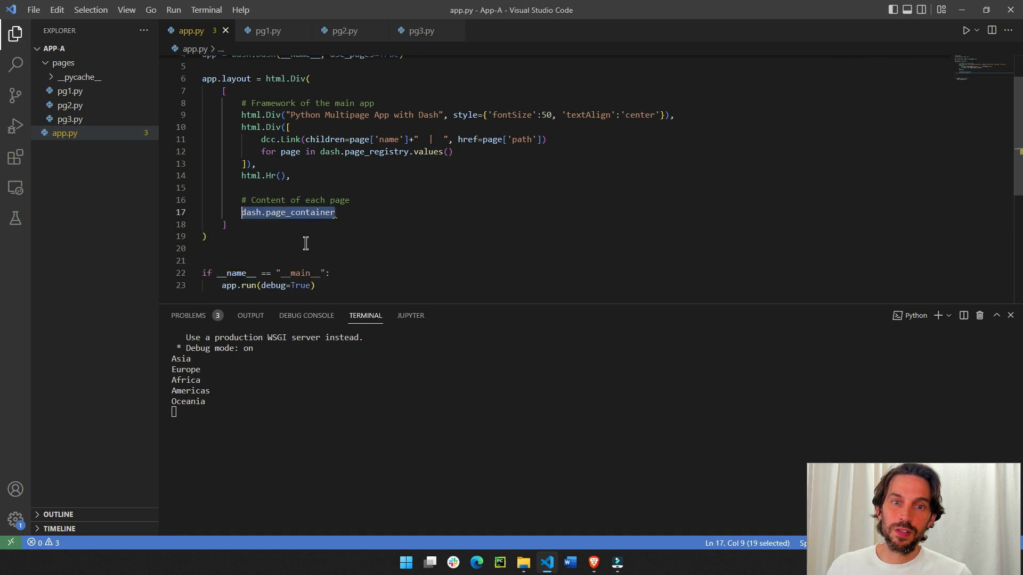
double_click(256, 175)
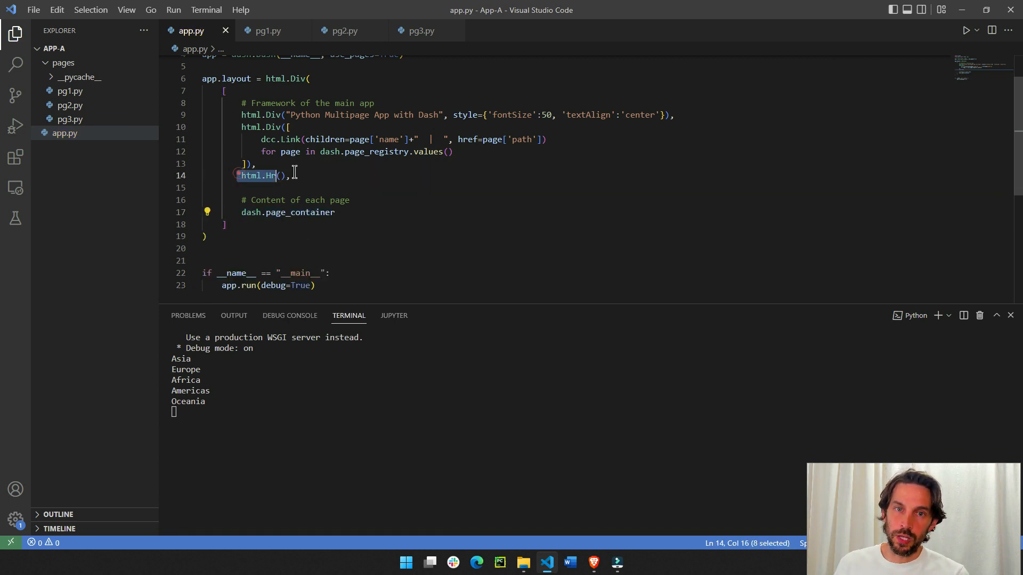